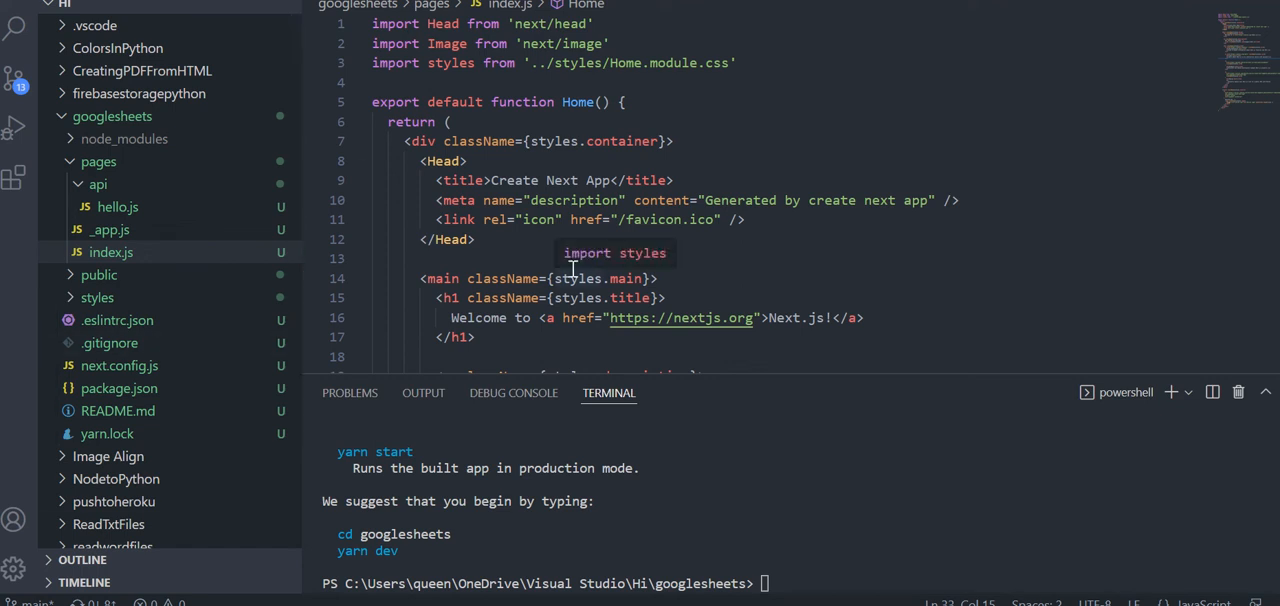
{"action": "mouse_move", "coordinate": [768, 238]}
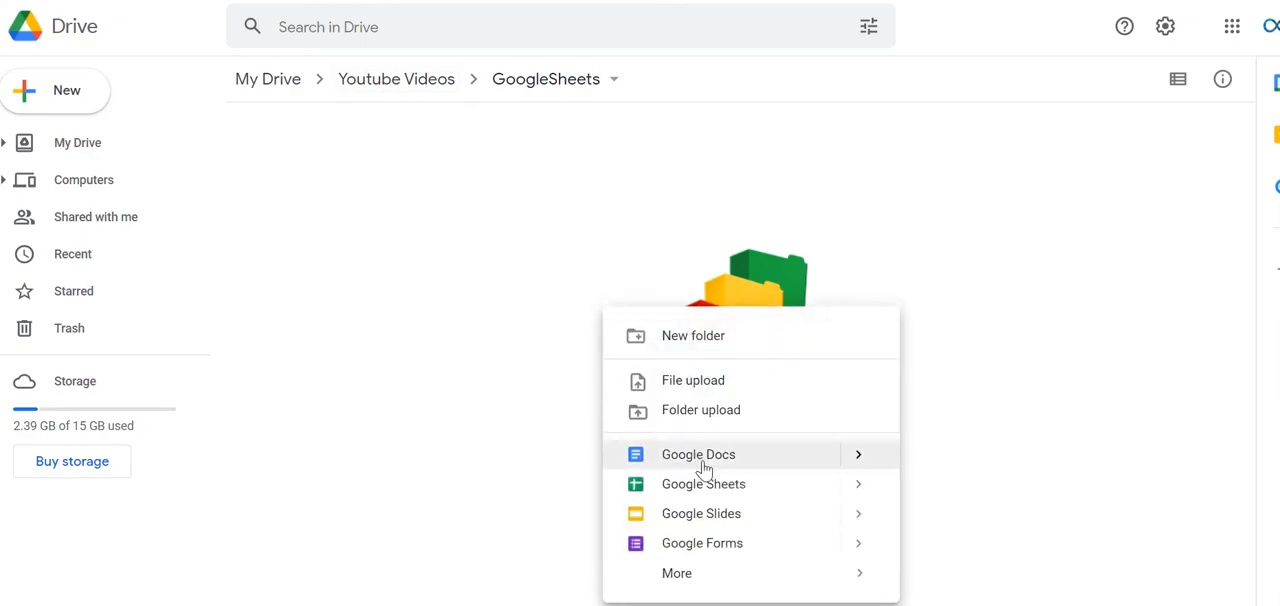
- Create a new Google Sheets spreadsheet and rename it Dogs
{"action": "left_click", "coordinate": [704, 484]}
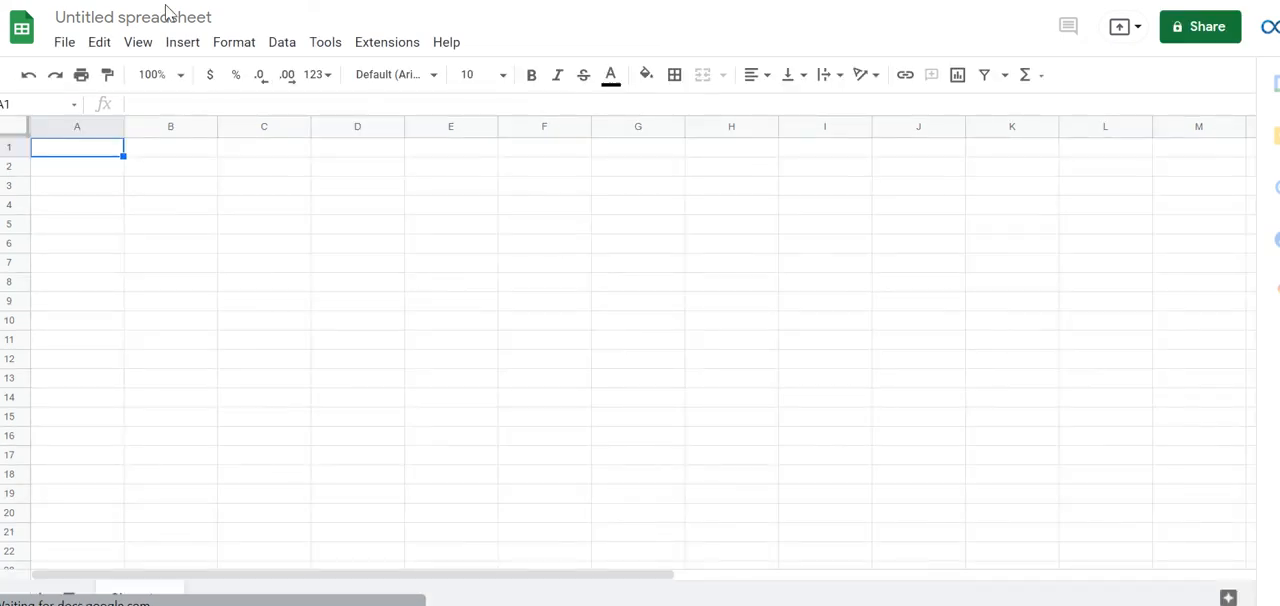
{"action": "left_click", "coordinate": [132, 16]}
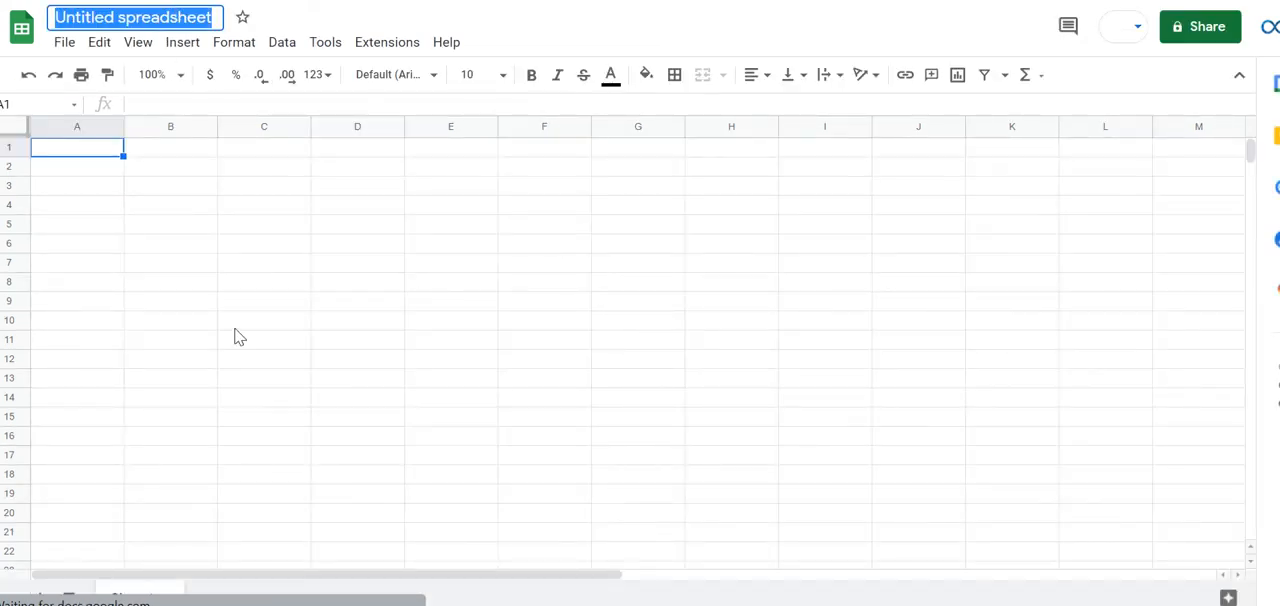
{"action": "type", "text": "Sheet1"}
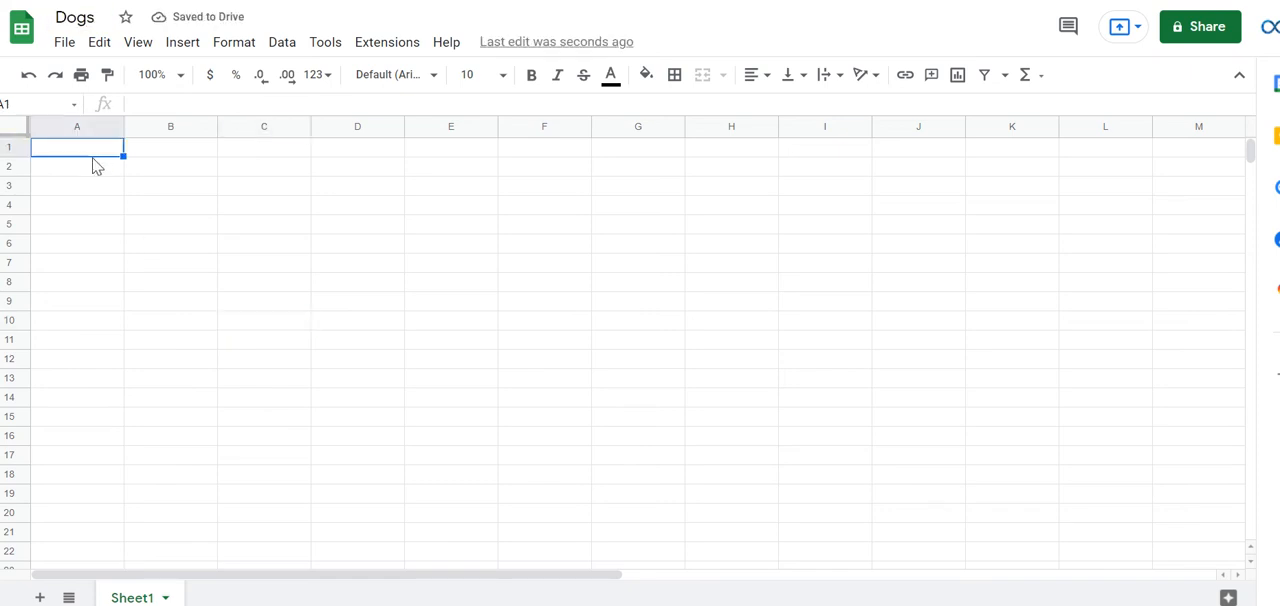
{"action": "type", "text": "Dogs"}
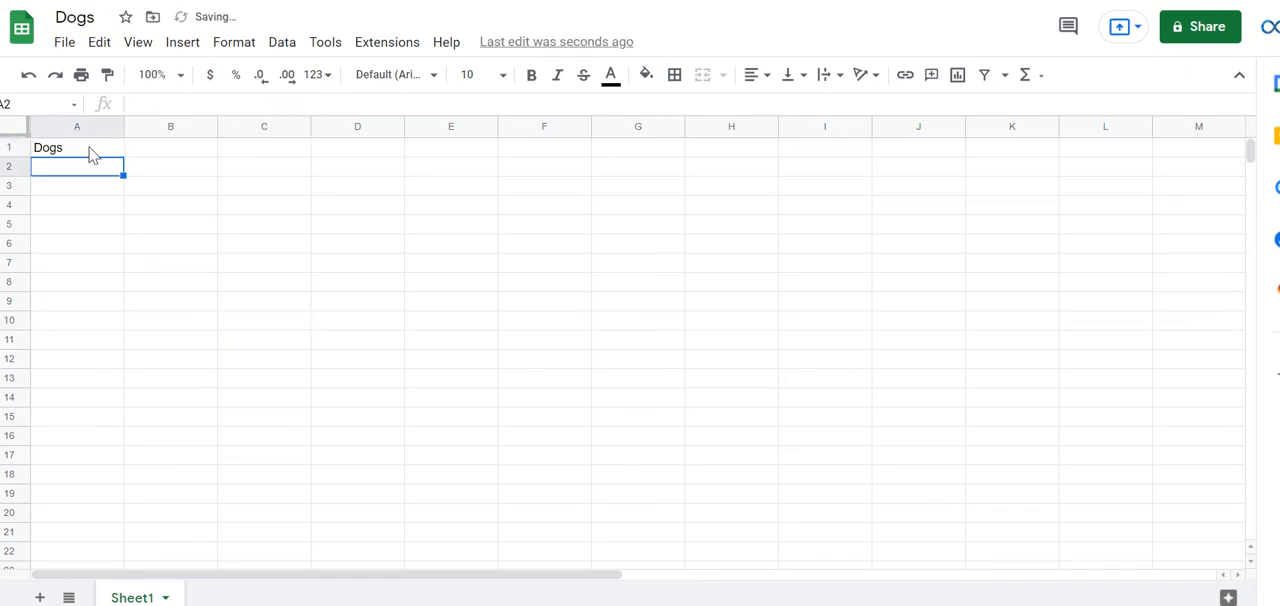
- Enter the Dogs heading in A1 and list the dog names below it in column A
{"action": "left_click", "coordinate": [532, 76]}
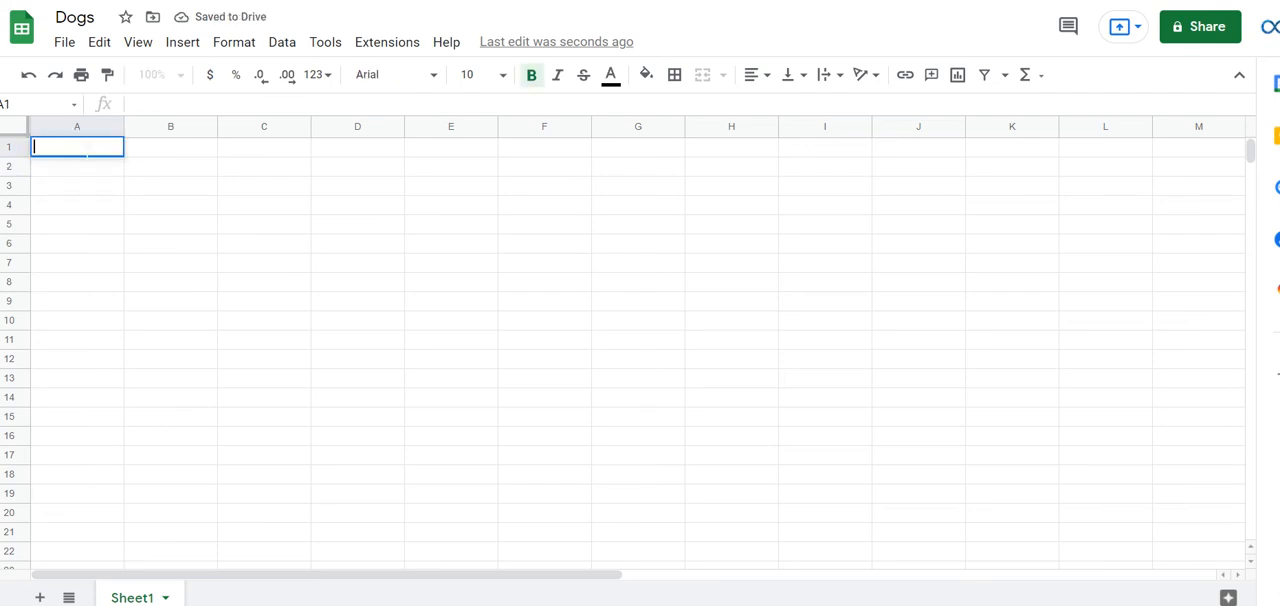
{"action": "type", "text": "Dogs"}
{"action": "left_click", "coordinate": [78, 166]}
{"action": "type", "text": "Alice"}
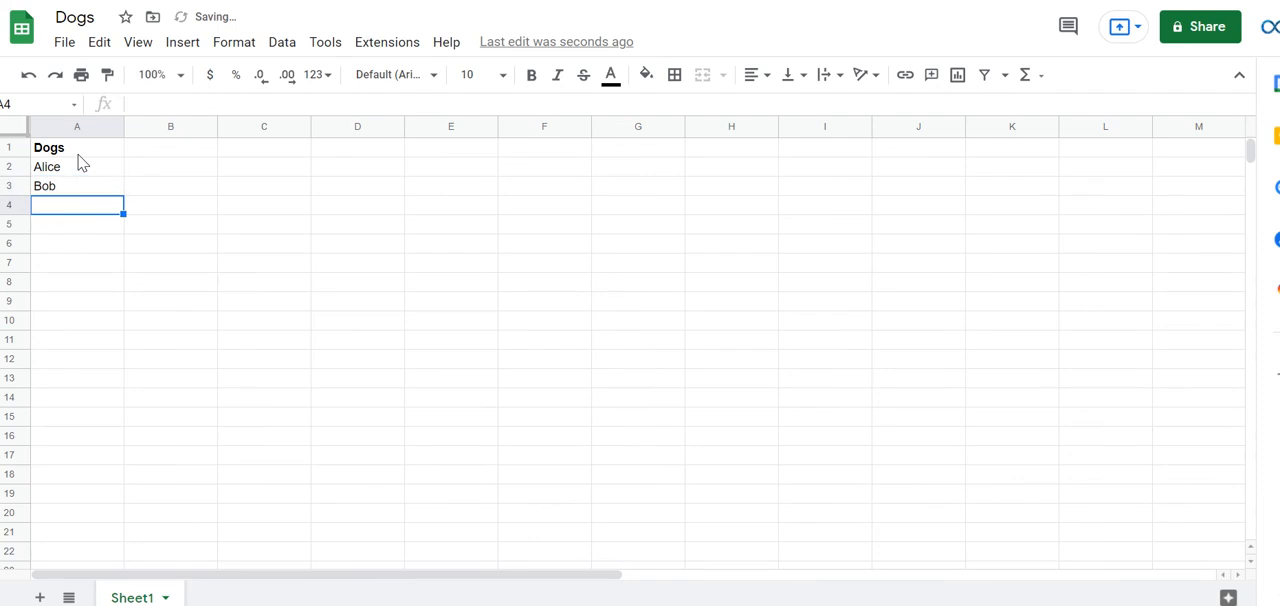
{"action": "type", "text": "Carl"}
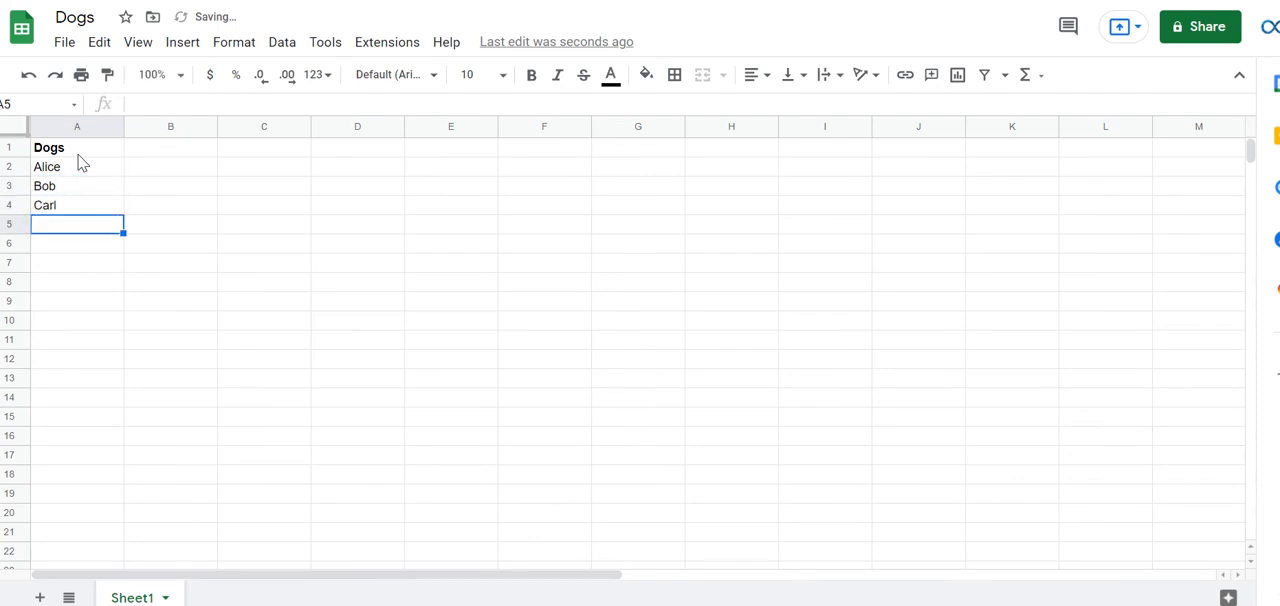
{"action": "type", "text": "Dan"}
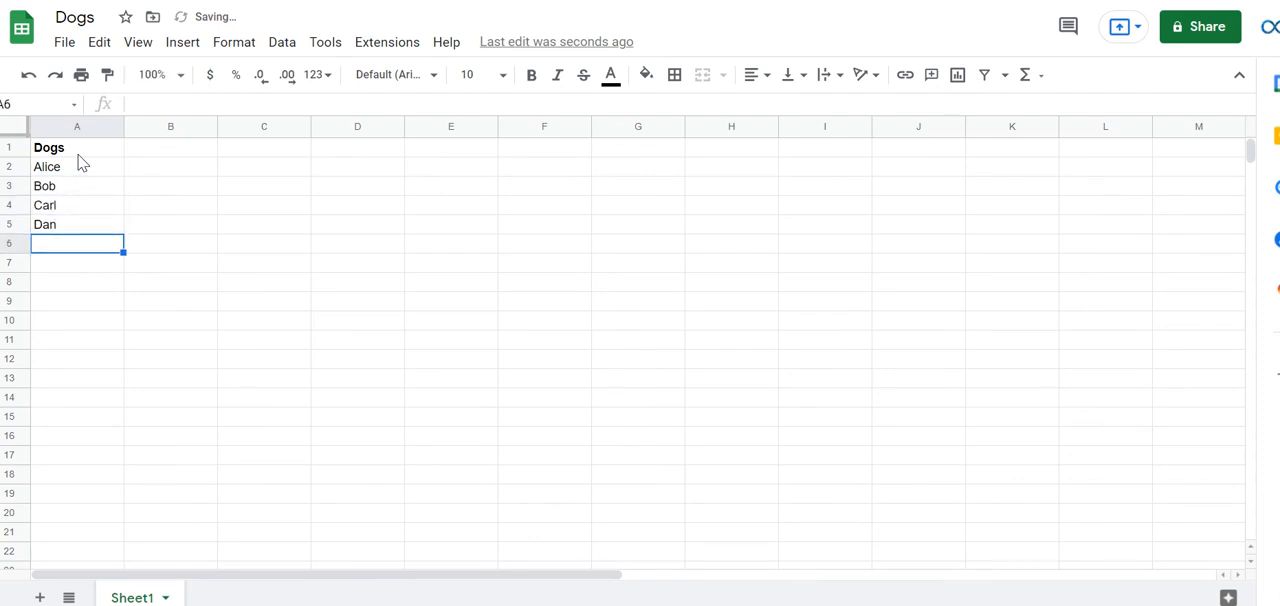
{"action": "type", "text": "Emily"}
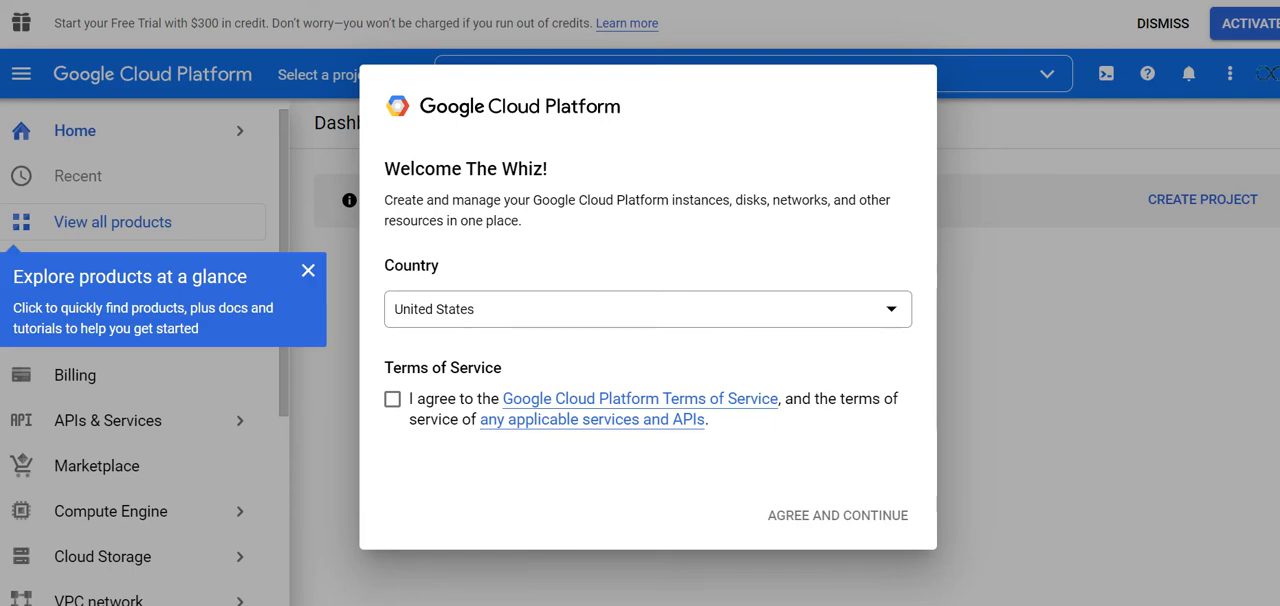
{"action": "mouse_move", "coordinate": [564, 336]}
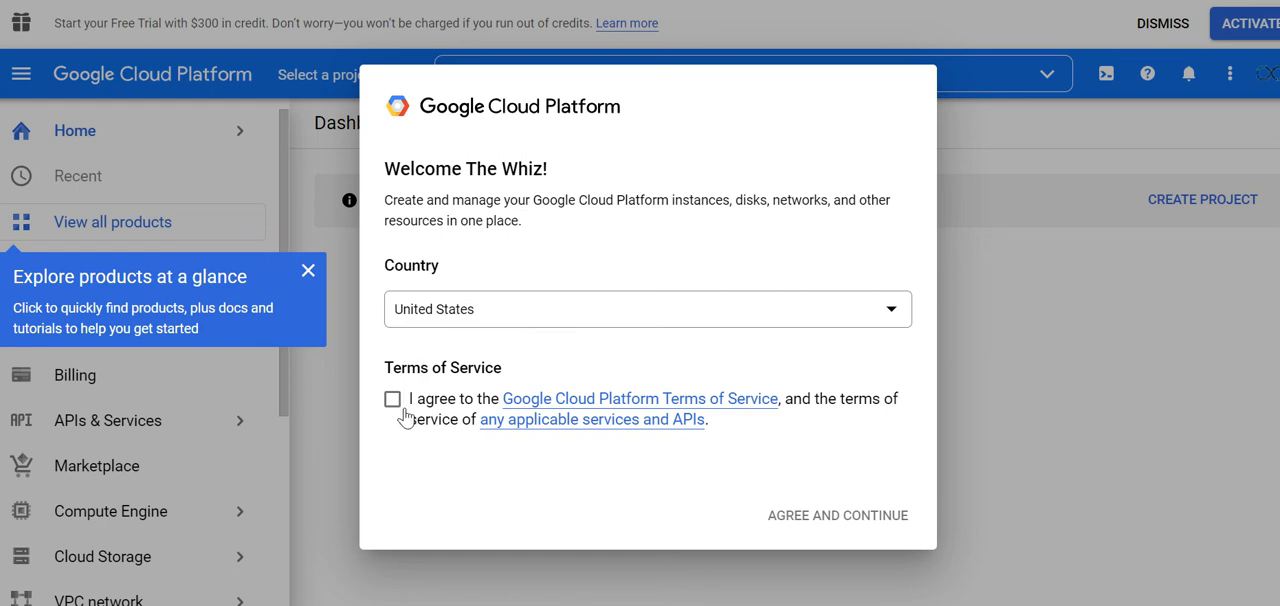
- Accept the Google Cloud terms of service and dismiss the explore products tip
{"action": "left_click", "coordinate": [392, 398]}
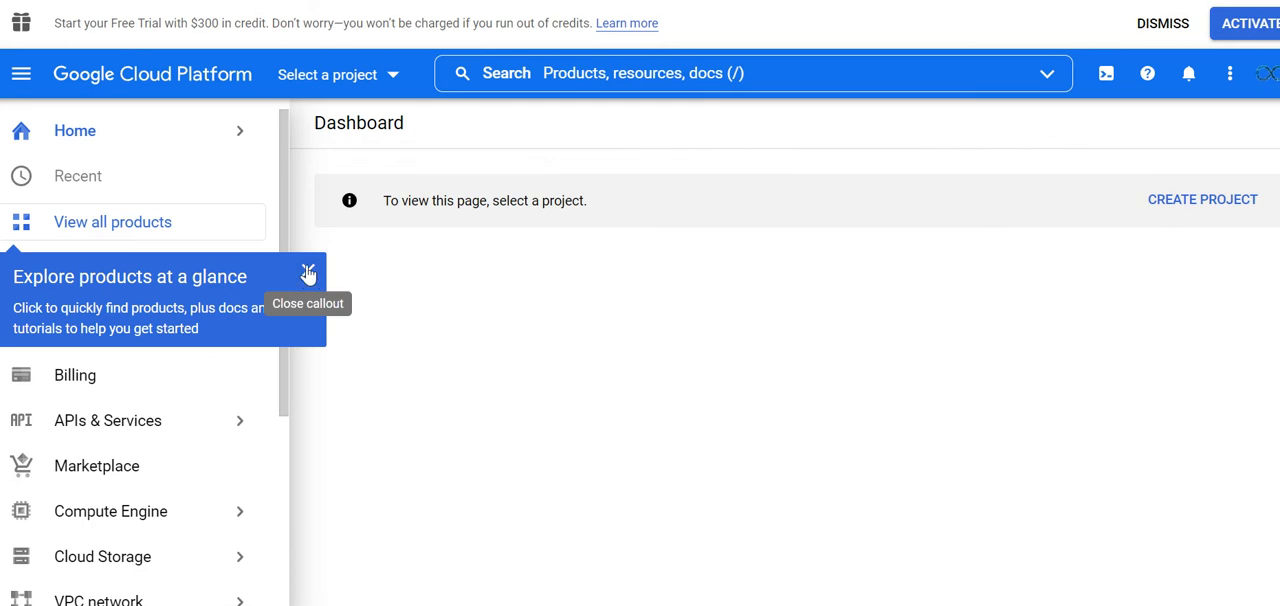
{"action": "left_click", "coordinate": [308, 274]}
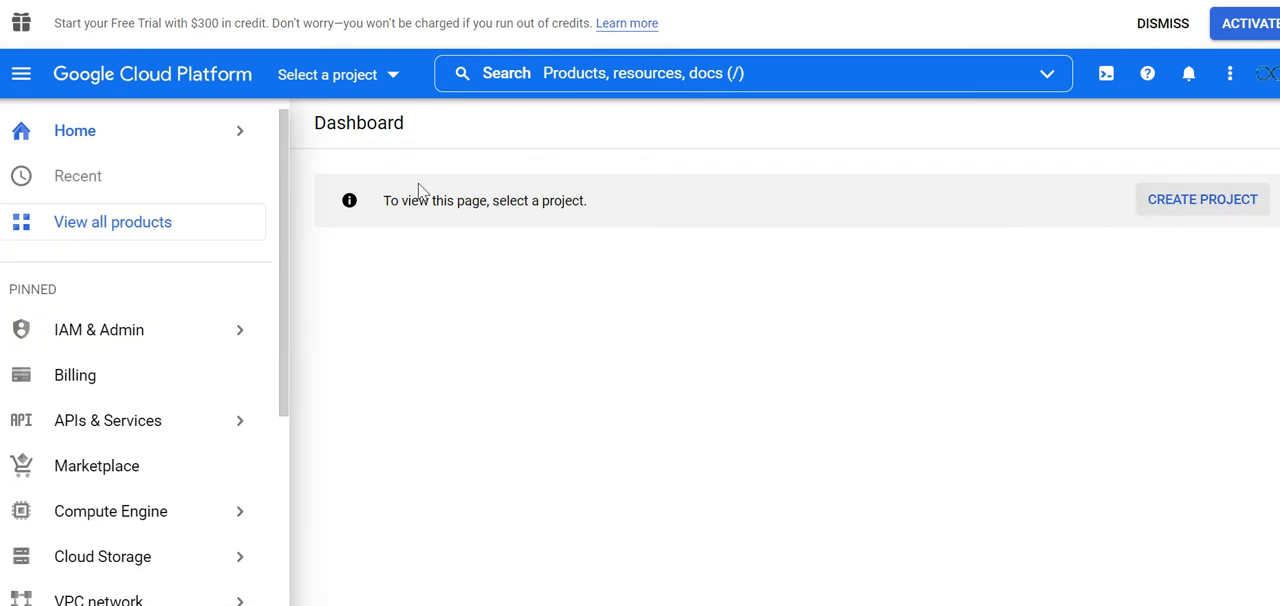
{"action": "mouse_move", "coordinate": [1204, 210]}
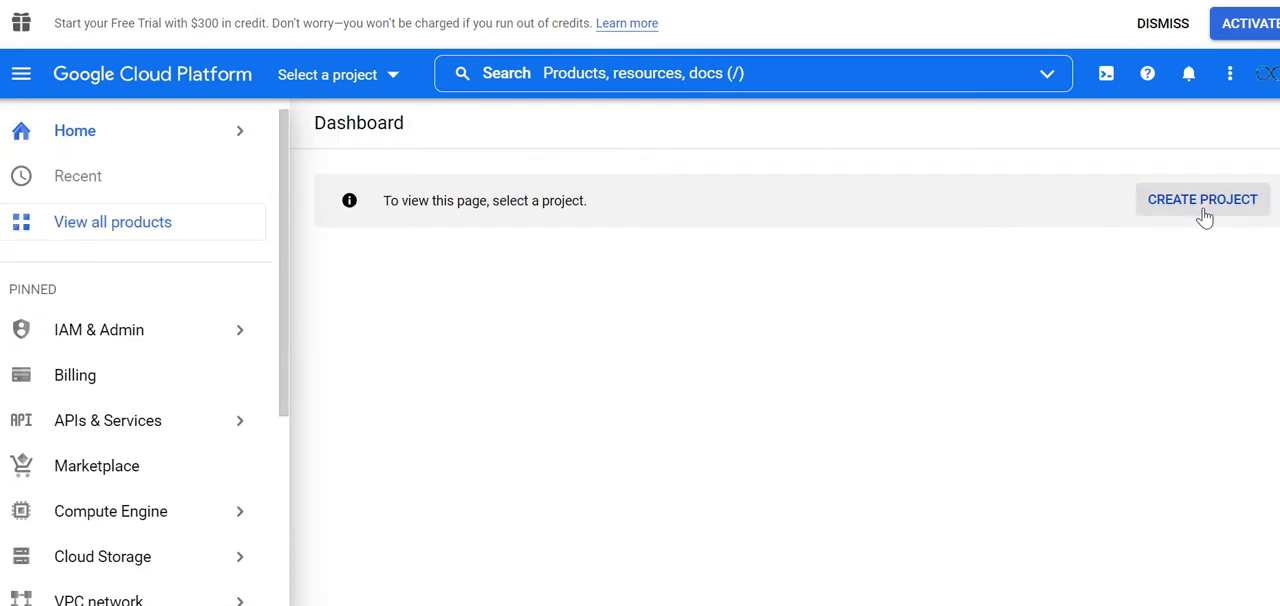
- Create a new project named GoogleSheetsProject and switch to it
{"action": "left_click", "coordinate": [1202, 200]}
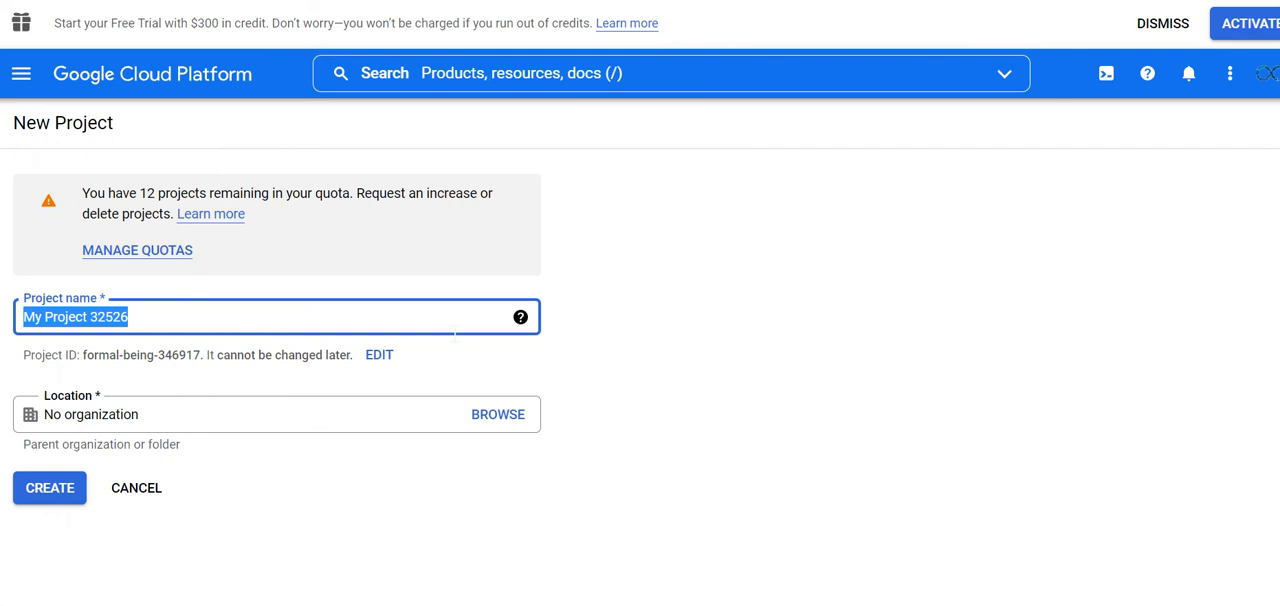
{"action": "mouse_move", "coordinate": [668, 334]}
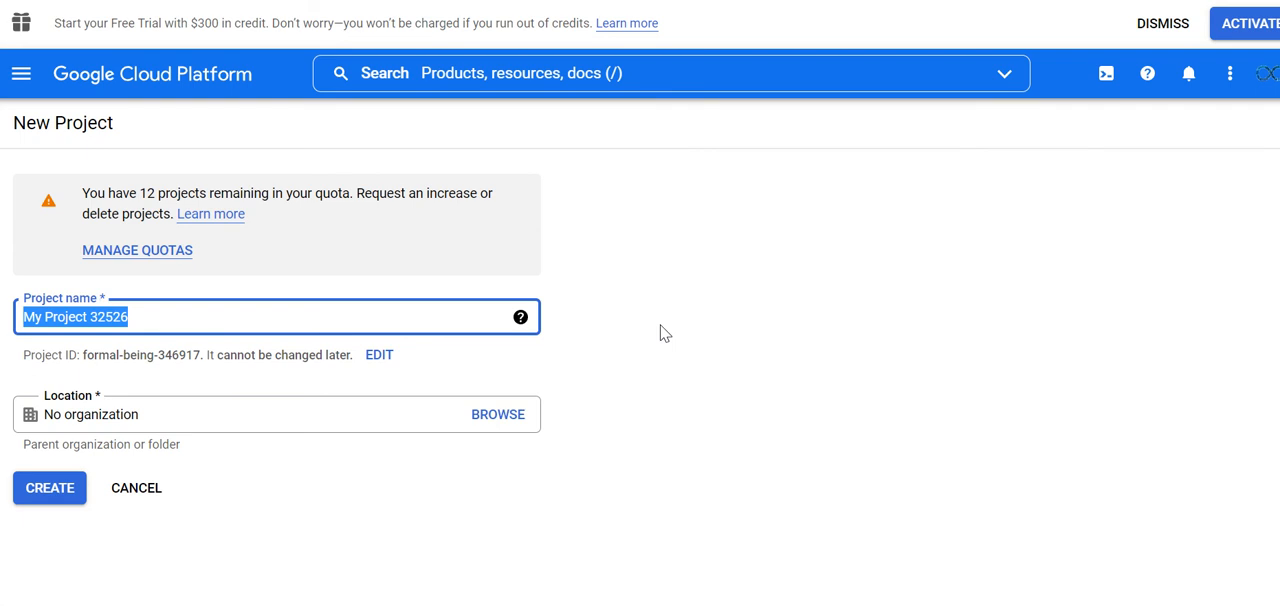
{"action": "type", "text": "GoogleSheetsP"}
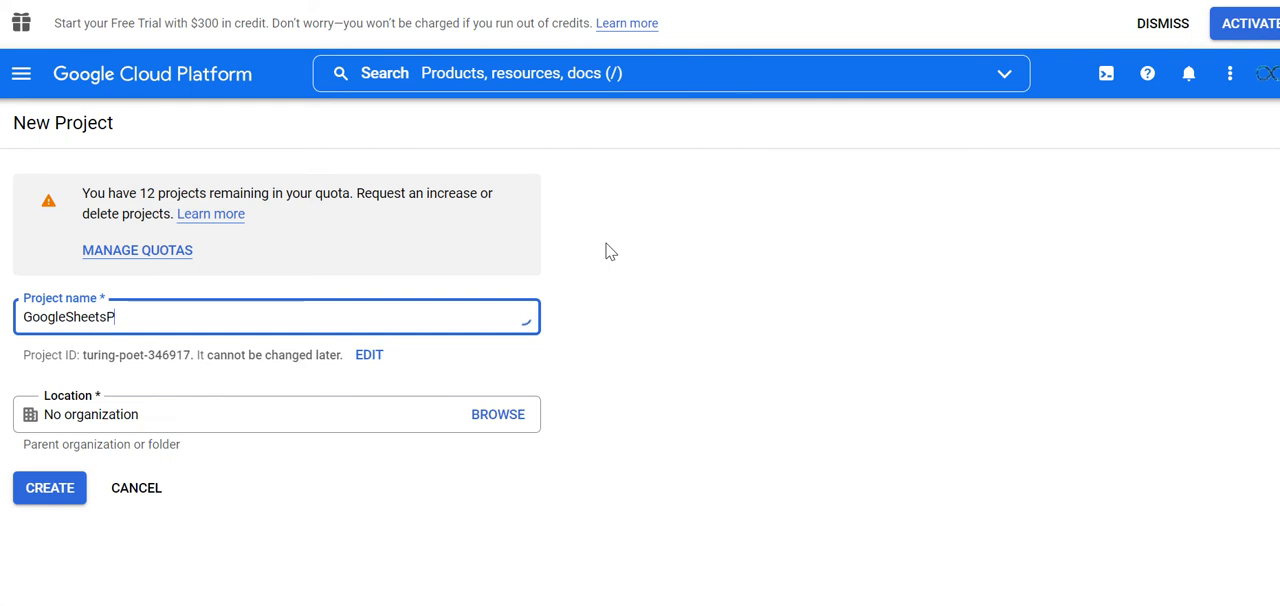
{"action": "type", "text": "roject"}
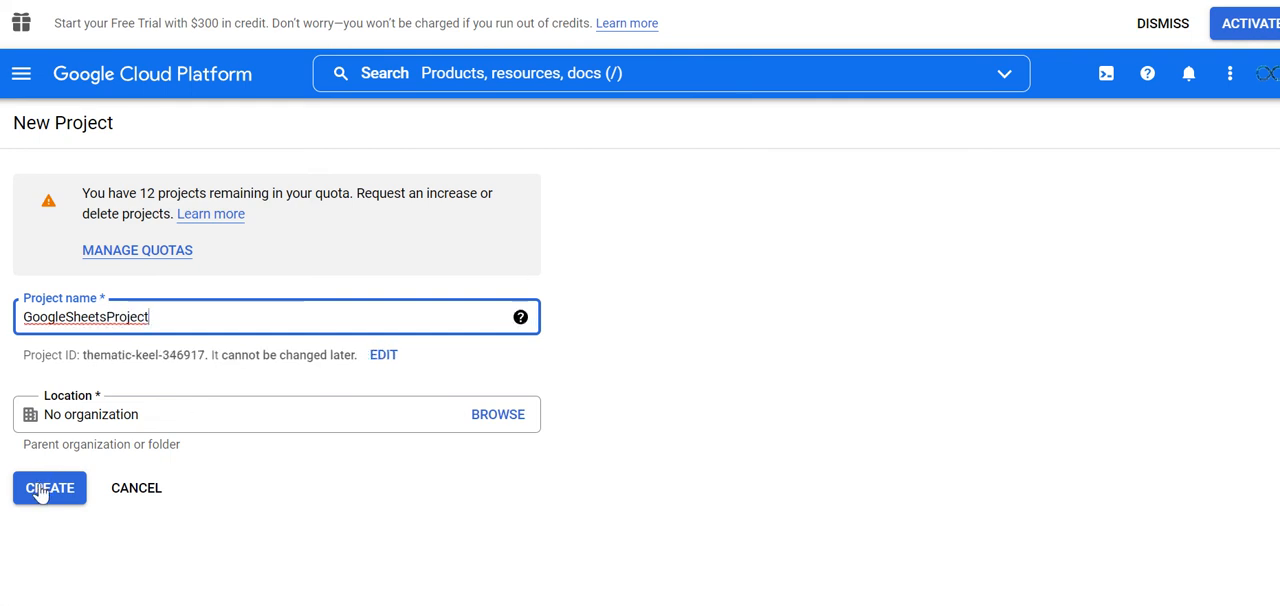
{"action": "left_click", "coordinate": [48, 488]}
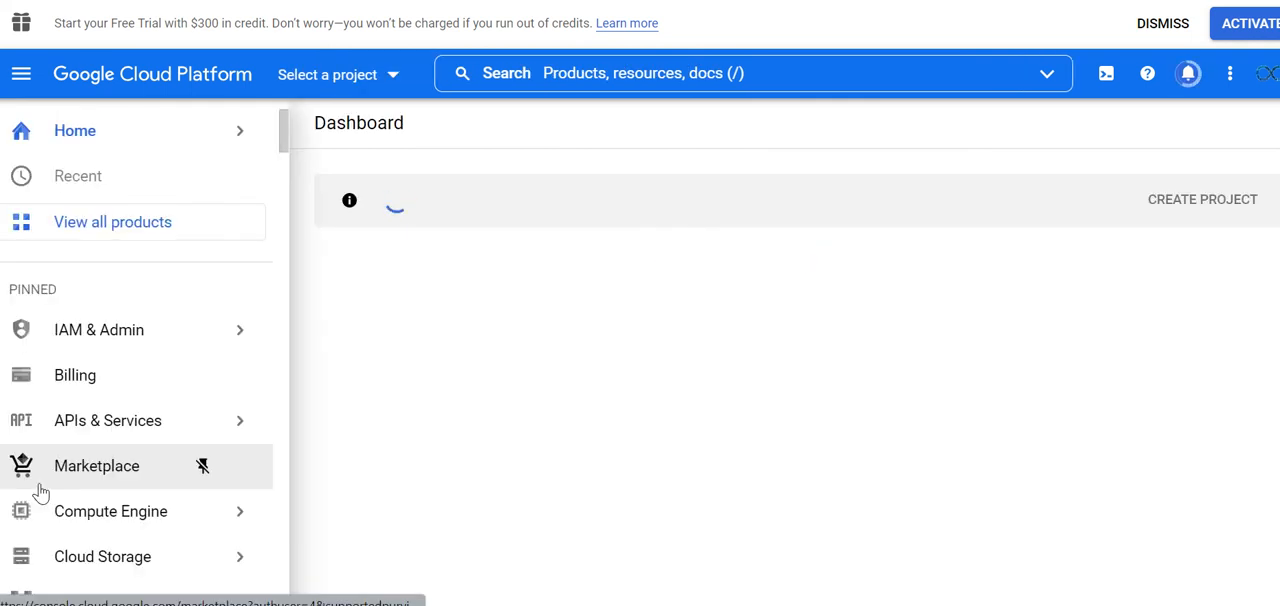
{"action": "left_click", "coordinate": [108, 420]}
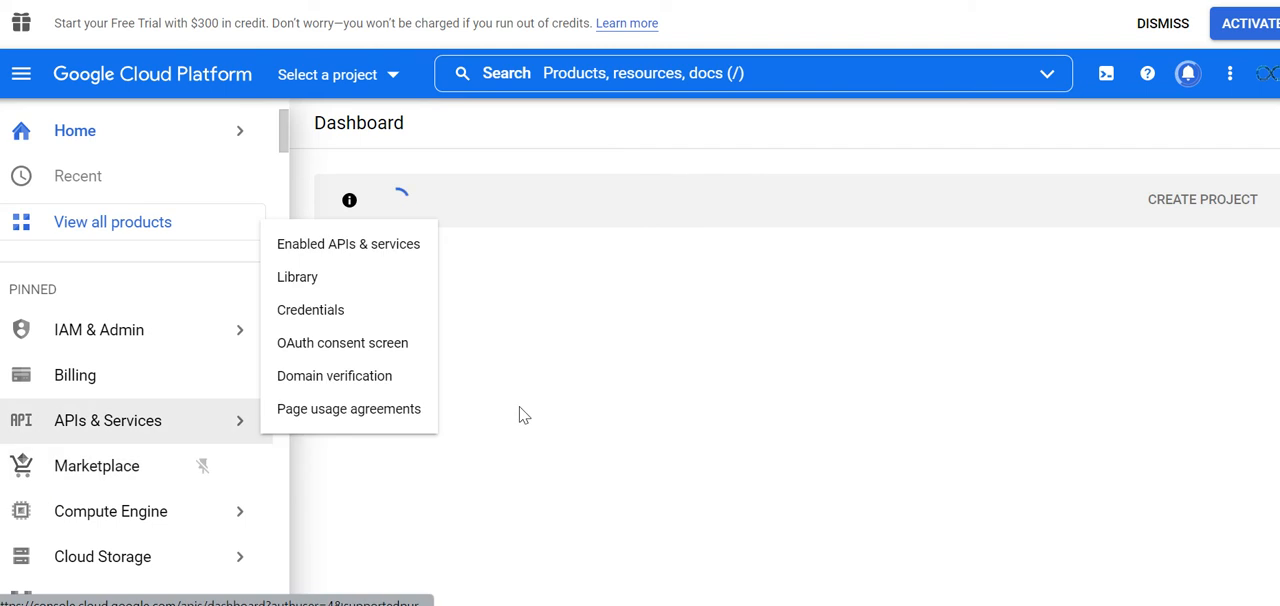
{"action": "mouse_move", "coordinate": [536, 162]}
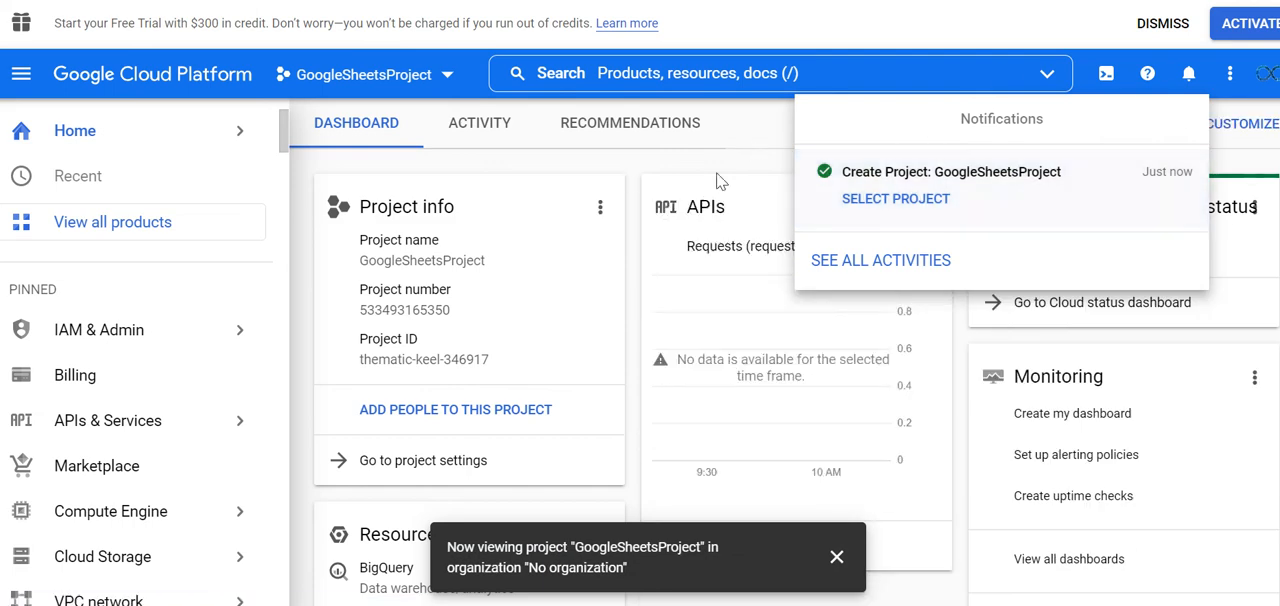
{"action": "mouse_move", "coordinate": [848, 312]}
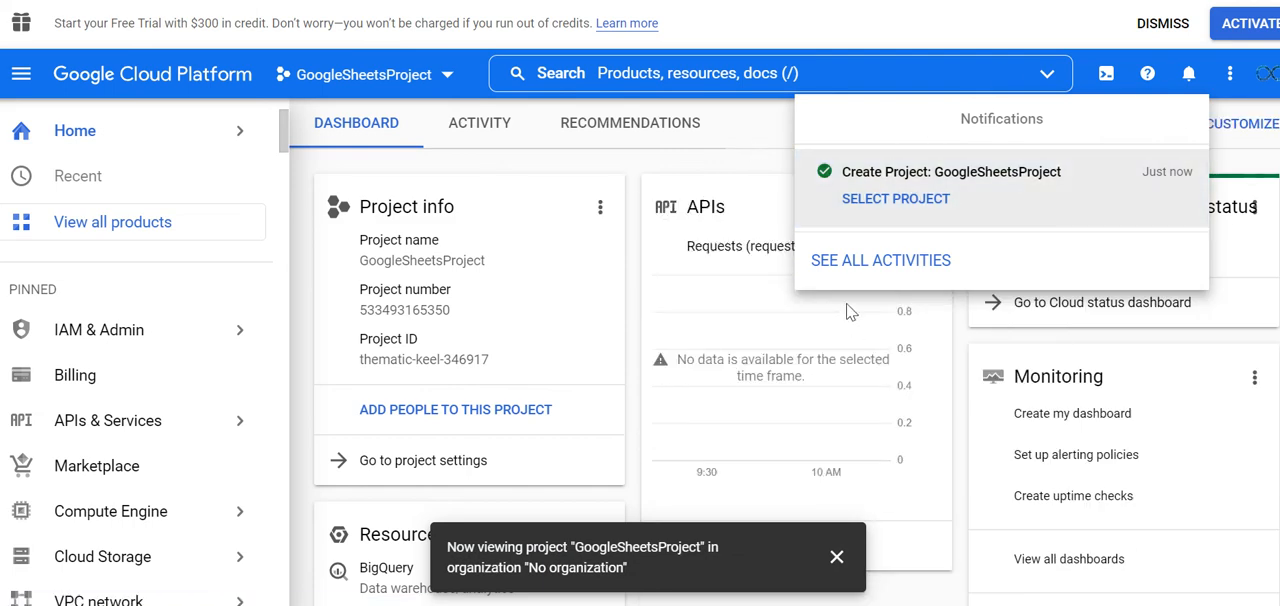
{"action": "mouse_move", "coordinate": [696, 144]}
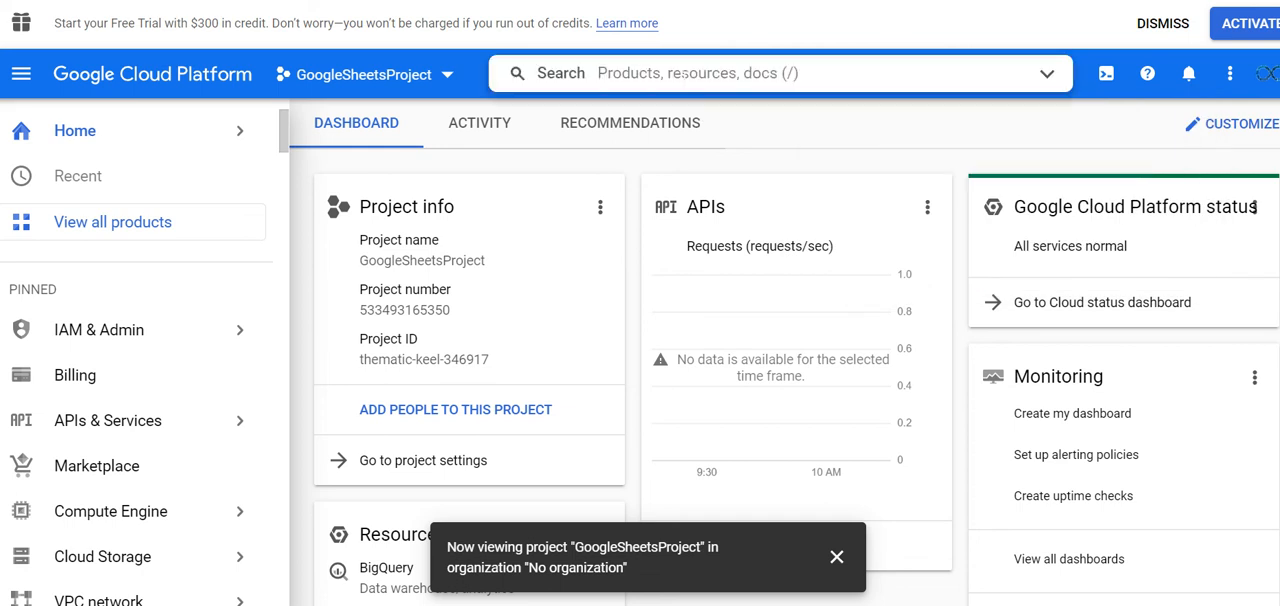
- Find the Google Sheets API via search and enable it for the project
{"action": "type", "text": "google sheet api"}
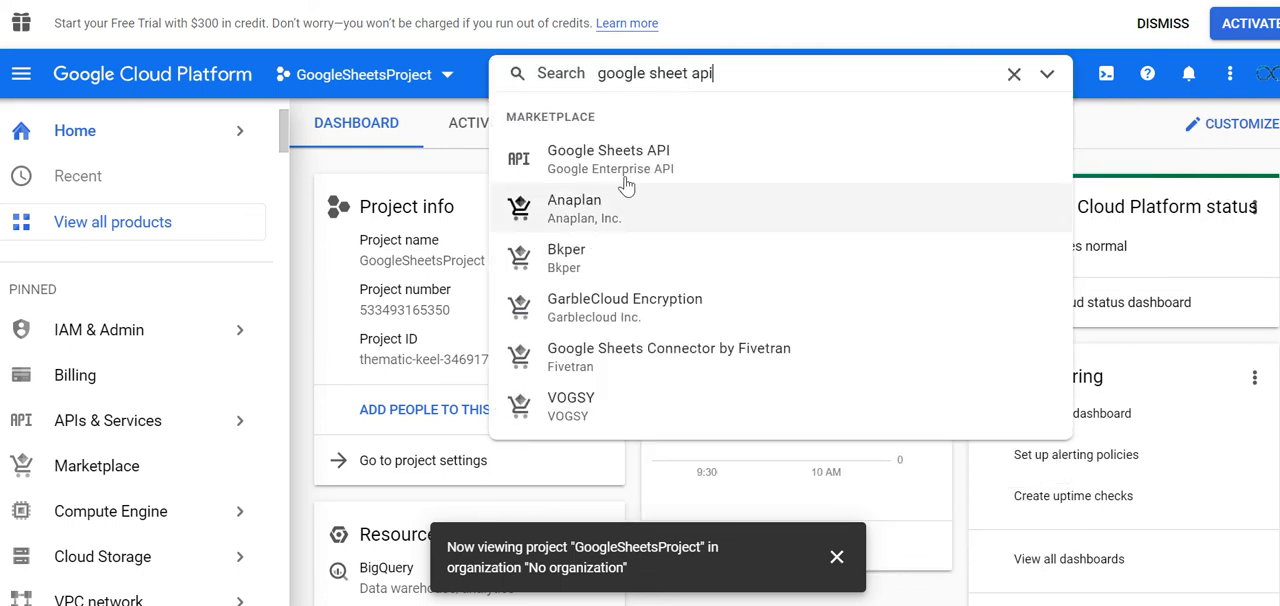
{"action": "mouse_move", "coordinate": [520, 172]}
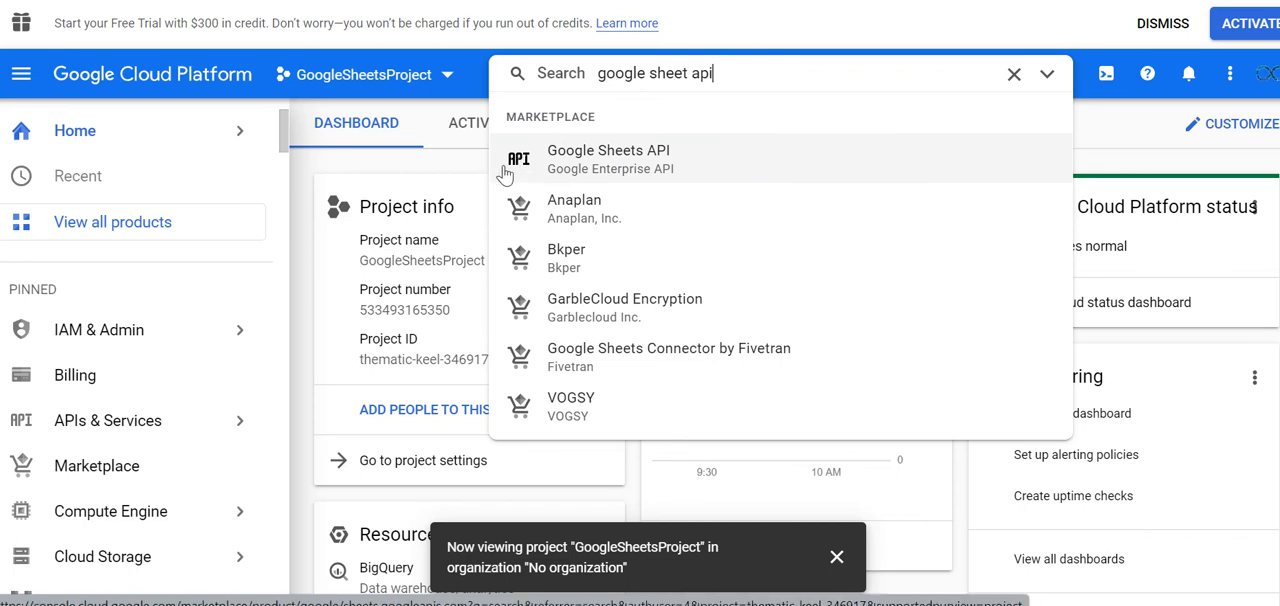
{"action": "left_click", "coordinate": [608, 158]}
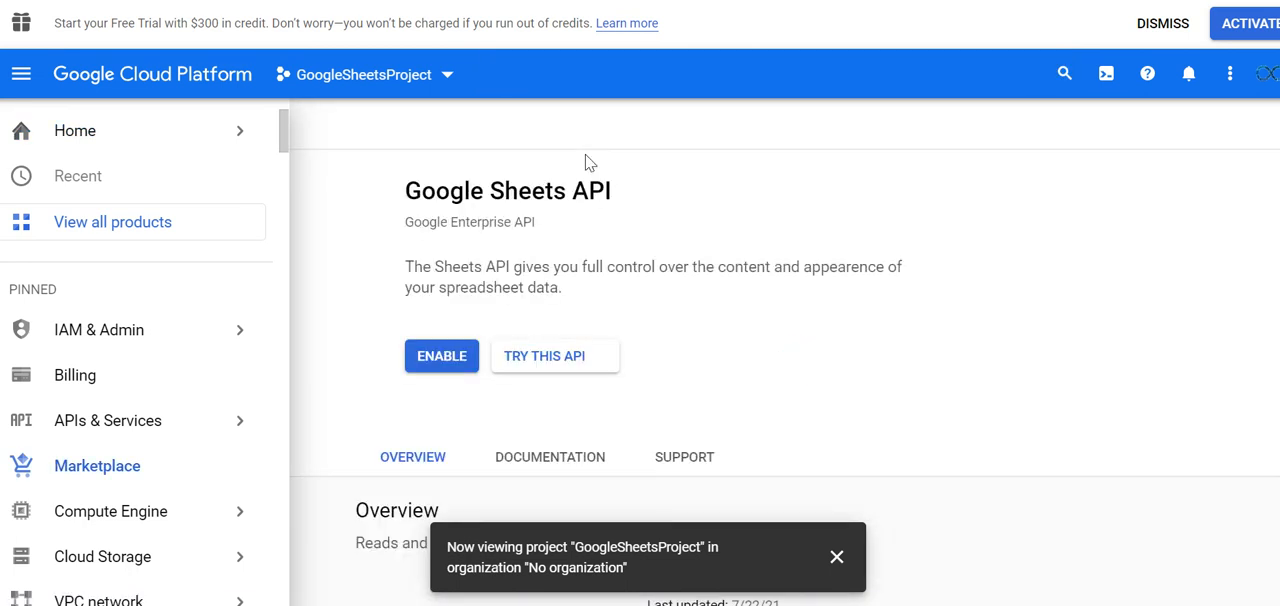
{"action": "left_click", "coordinate": [440, 356]}
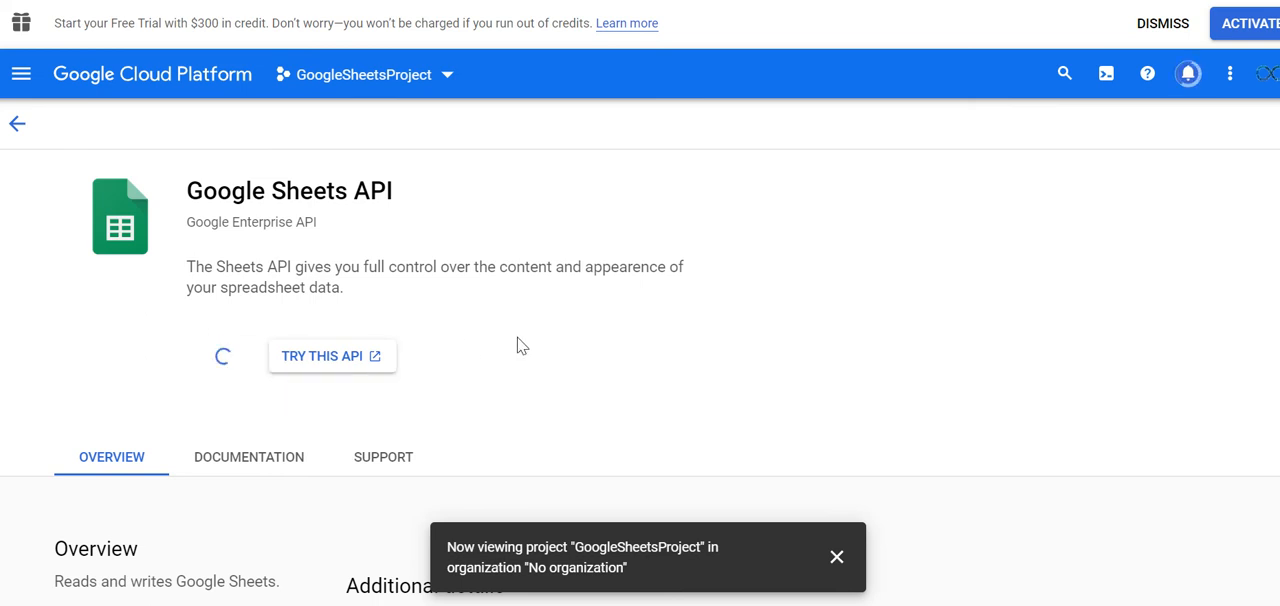
{"action": "mouse_move", "coordinate": [452, 308]}
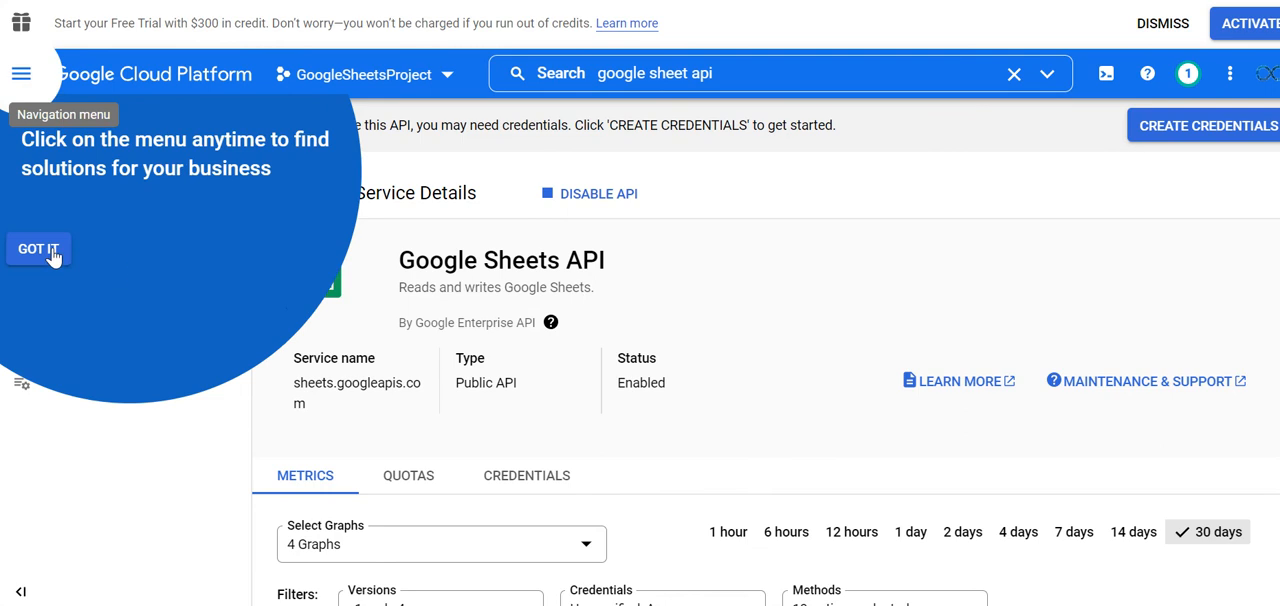
{"action": "left_click", "coordinate": [36, 248]}
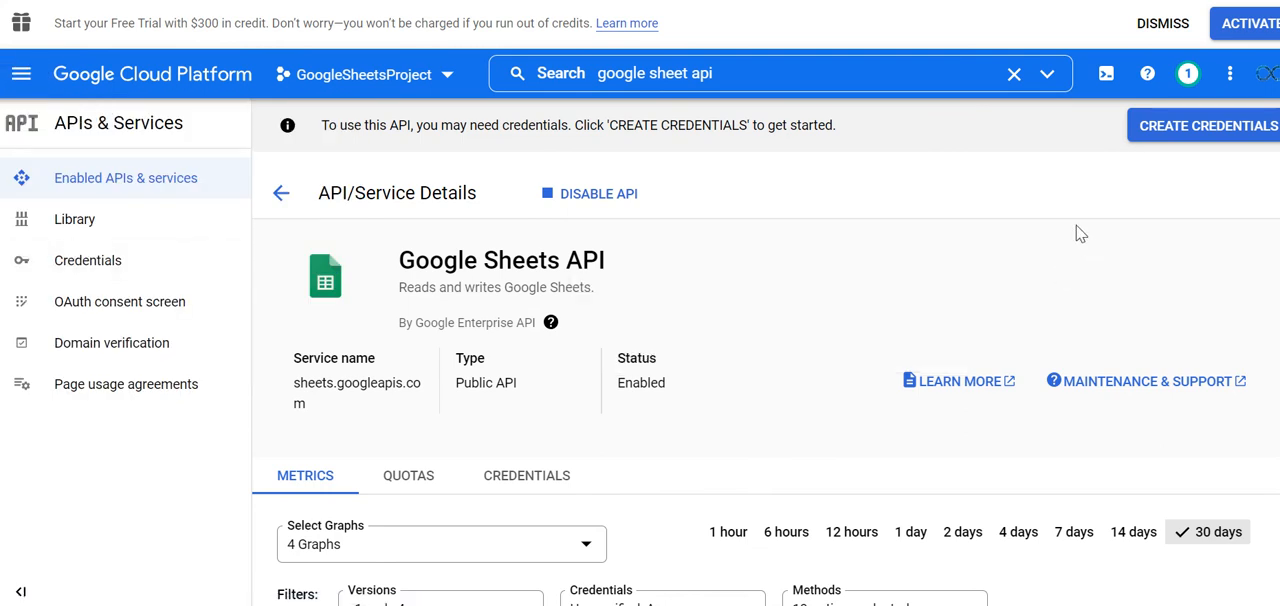
{"action": "mouse_move", "coordinate": [668, 338]}
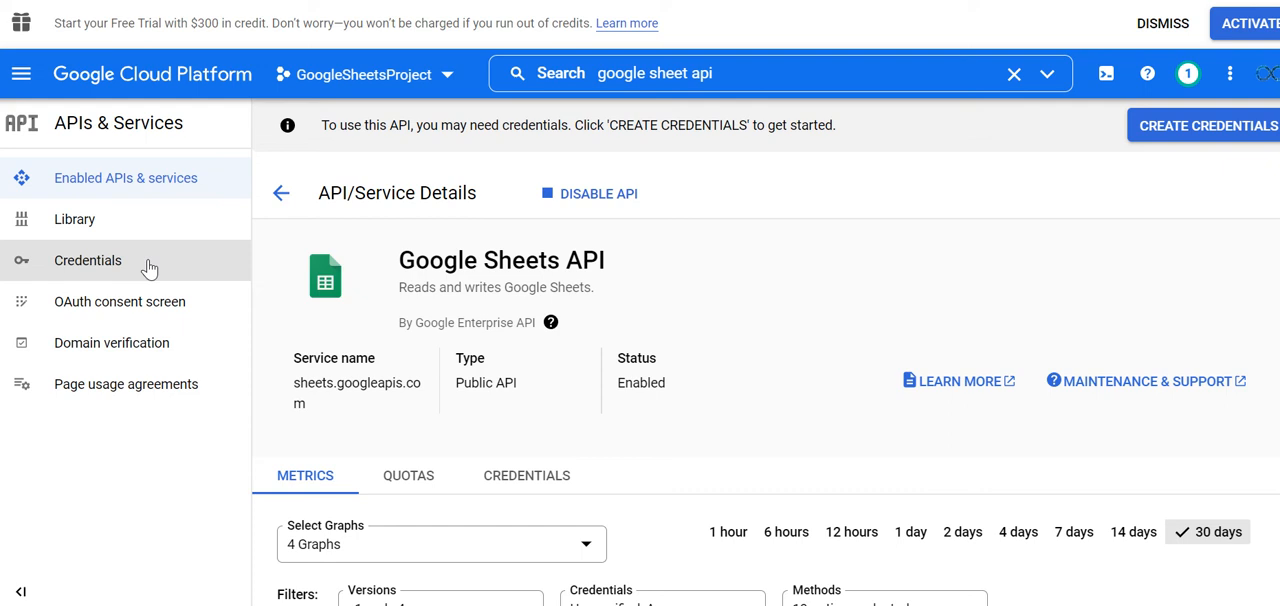
- From Credentials, reach the service accounts list and start a new service account
{"action": "left_click", "coordinate": [88, 260]}
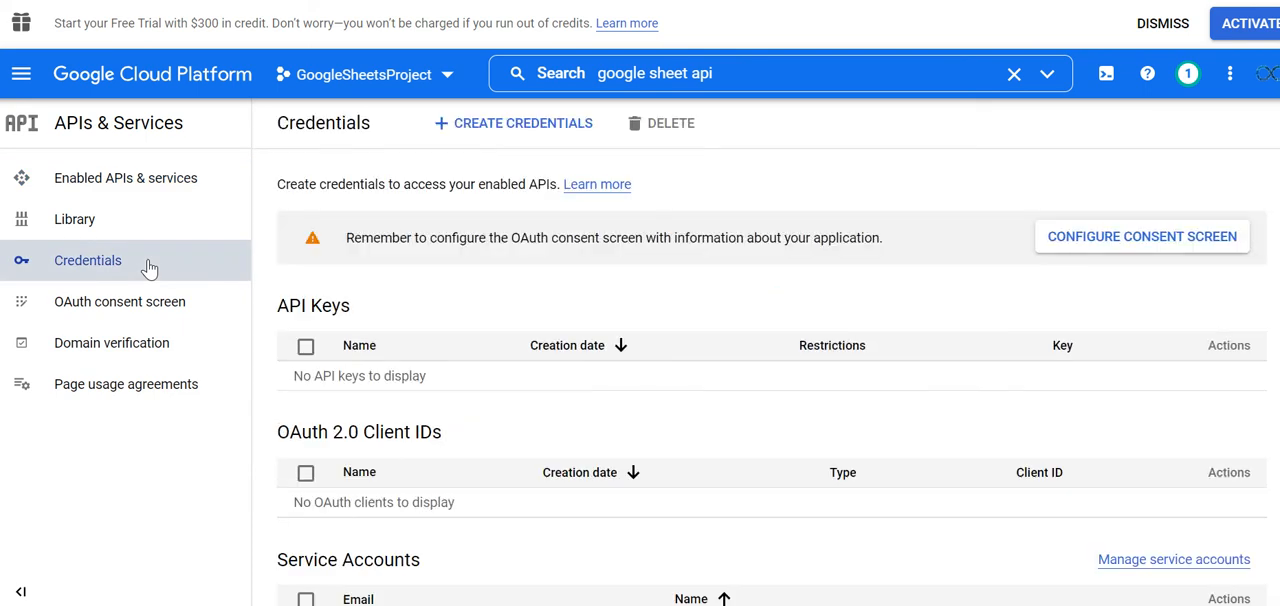
{"action": "scroll", "scroll_direction": "down", "scroll_amount": 3}
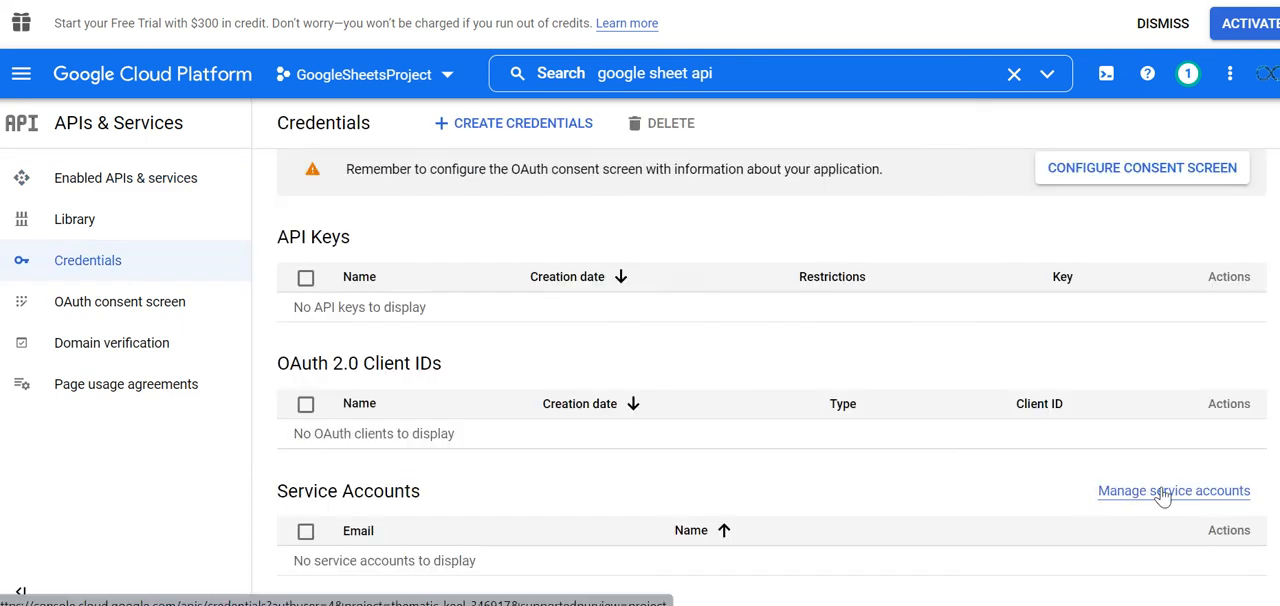
{"action": "left_click", "coordinate": [1172, 492]}
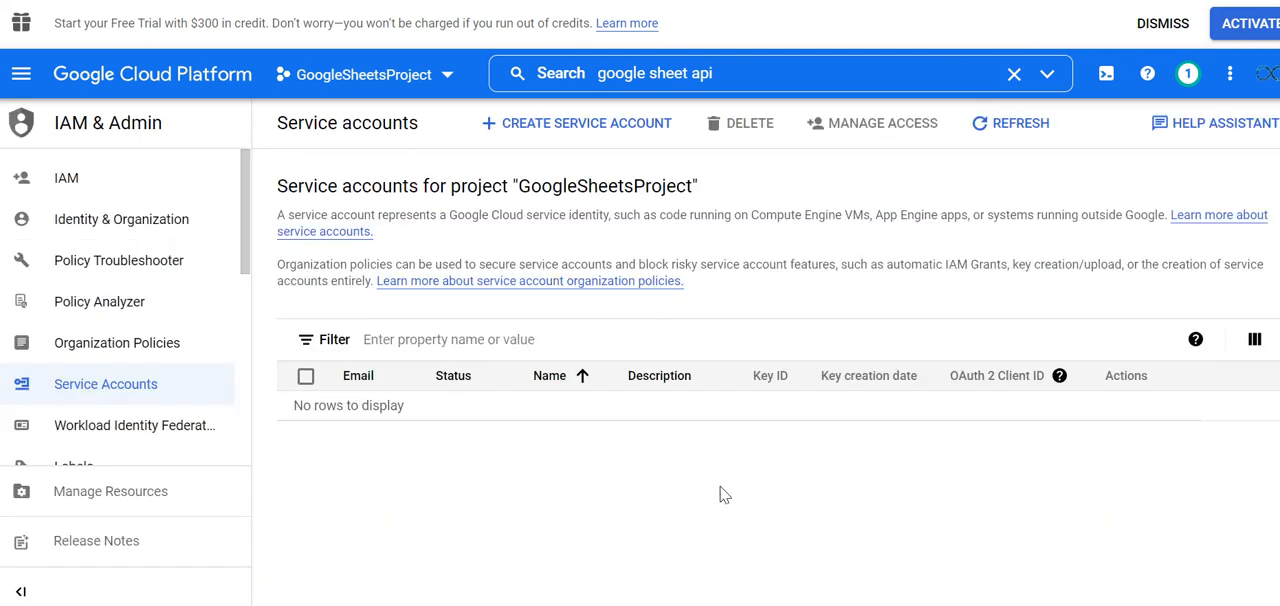
{"action": "left_click", "coordinate": [576, 124]}
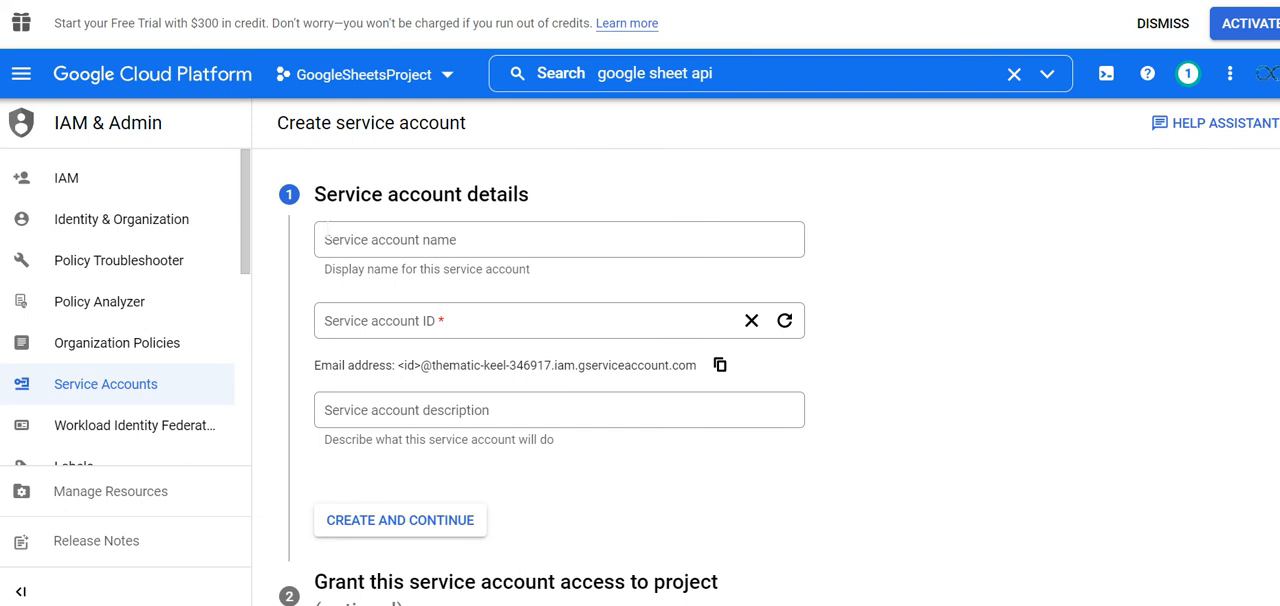
- Name the service account GoogleSheetReaderWhiz and finish creating it without roles
{"action": "left_click", "coordinate": [560, 240]}
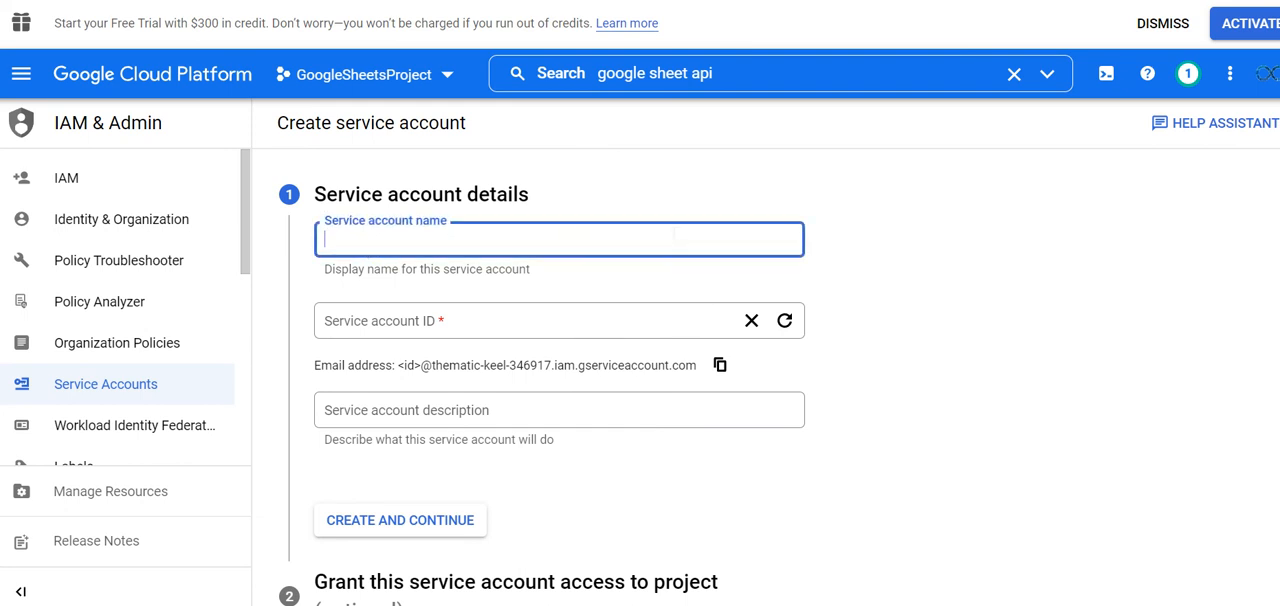
{"action": "type", "text": "GoogleSheetReaderWhiz"}
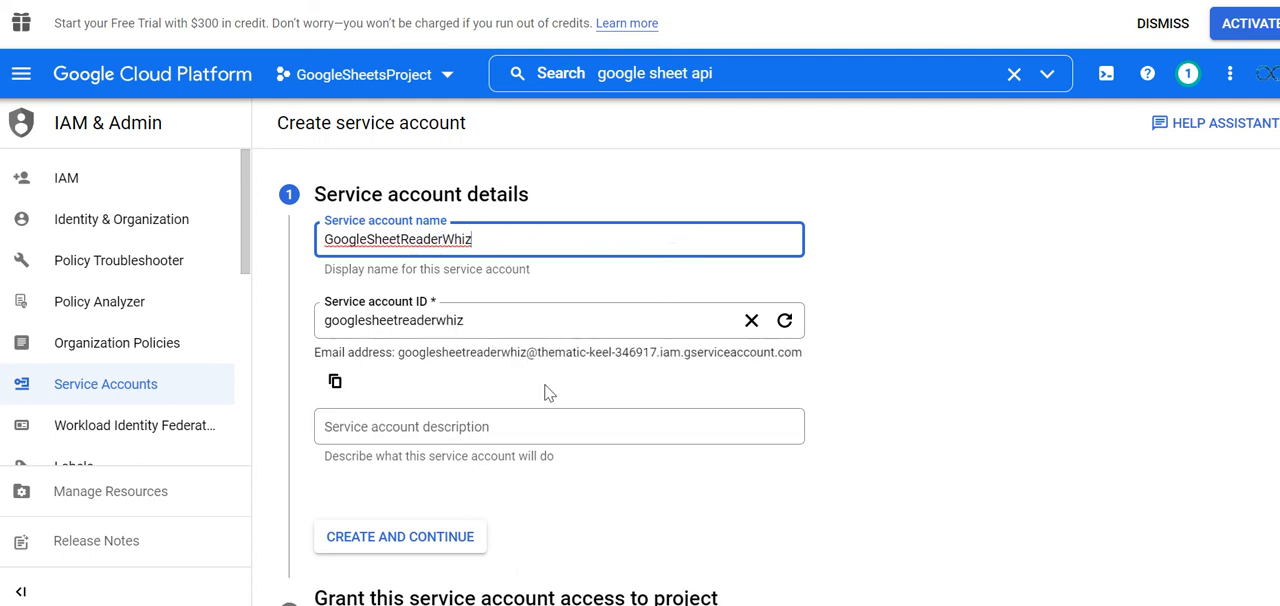
{"action": "mouse_move", "coordinate": [424, 500]}
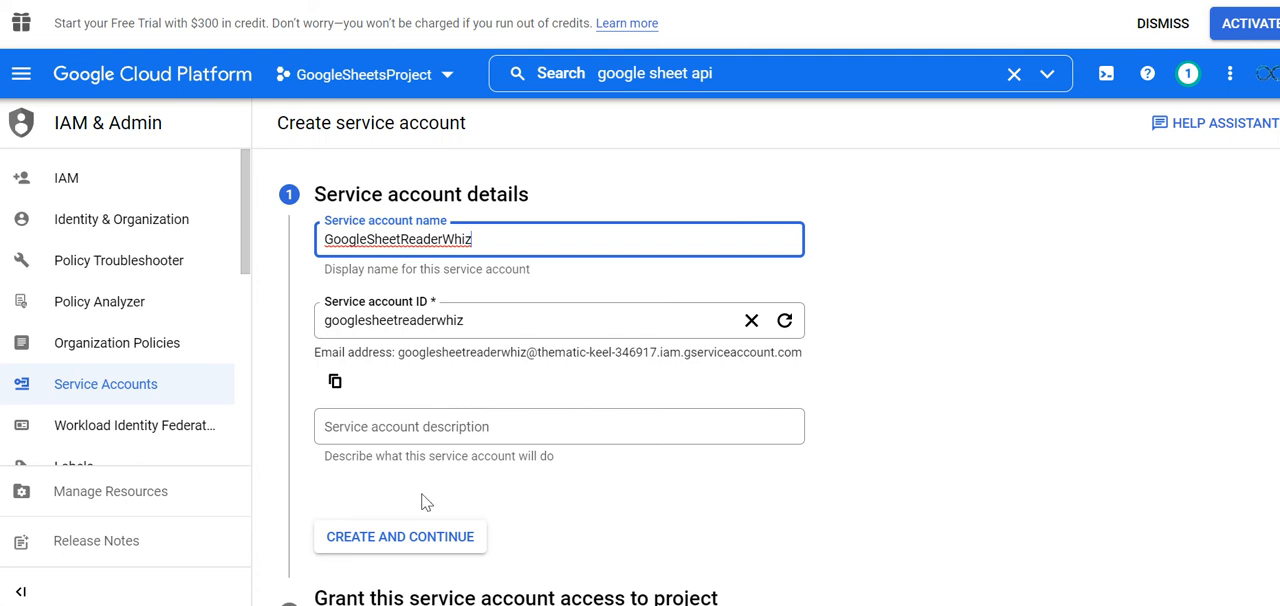
{"action": "left_click", "coordinate": [400, 536]}
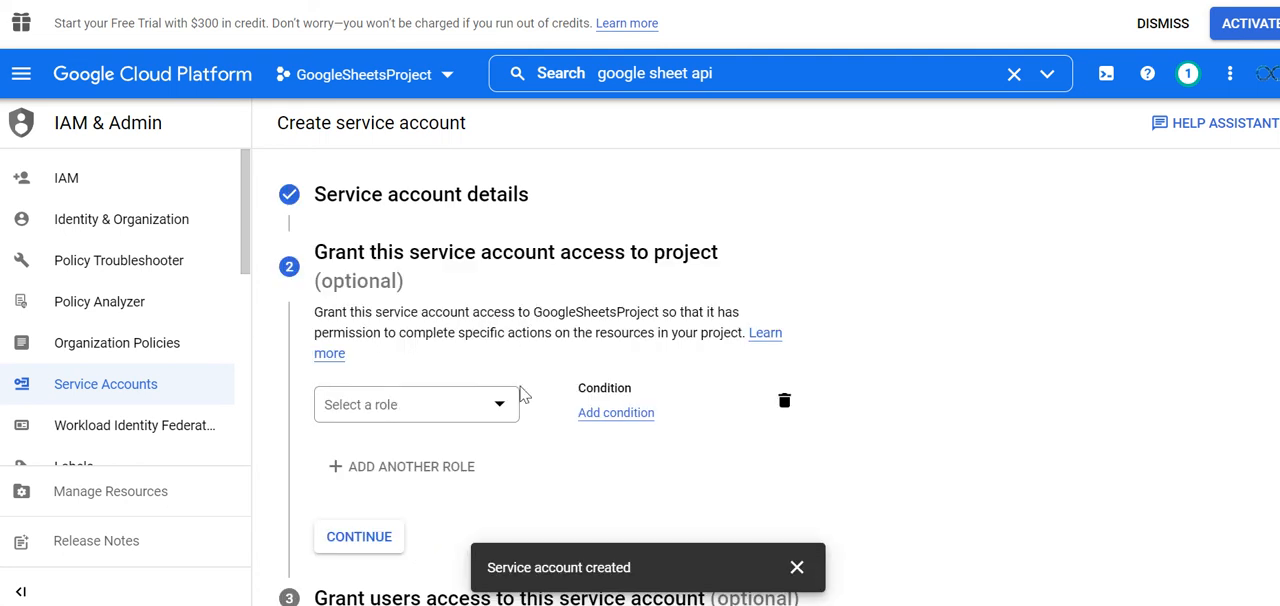
{"action": "left_click", "coordinate": [358, 536]}
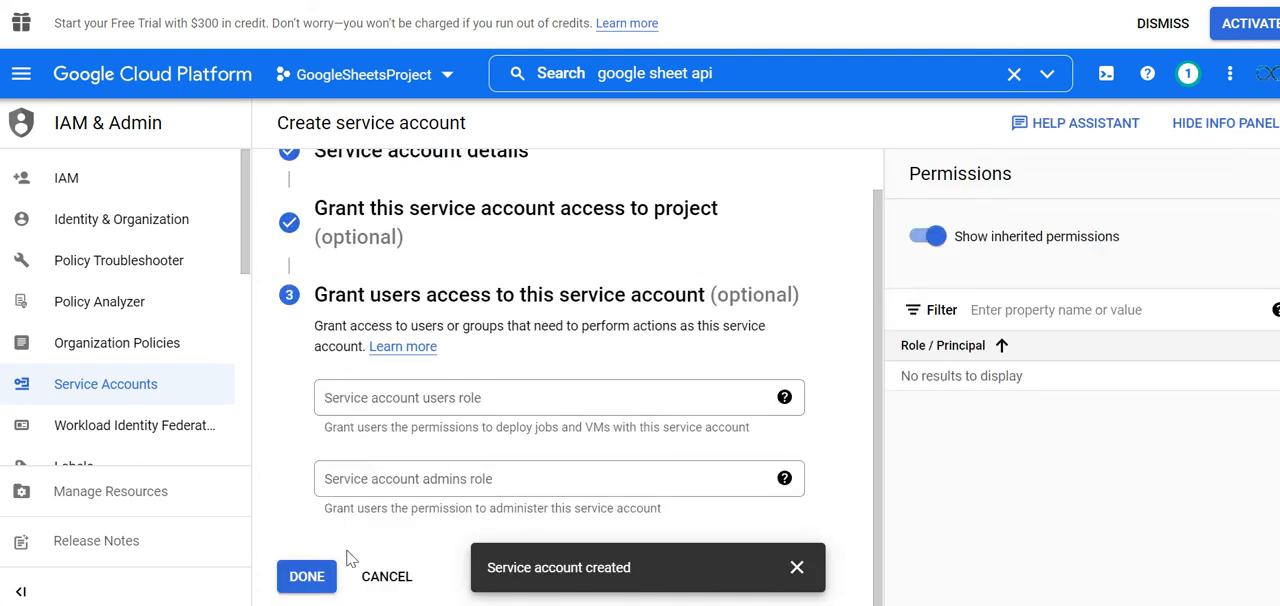
{"action": "left_click", "coordinate": [306, 576]}
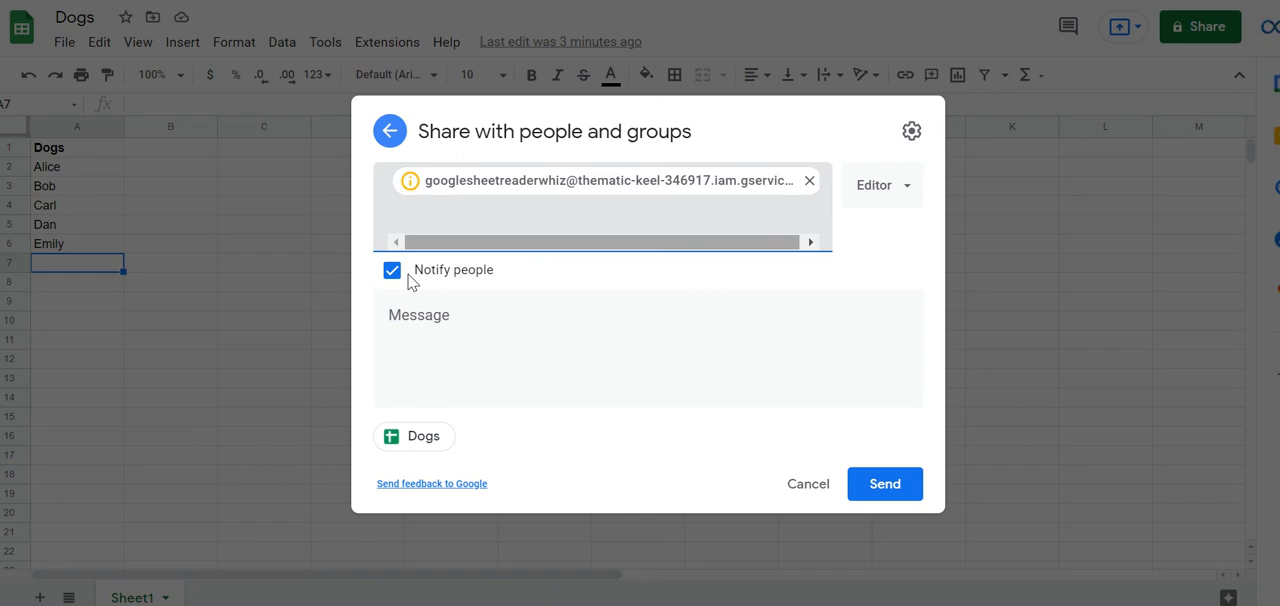
- Share the Dogs sheet with the service account as editor without notifying it
{"action": "left_click", "coordinate": [392, 270]}
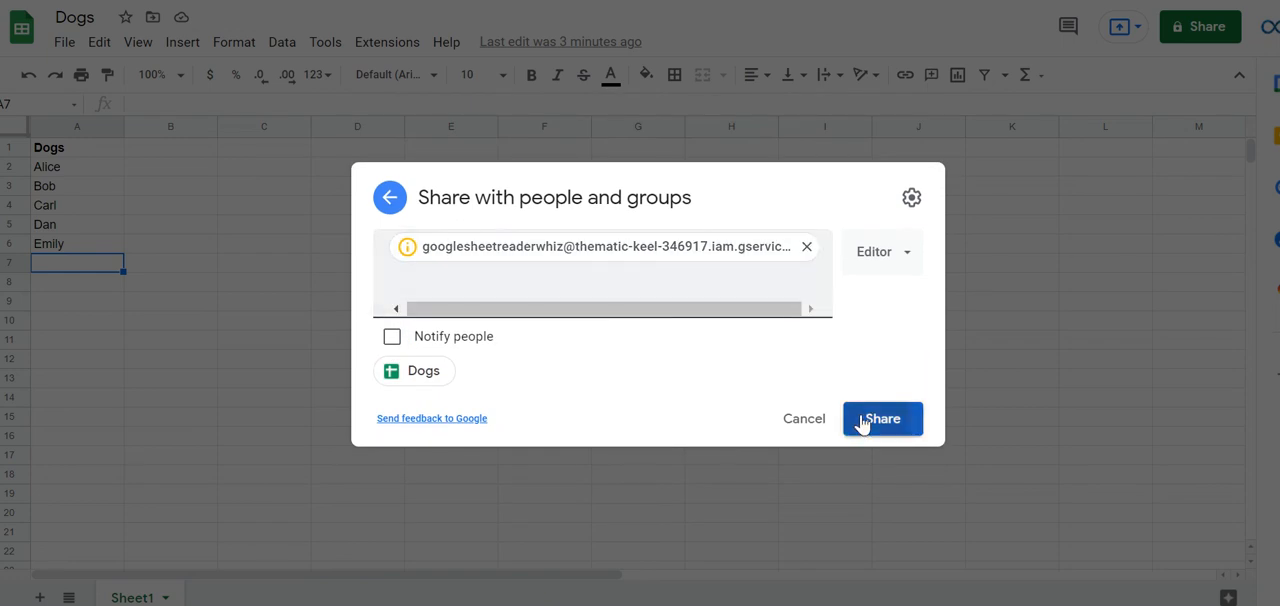
{"action": "left_click", "coordinate": [880, 418]}
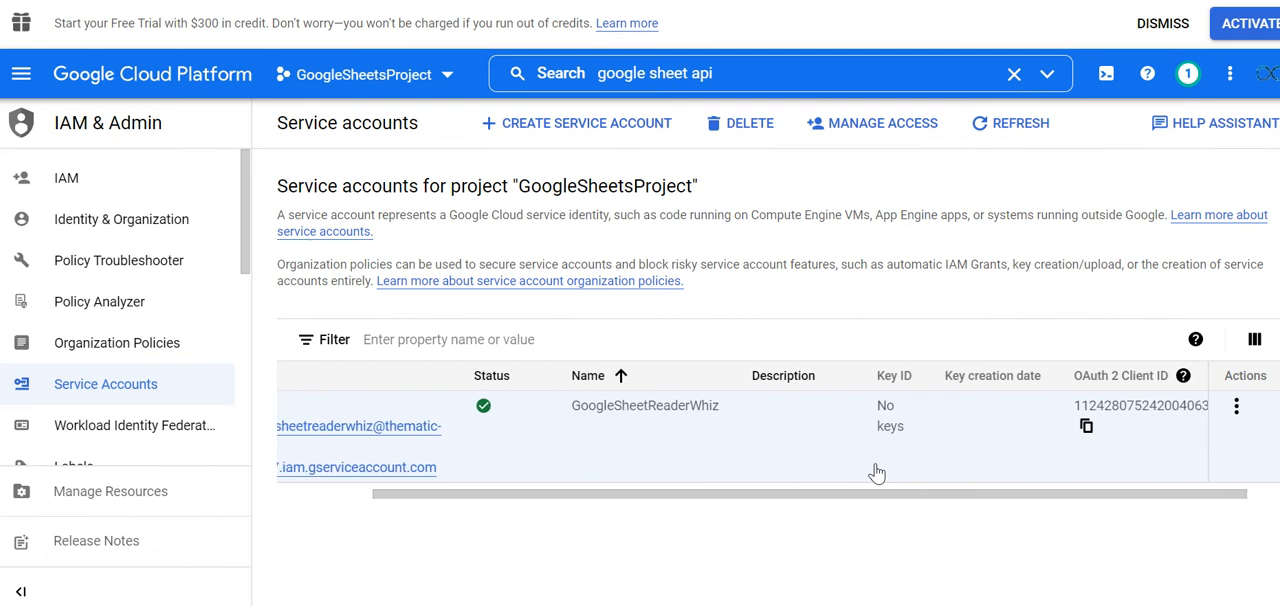
- Show the actions menu for the GoogleSheetReaderWhiz service account row
{"action": "scroll", "scroll_direction": "left", "scroll_amount": 3}
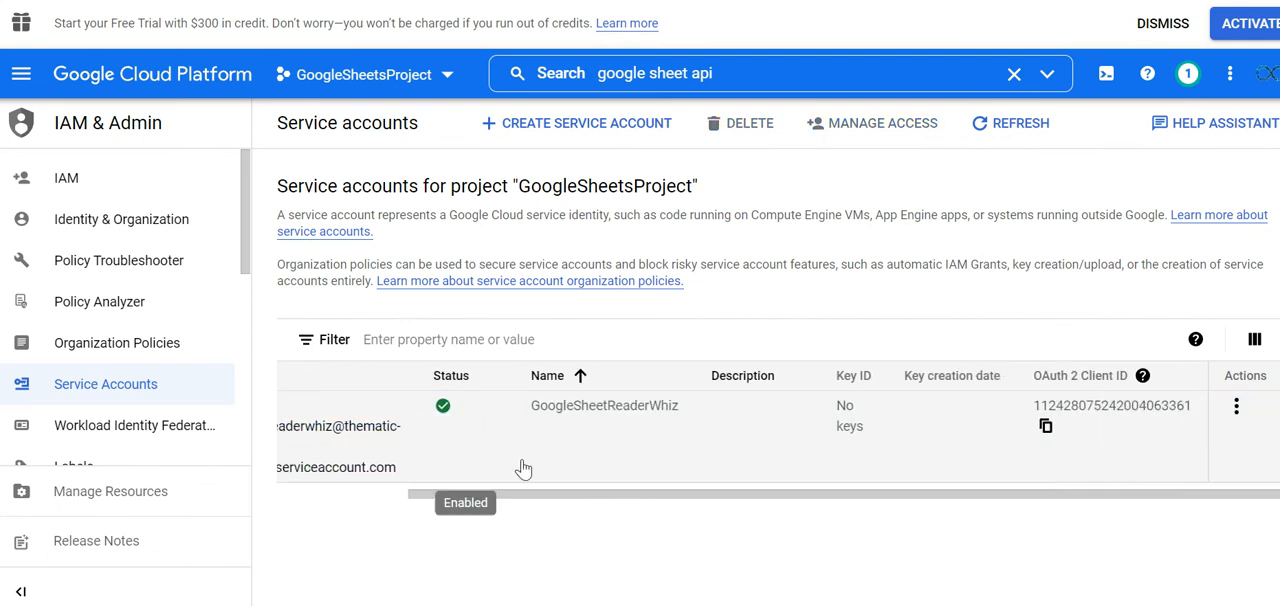
{"action": "left_click", "coordinate": [1236, 404]}
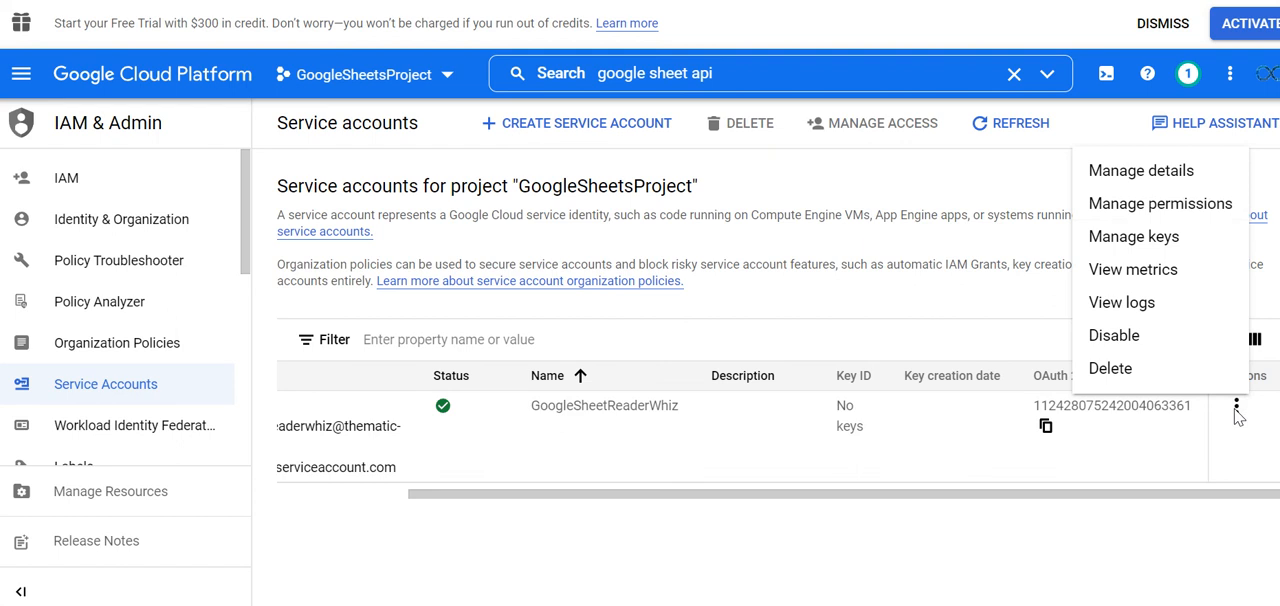
{"action": "mouse_move", "coordinate": [956, 234]}
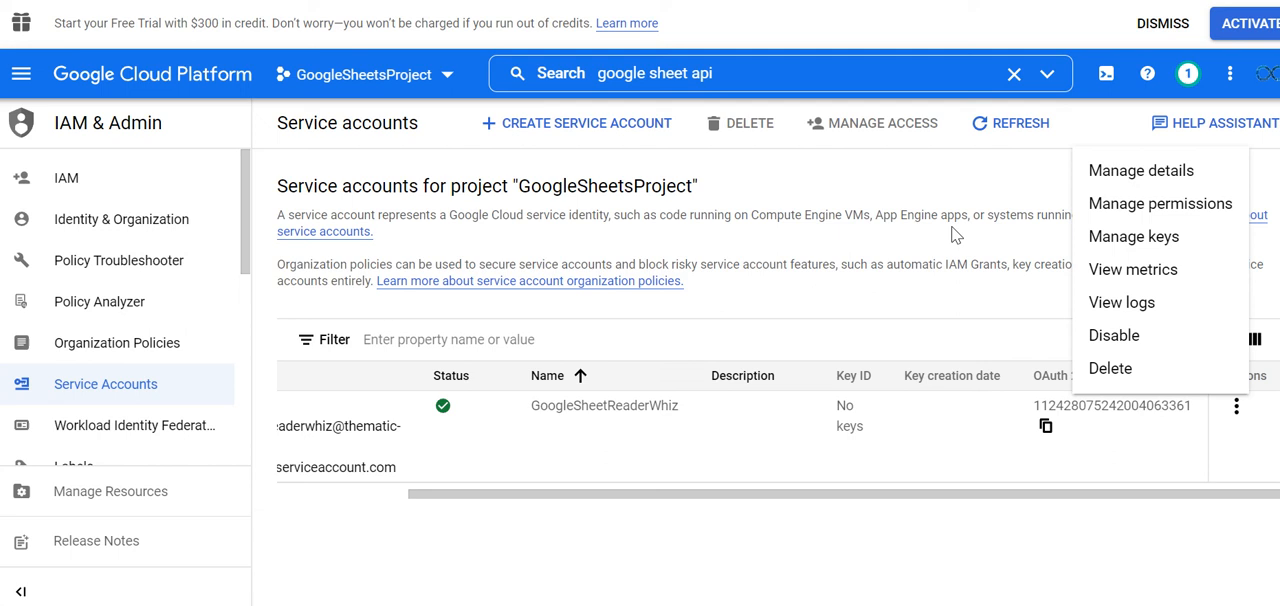
- In Manage keys, create and download a new JSON private key for the account
{"action": "left_click", "coordinate": [1132, 236]}
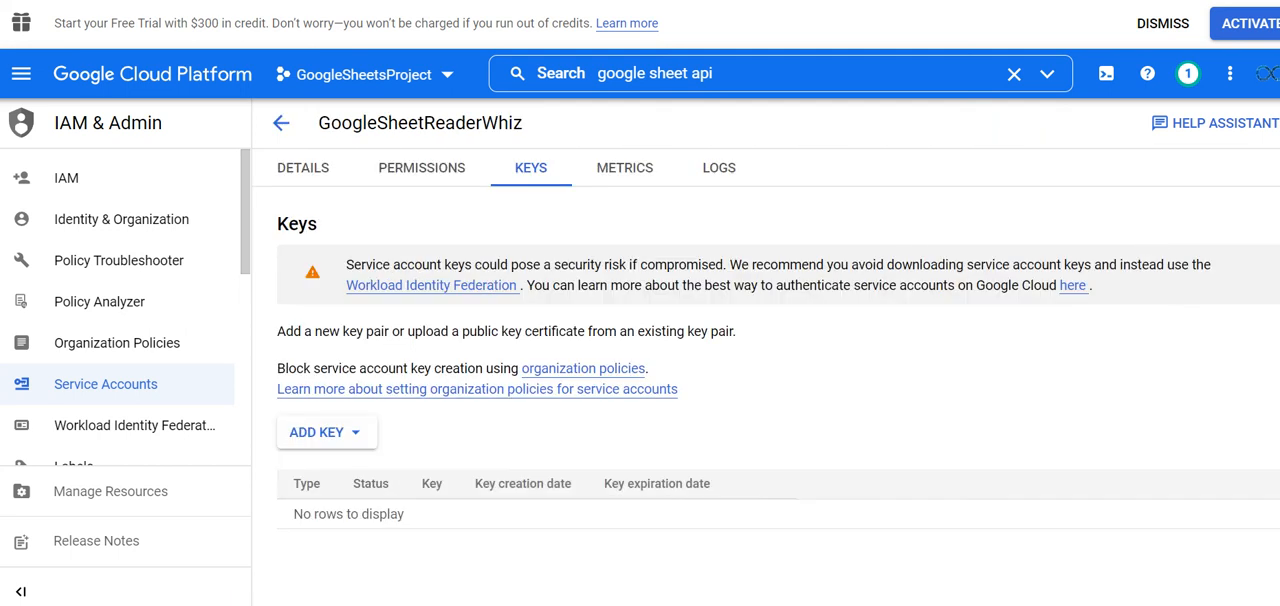
{"action": "left_click", "coordinate": [320, 432]}
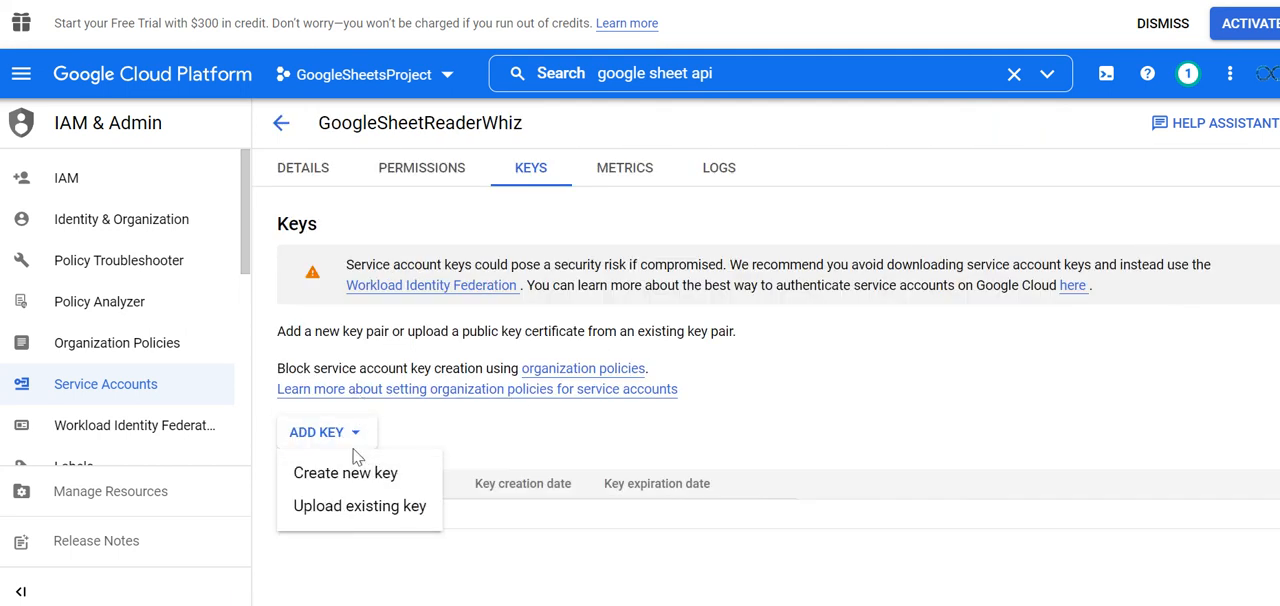
{"action": "left_click", "coordinate": [344, 472]}
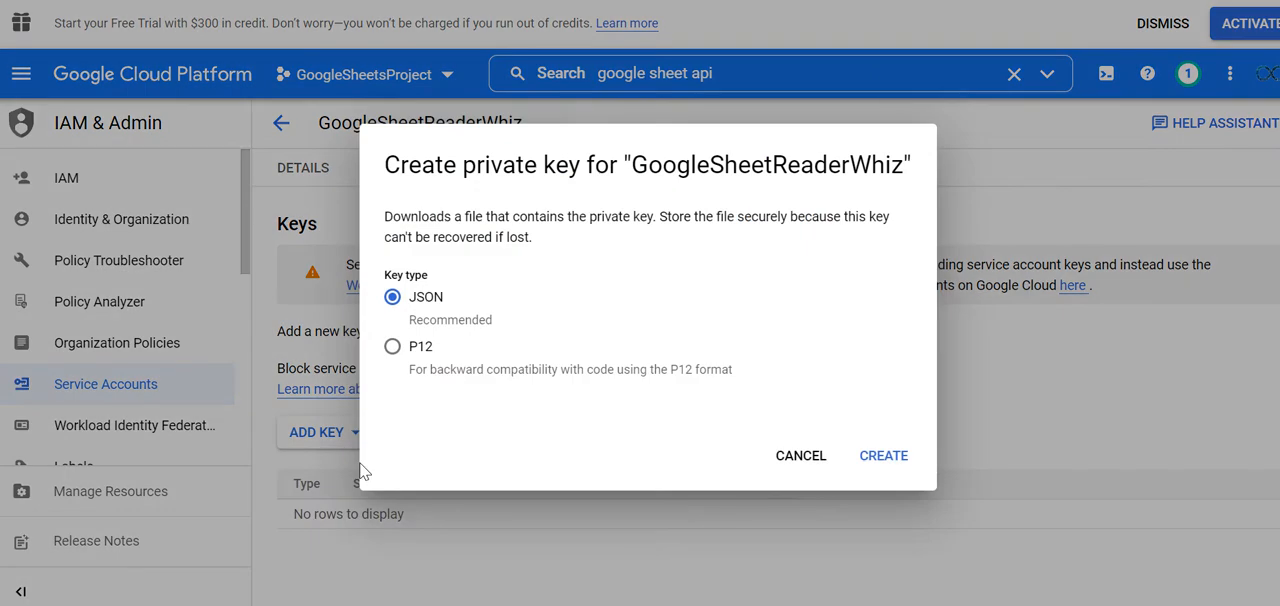
{"action": "left_click", "coordinate": [884, 456]}
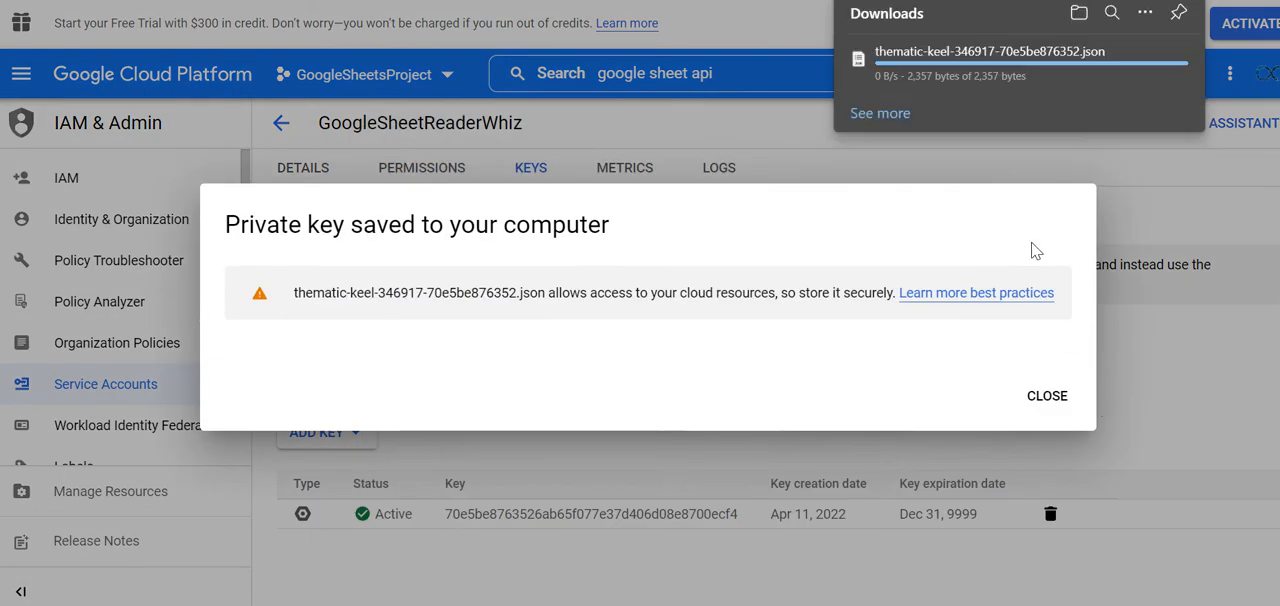
{"action": "mouse_move", "coordinate": [1008, 132]}
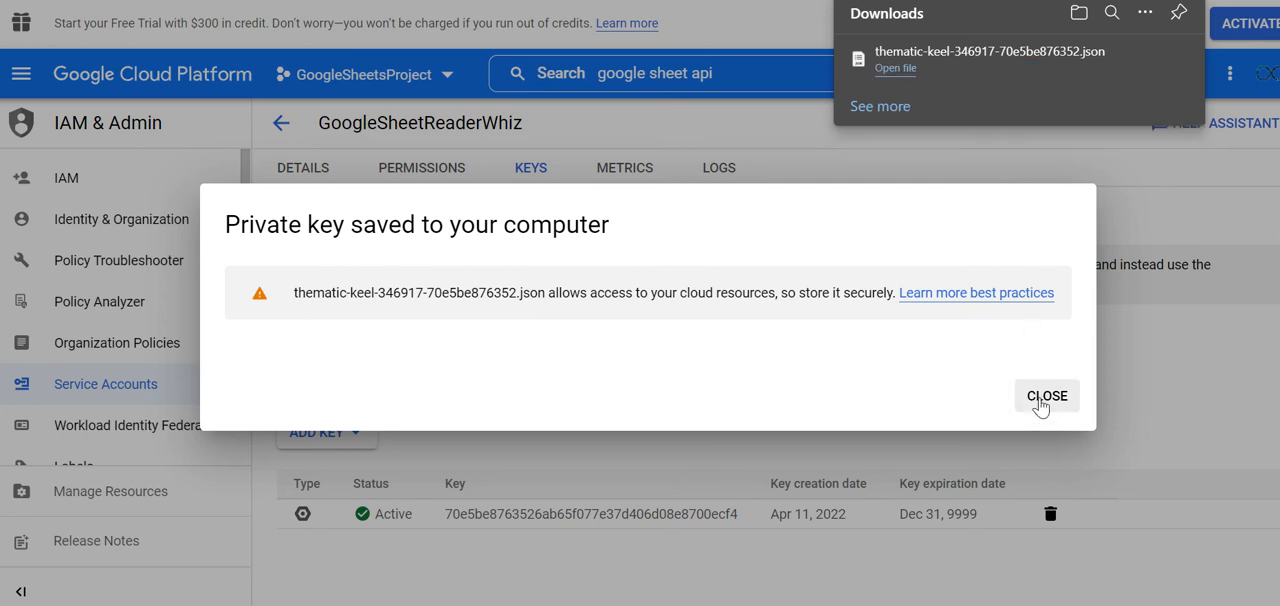
{"action": "left_click", "coordinate": [1046, 394]}
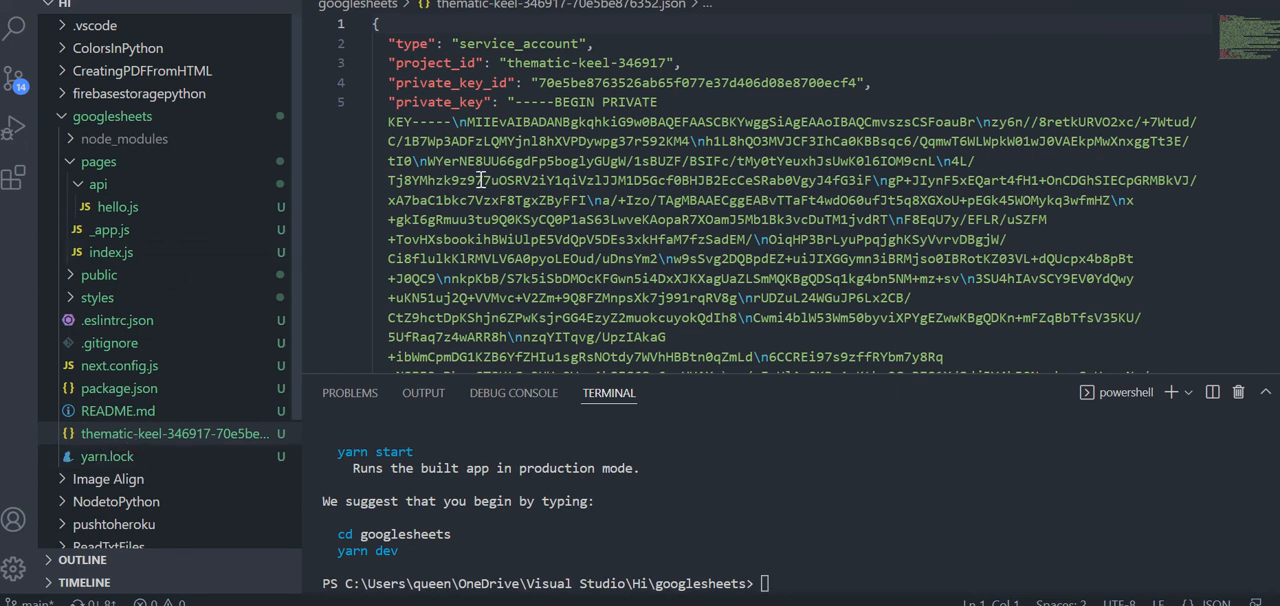
{"action": "mouse_move", "coordinate": [712, 194]}
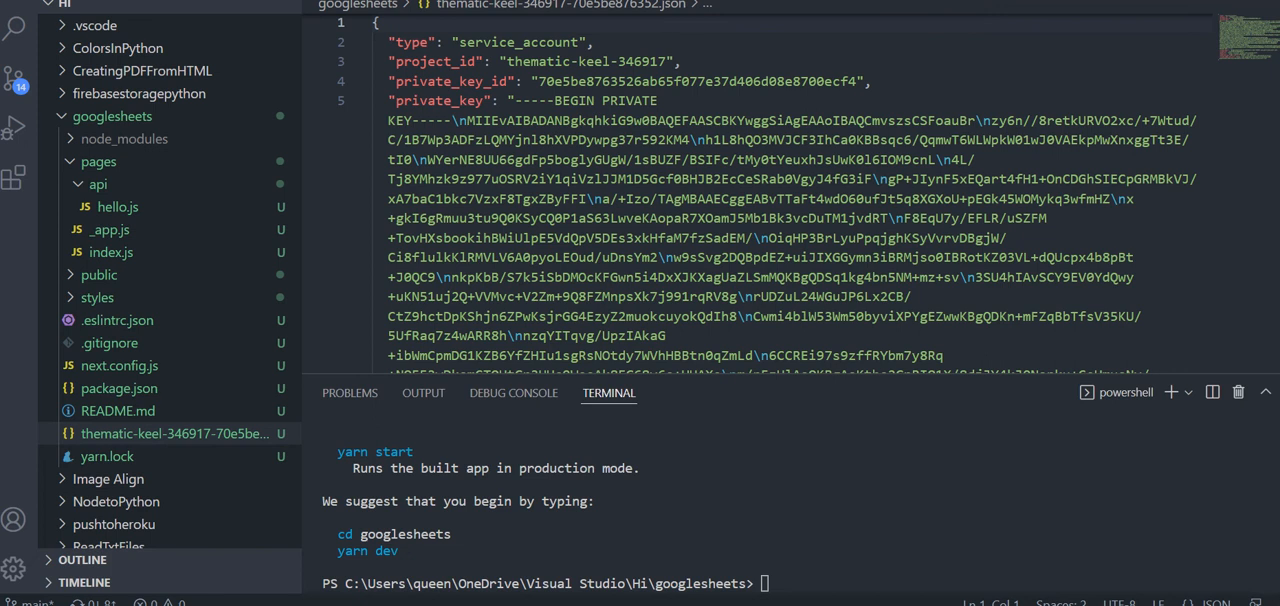
- Check .gitignore, rename the downloaded key file to key.json and view its contents
{"action": "left_click", "coordinate": [108, 342]}
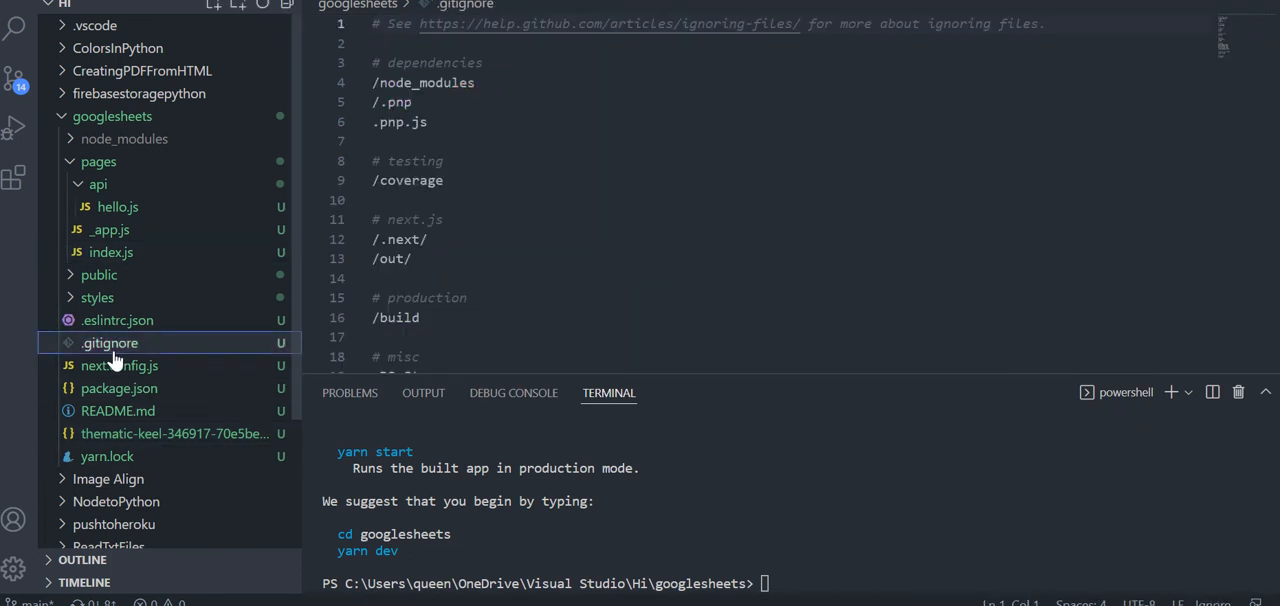
{"action": "scroll", "scroll_direction": "down", "scroll_amount": 3}
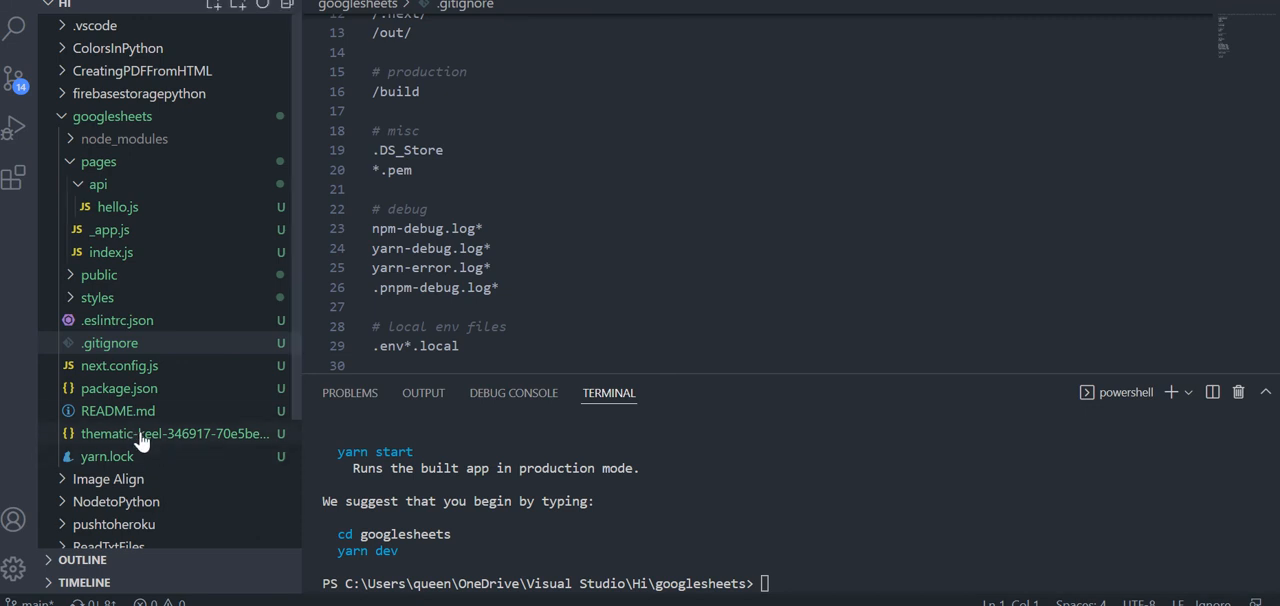
{"action": "double_click", "coordinate": [172, 432]}
{"action": "type", "text": "key.json"}
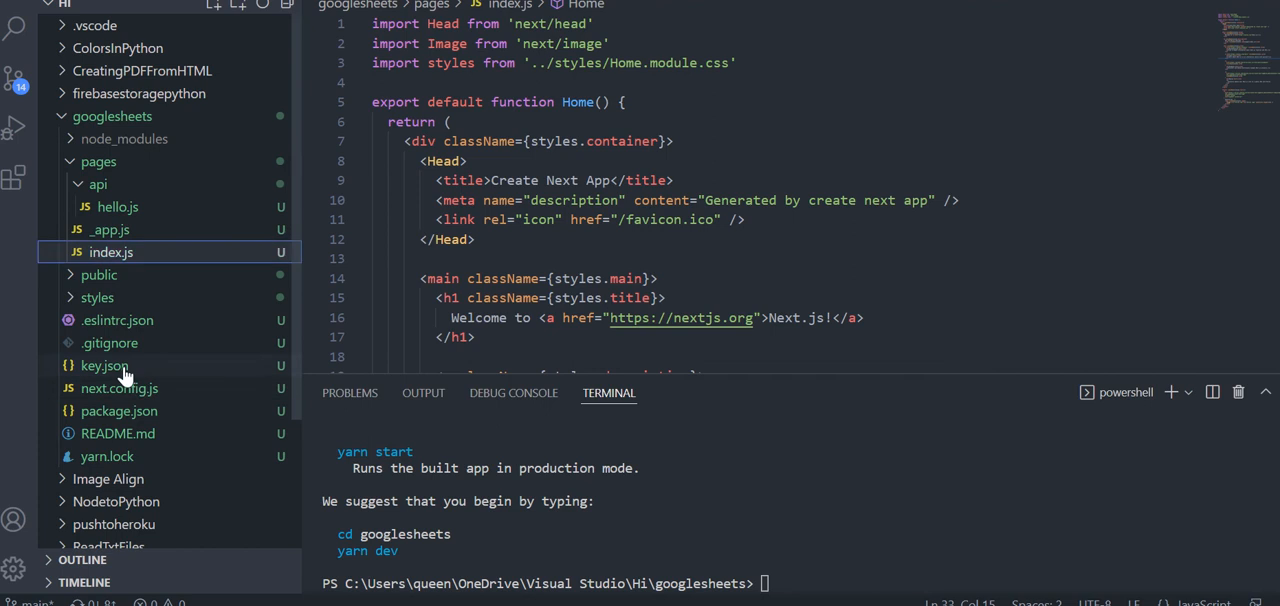
{"action": "left_click", "coordinate": [104, 364]}
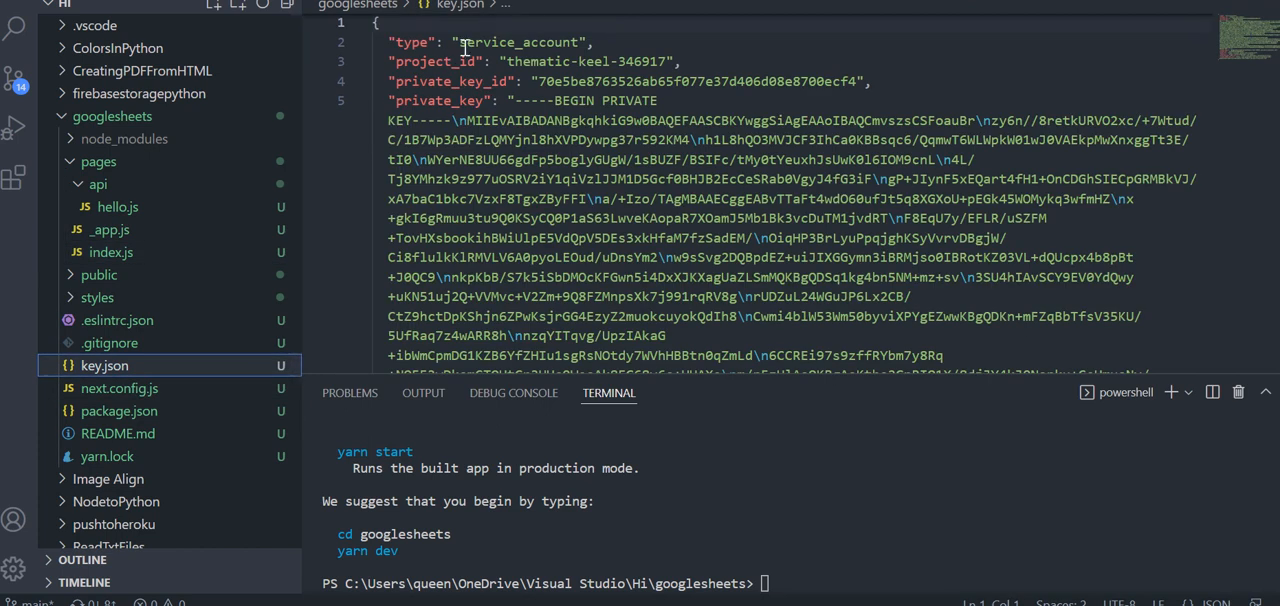
{"action": "double_click", "coordinate": [518, 42]}
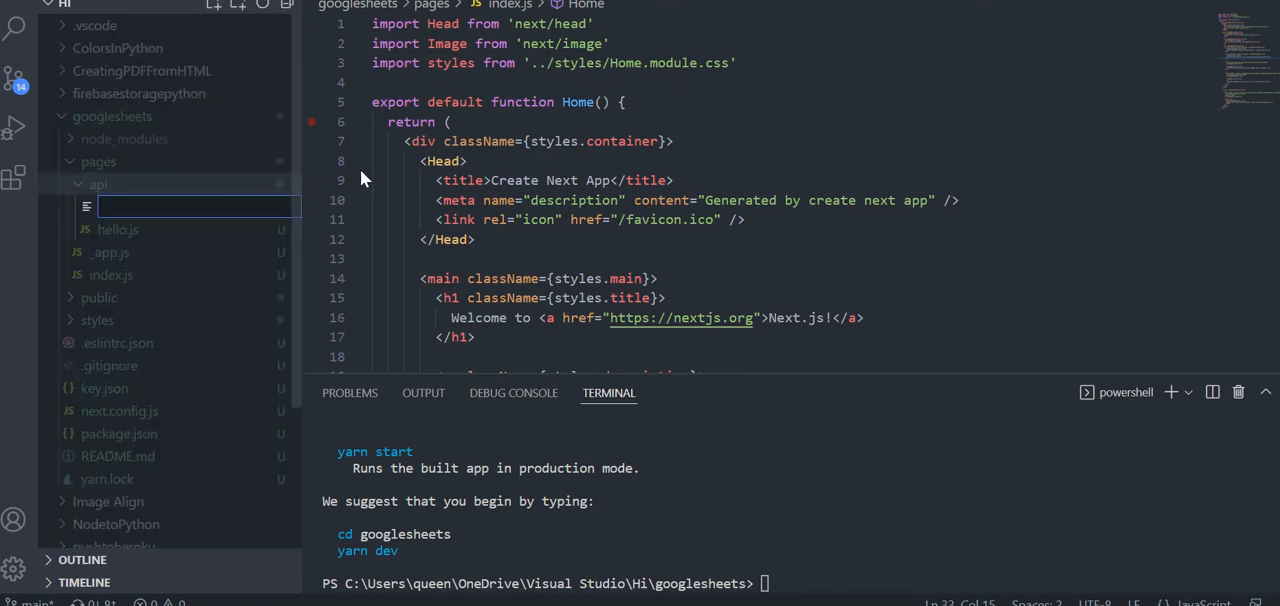
{"action": "mouse_move", "coordinate": [536, 252]}
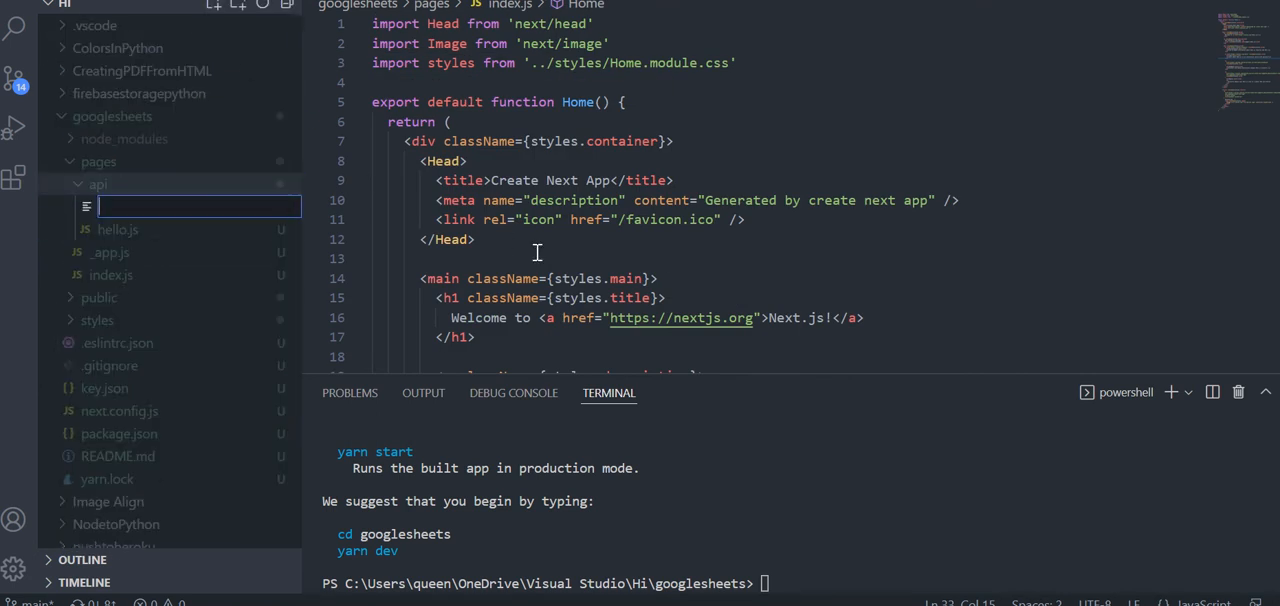
- Name the new API route sheet and run npm install googleapis in the terminal
{"action": "type", "text": "sheet.js"}
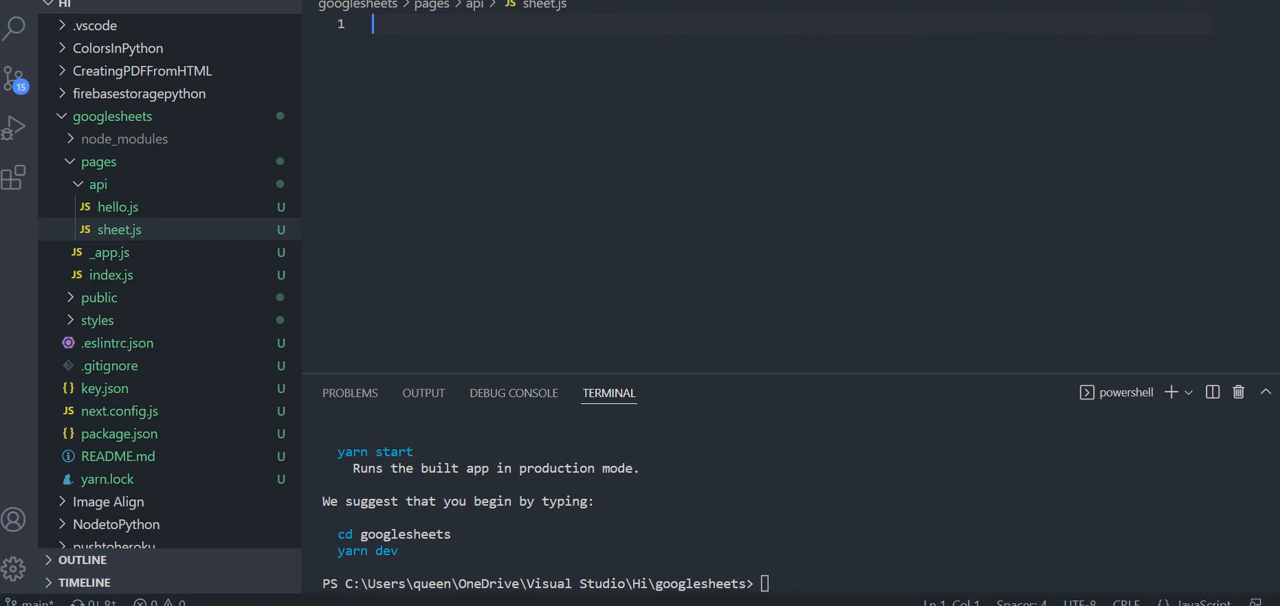
{"action": "mouse_move", "coordinate": [700, 484]}
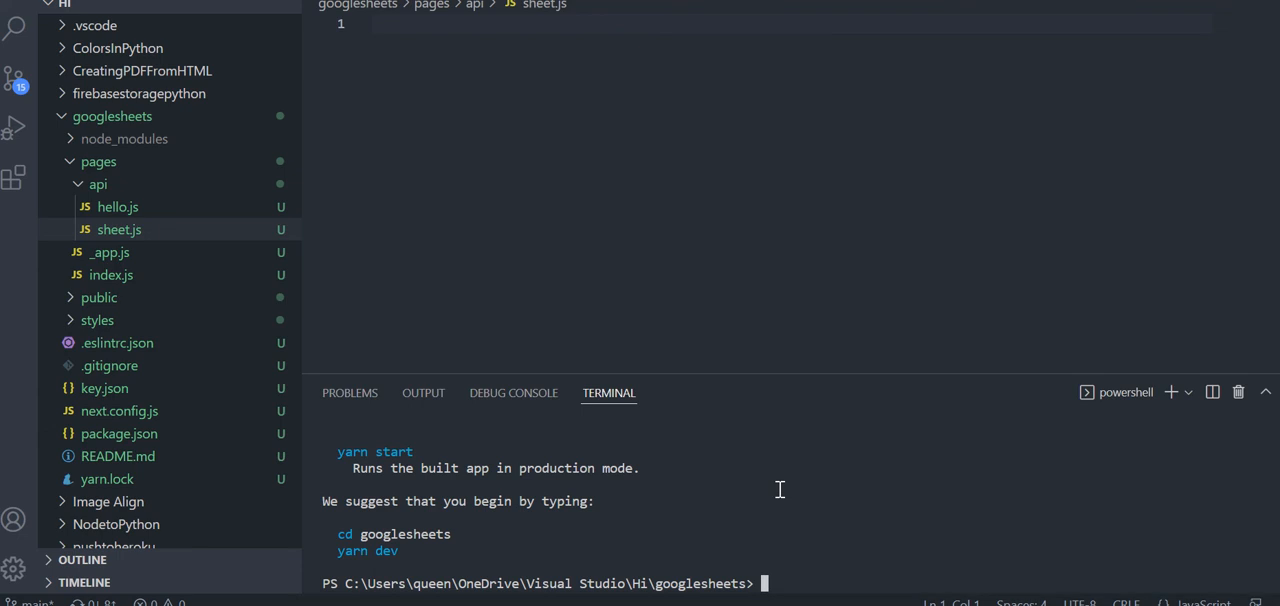
{"action": "type", "text": "npm install"}
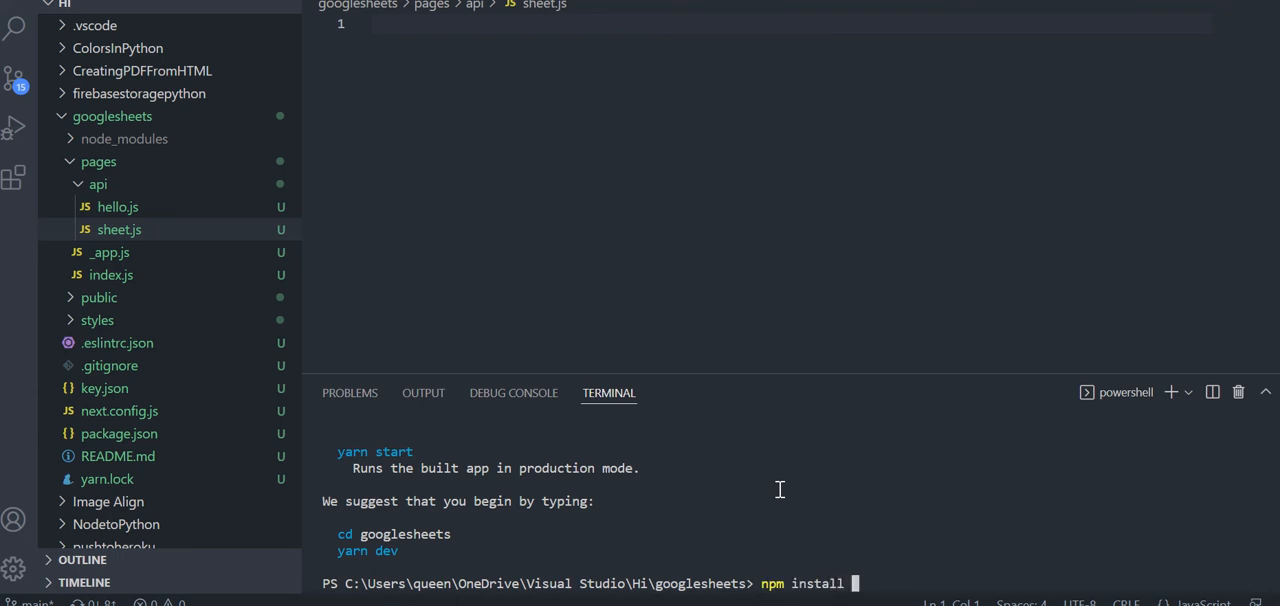
{"action": "type", "text": "google"}
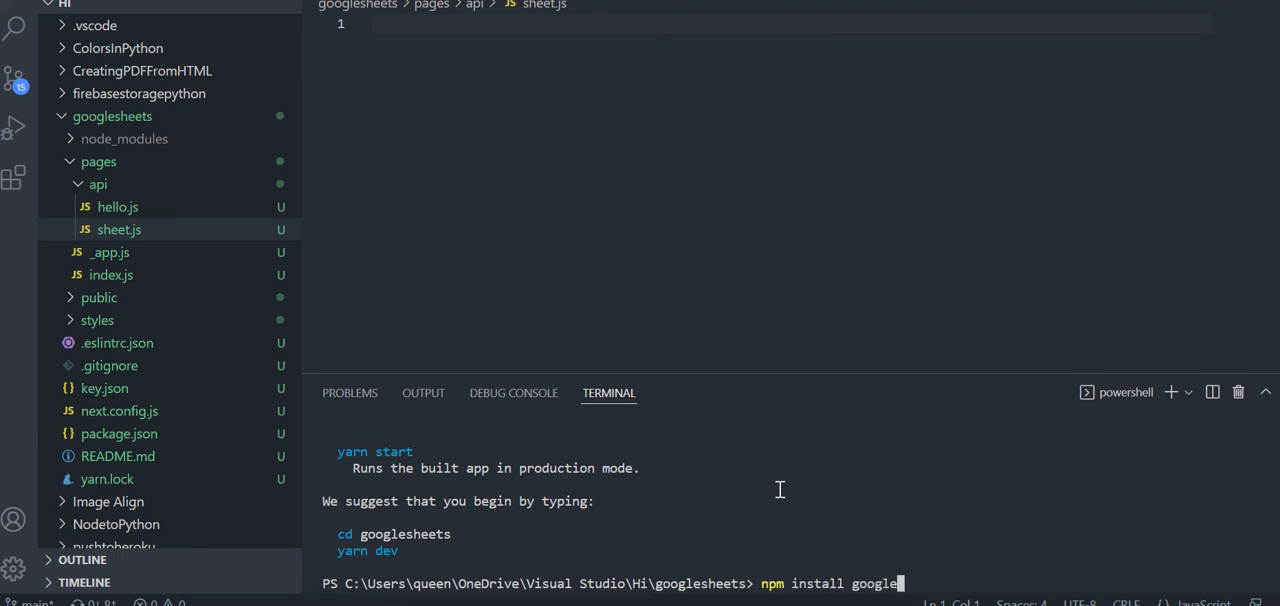
{"action": "type", "text": "apis"}
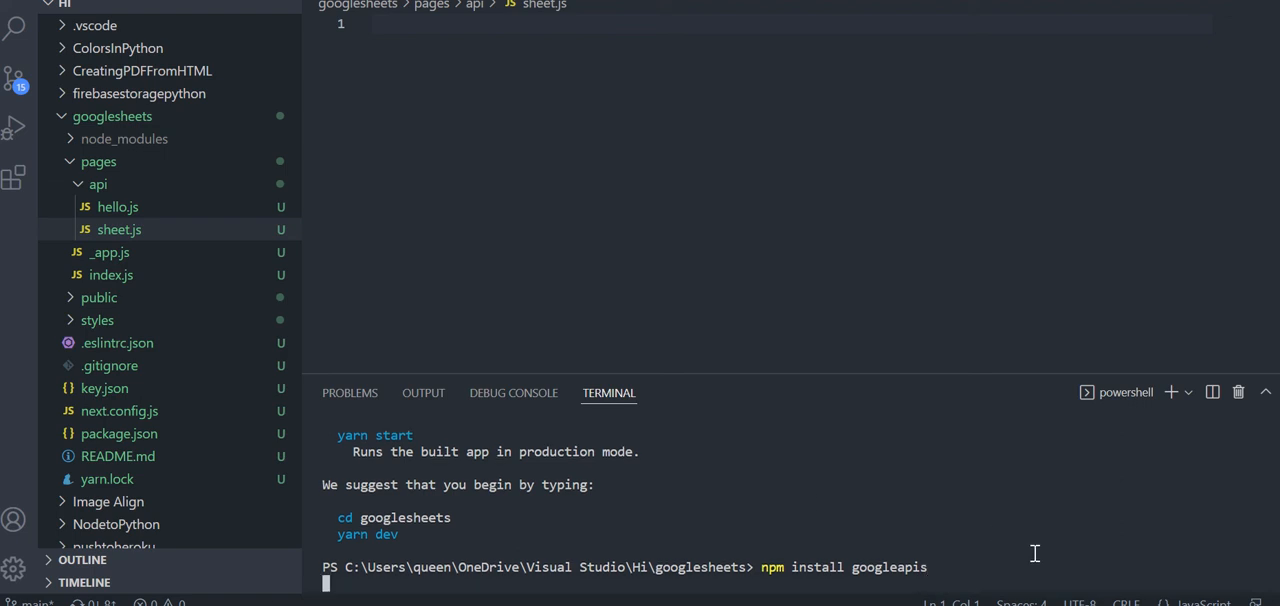
{"action": "mouse_move", "coordinate": [328, 522]}
{"action": "type", "text": "y"}
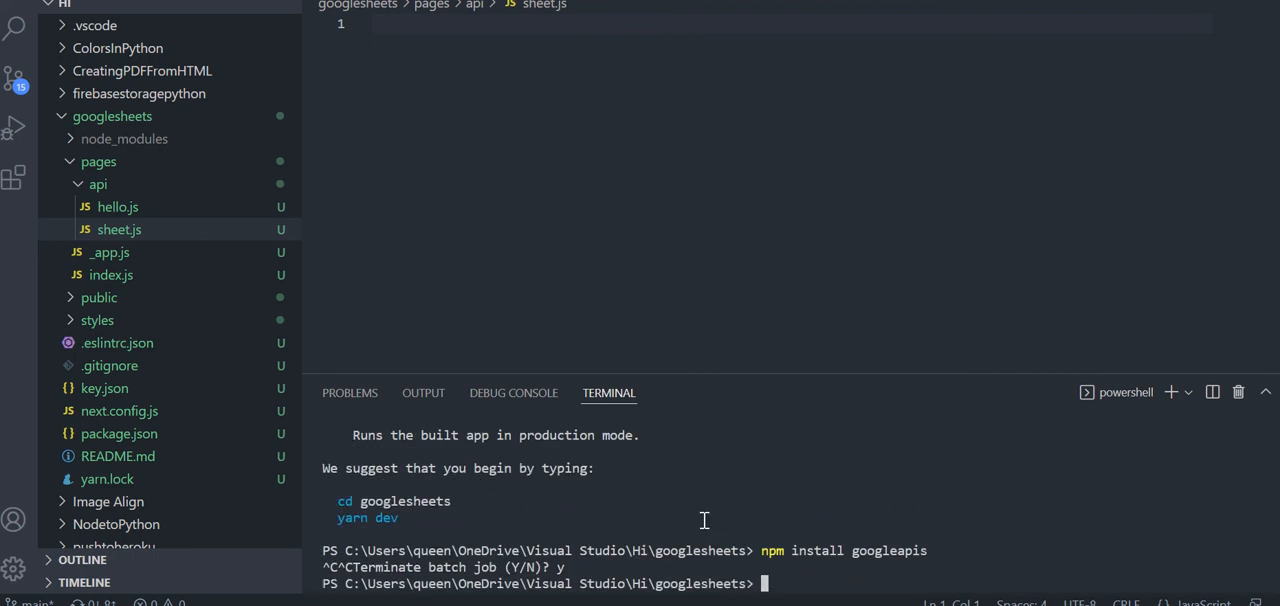
{"action": "type", "text": "npm install googleapis"}
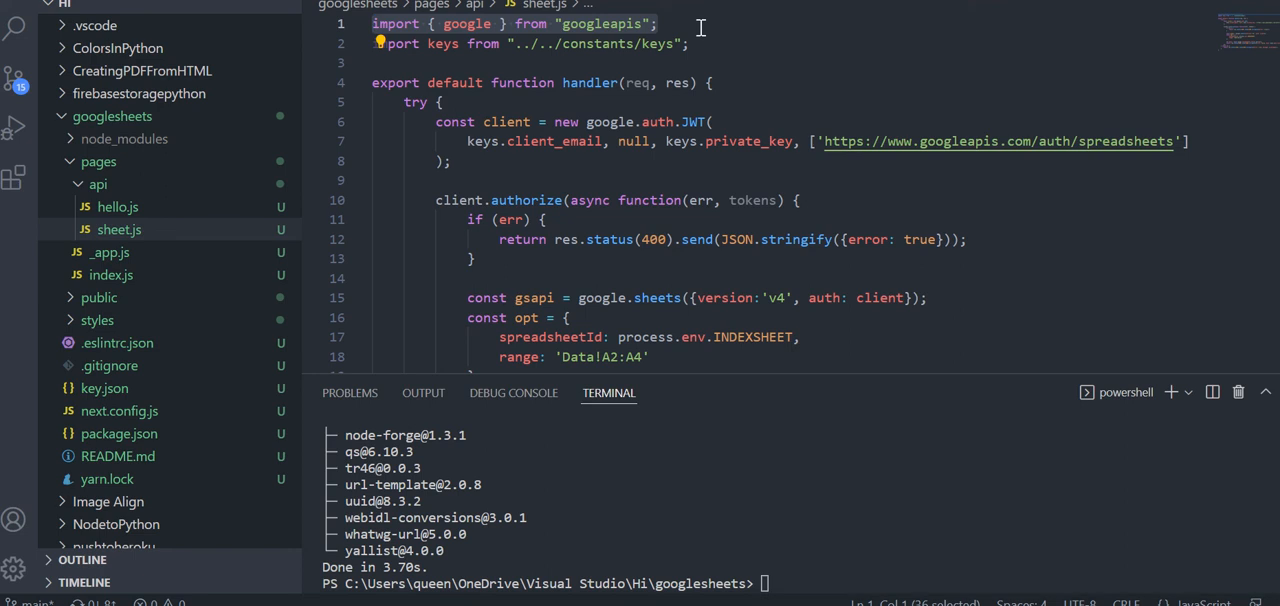
{"action": "mouse_move", "coordinate": [578, 44]}
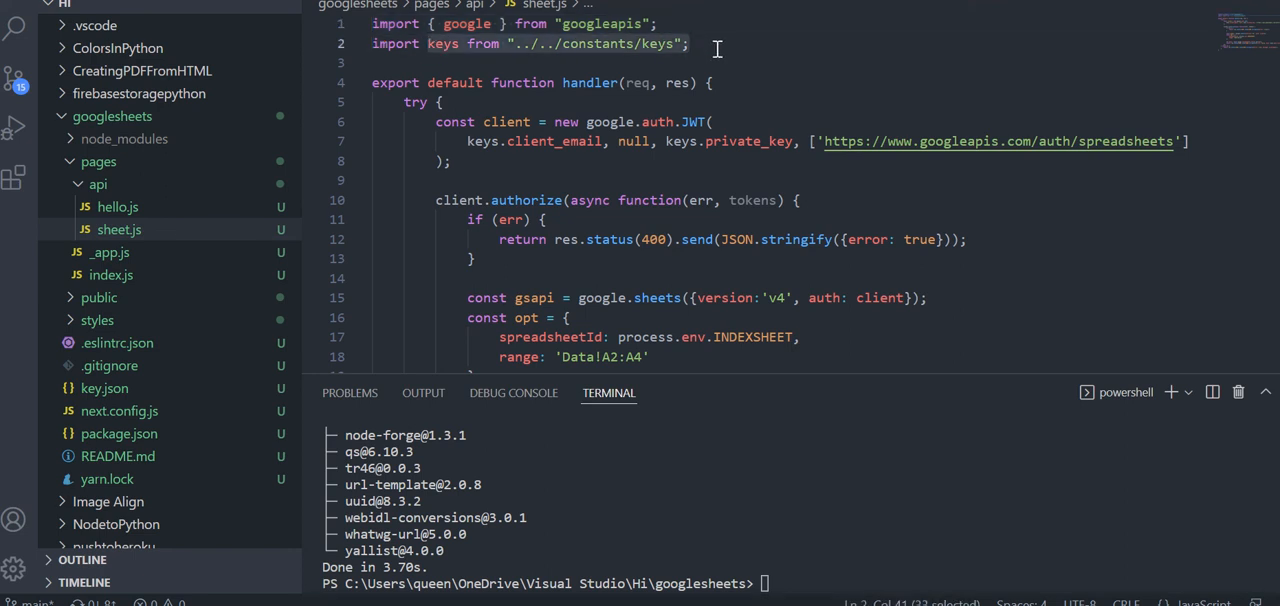
- Review key.json and where the imported keys and client are used in the sheet.js handler
{"action": "left_click", "coordinate": [104, 388]}
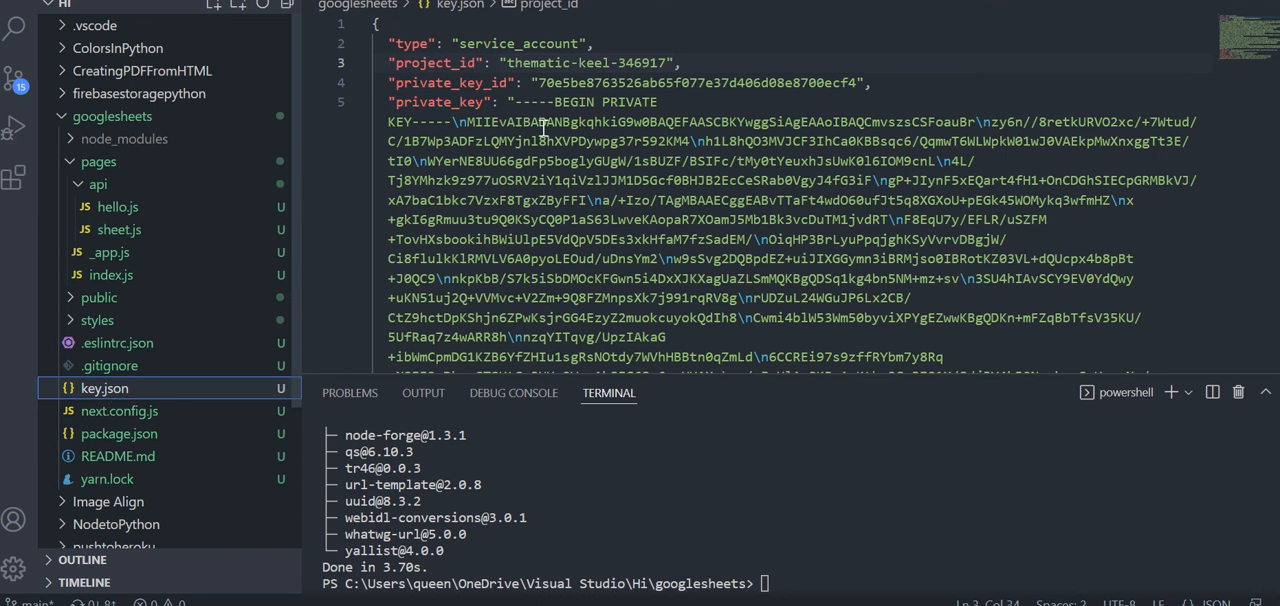
{"action": "left_click", "coordinate": [120, 228]}
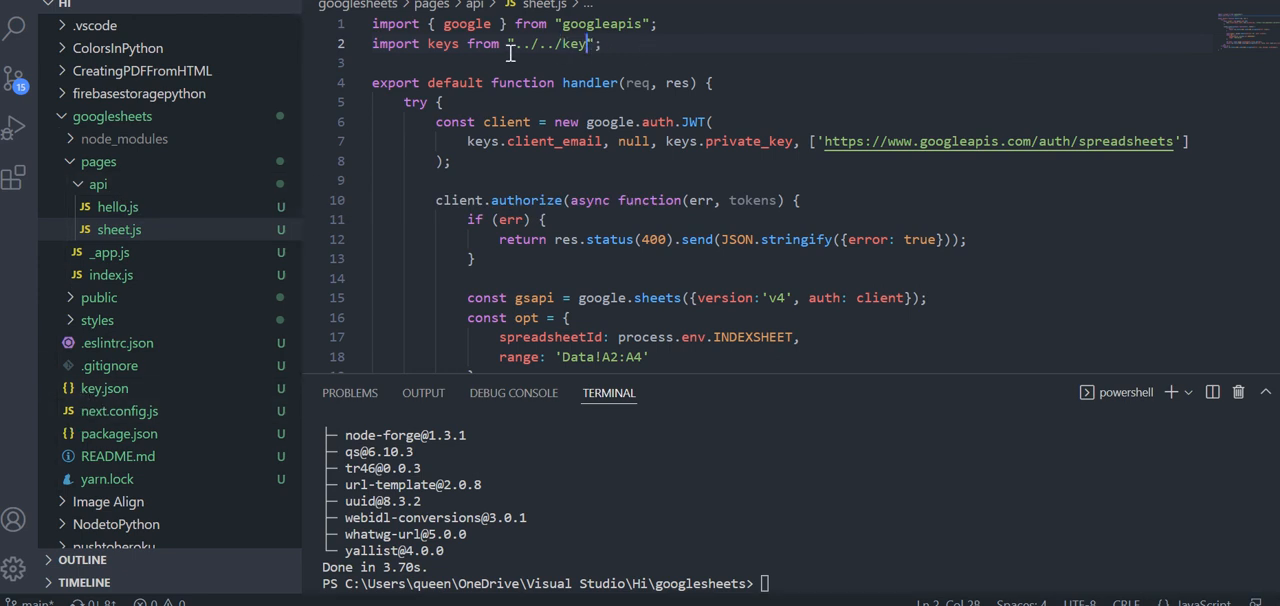
{"action": "double_click", "coordinate": [444, 44]}
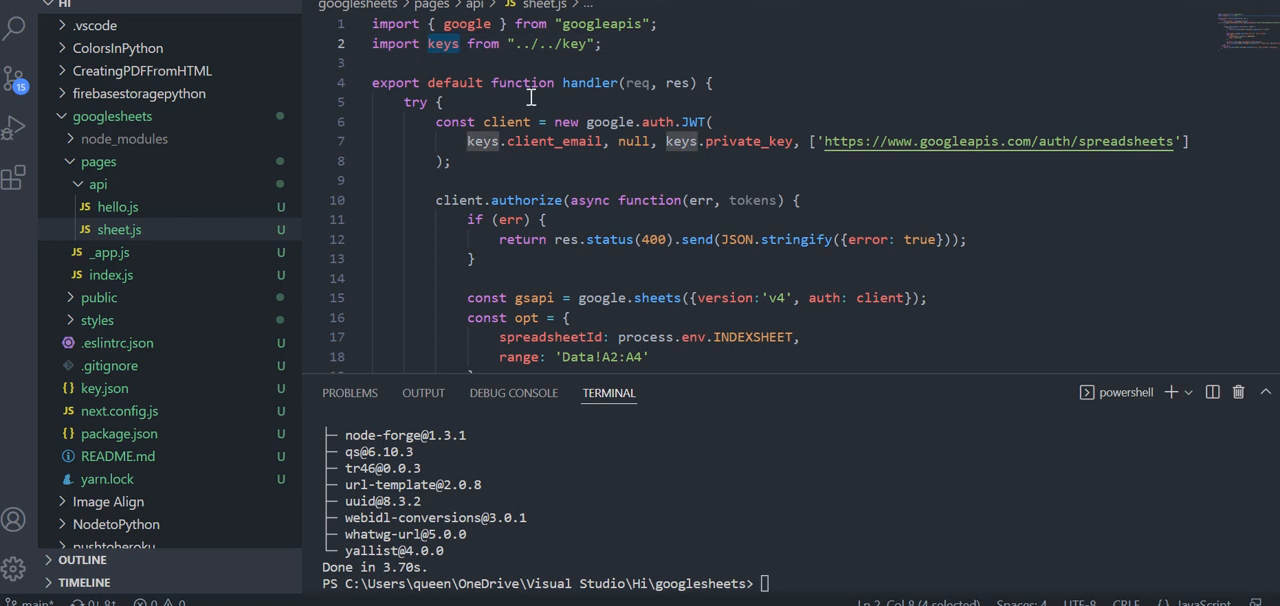
{"action": "mouse_move", "coordinate": [576, 168]}
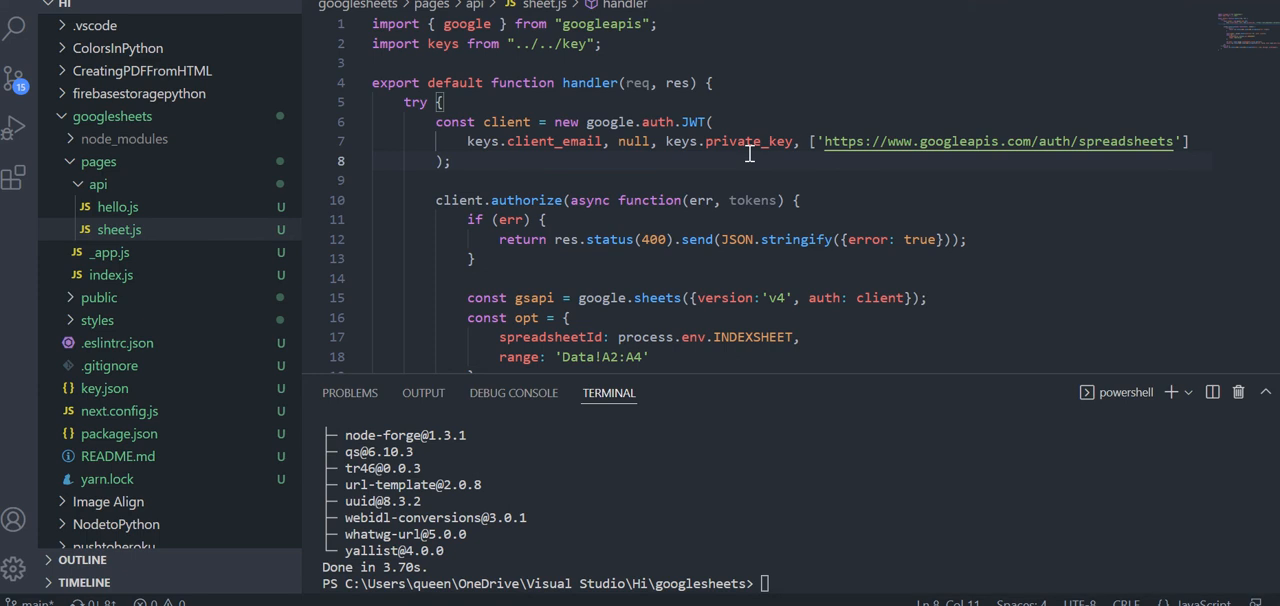
{"action": "mouse_move", "coordinate": [476, 148]}
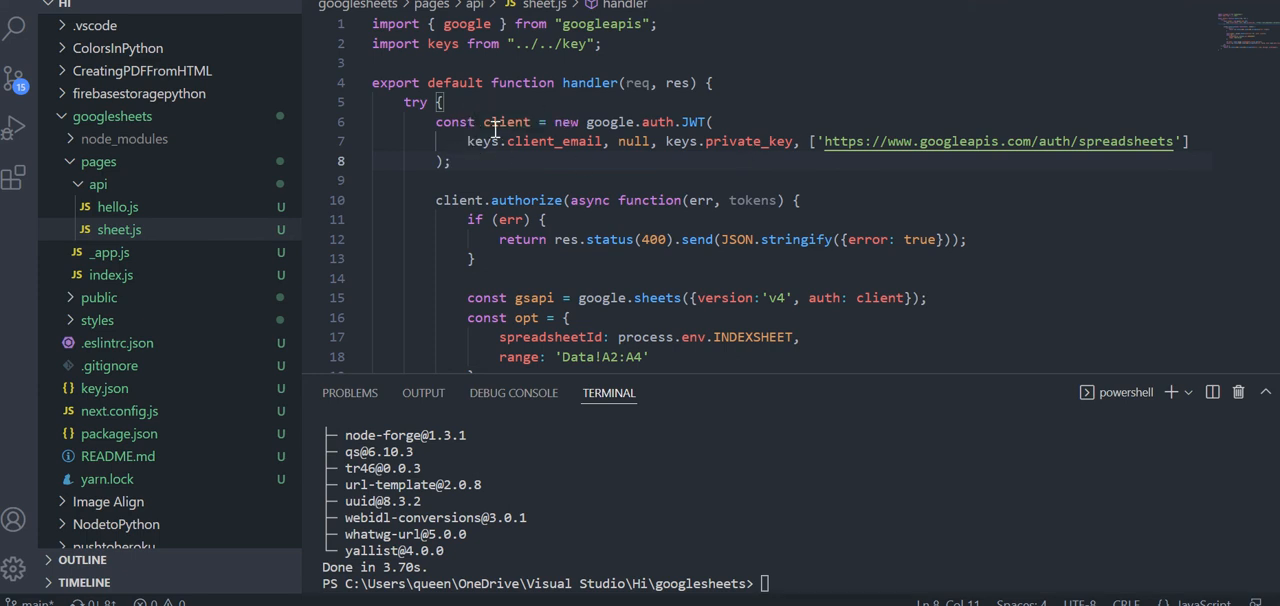
{"action": "double_click", "coordinate": [508, 120]}
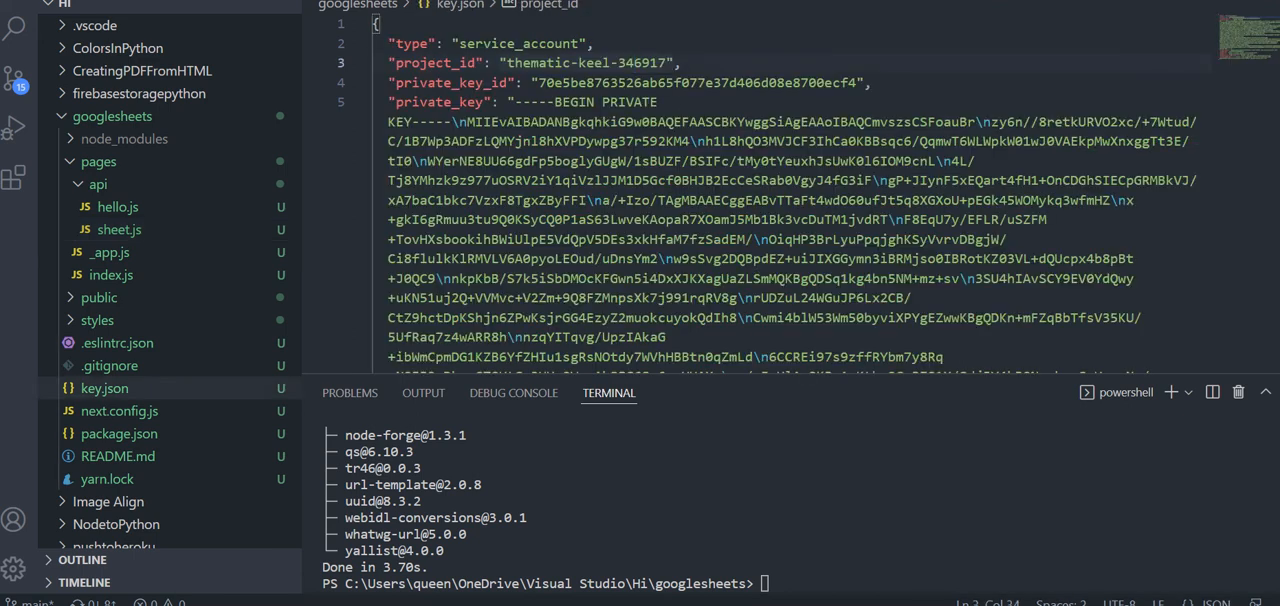
{"action": "left_click", "coordinate": [120, 228]}
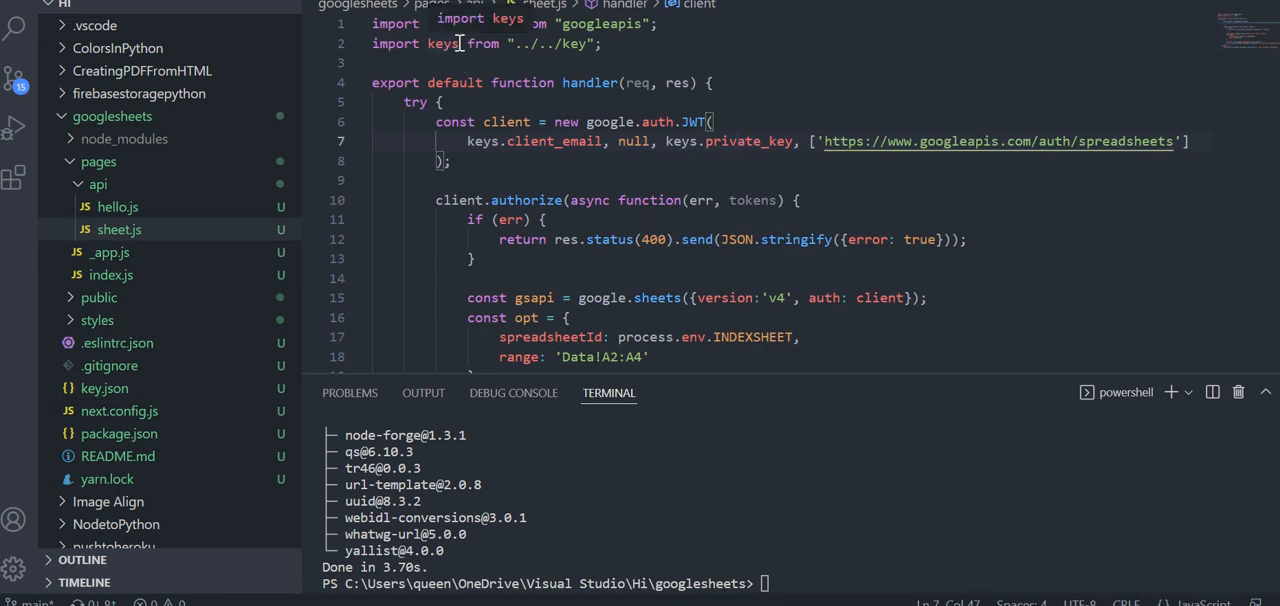
{"action": "scroll", "scroll_direction": "down", "scroll_amount": 3}
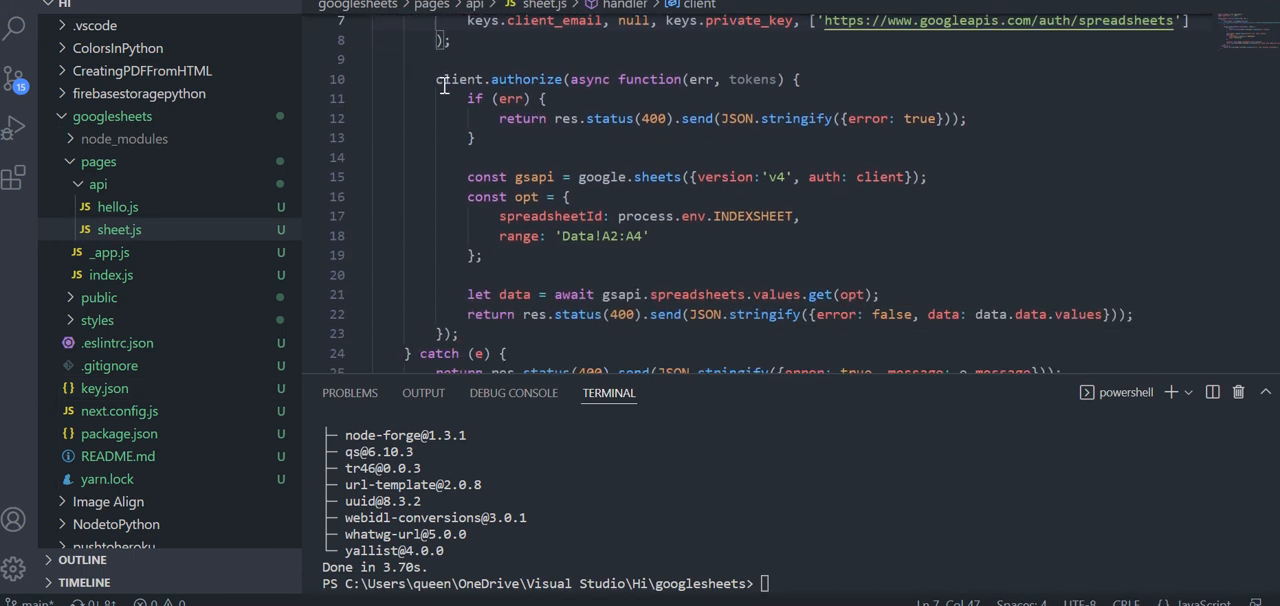
{"action": "double_click", "coordinate": [460, 80]}
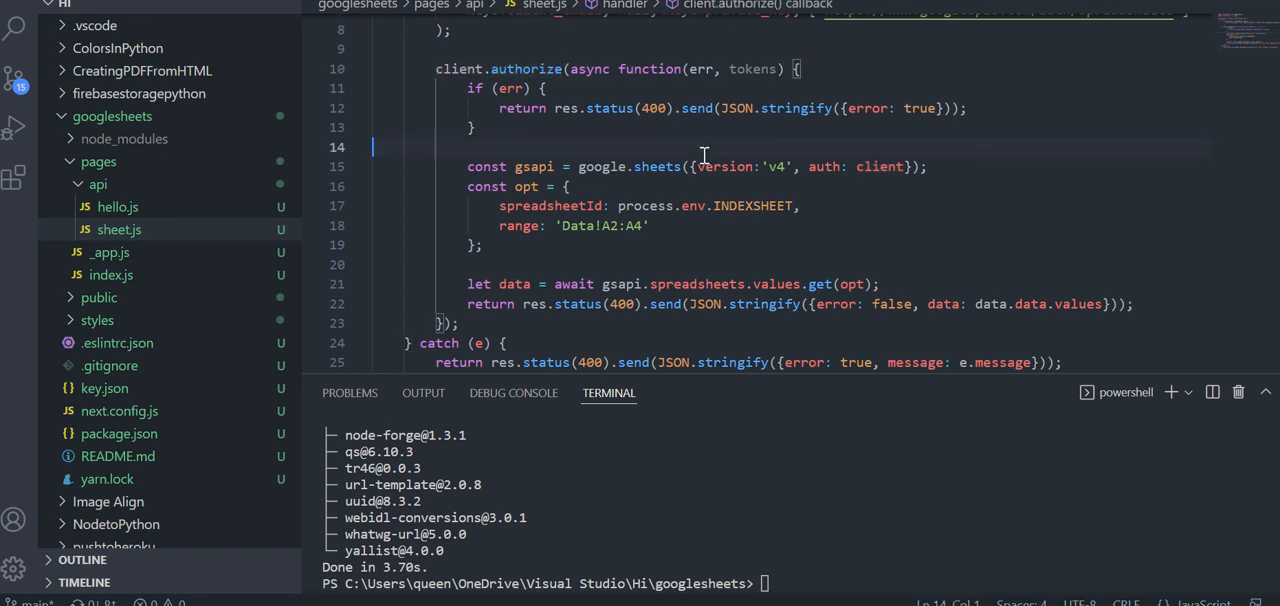
{"action": "scroll", "scroll_direction": "down", "scroll_amount": 3}
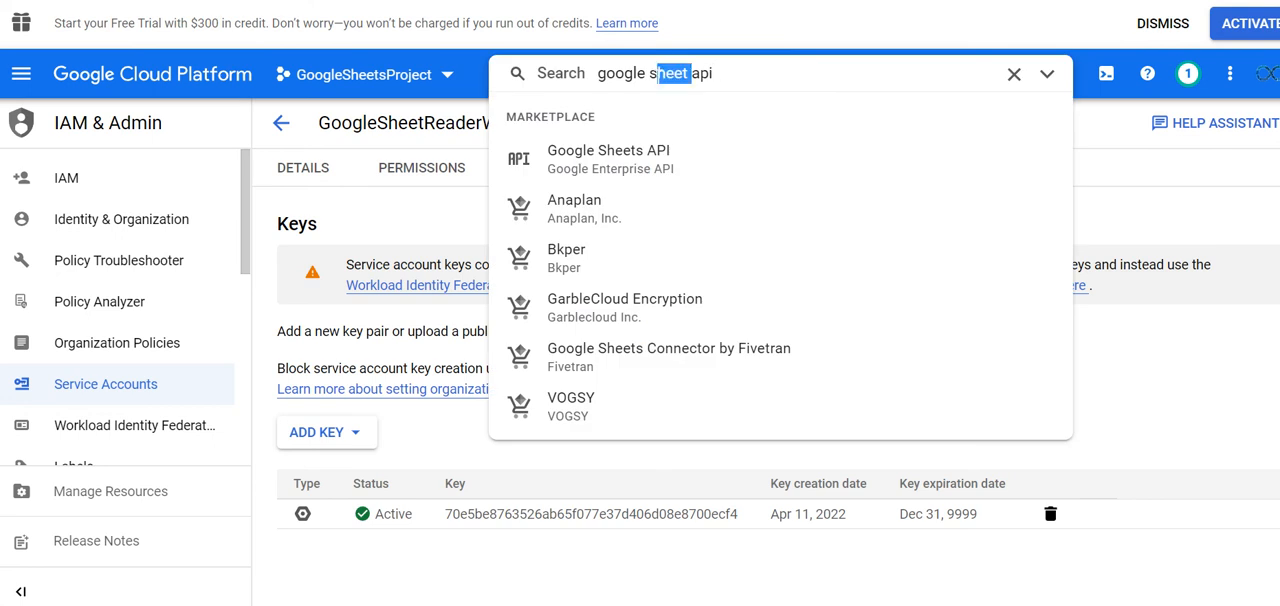
- Search the Cloud Console for 'api gateway' and view the enabled APIs list with Google Sheets API
{"action": "type", "text": "api gateway"}
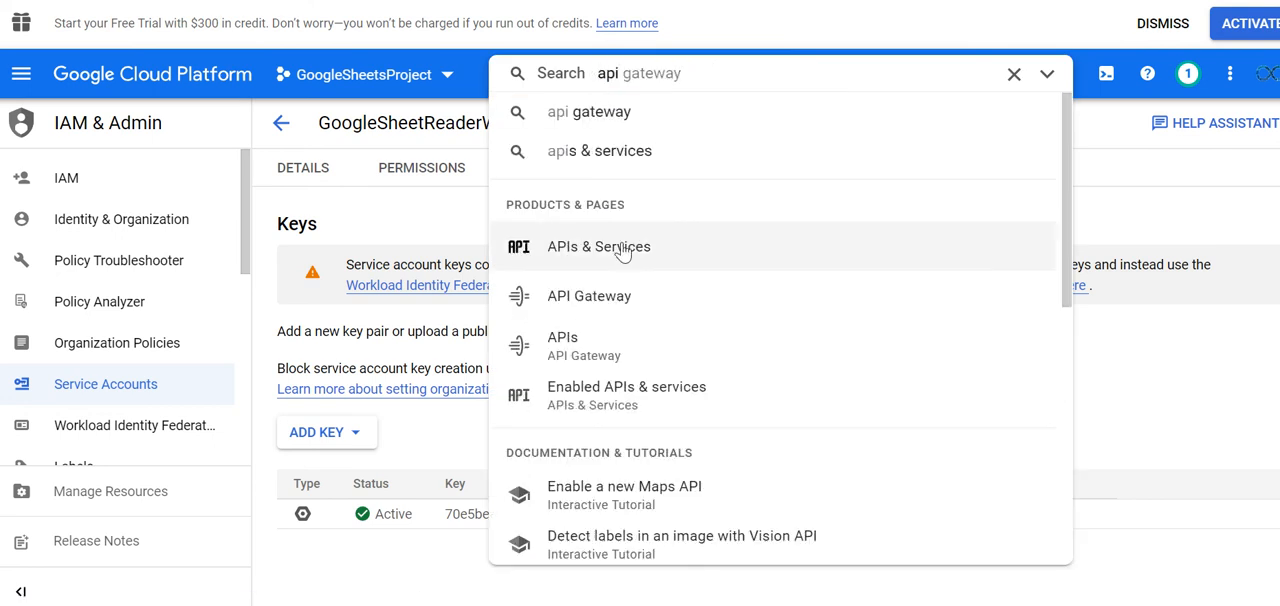
{"action": "left_click", "coordinate": [598, 246]}
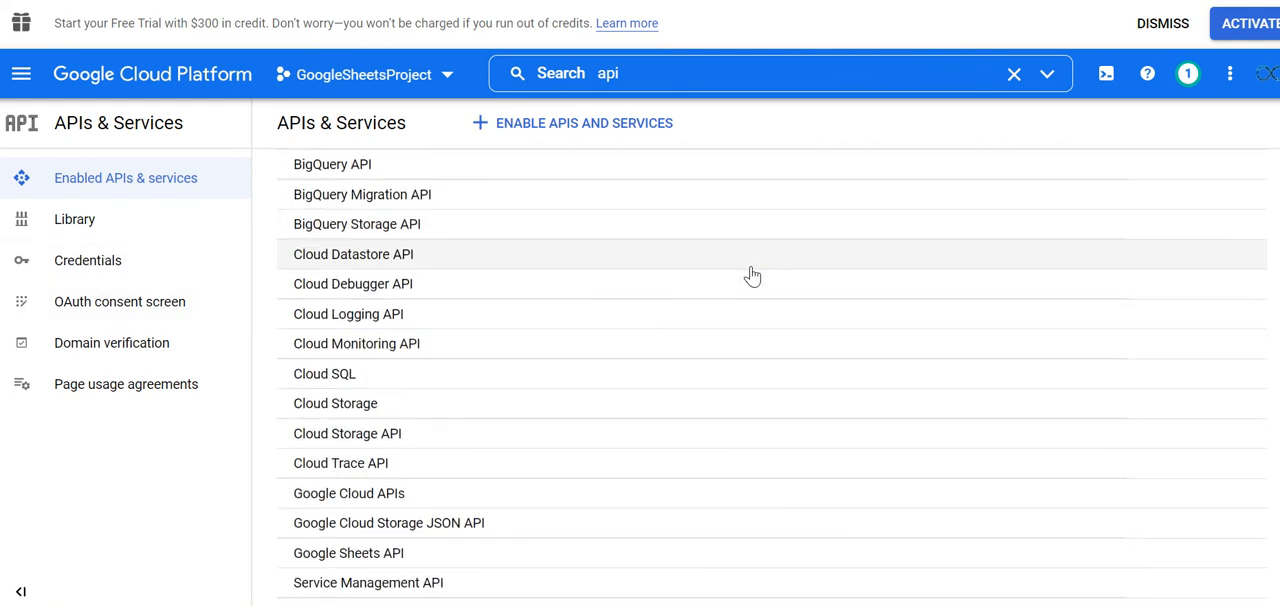
{"action": "scroll", "scroll_direction": "down", "scroll_amount": 3}
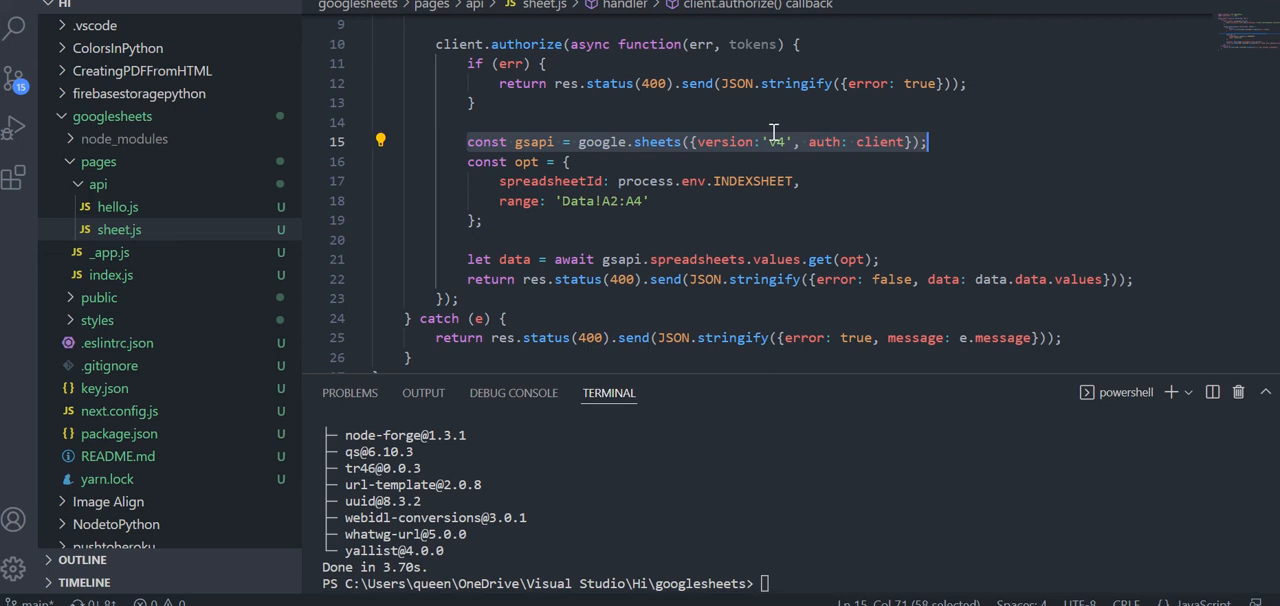
{"action": "mouse_move", "coordinate": [616, 144]}
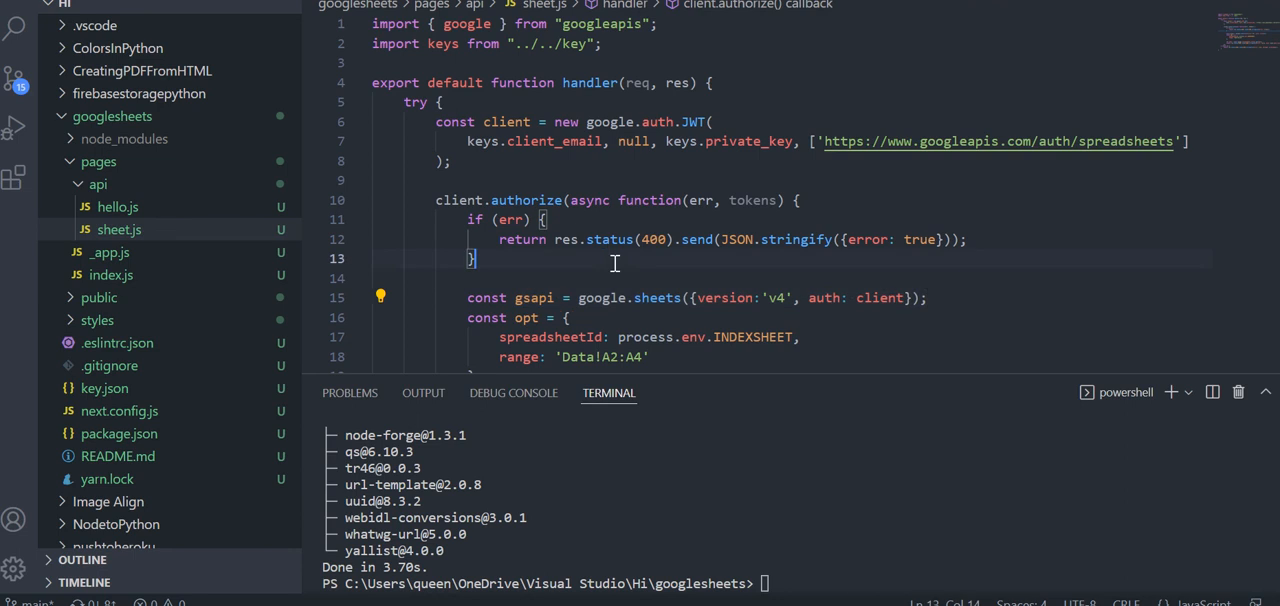
- Add a //CUSTOMIZATION FROM HERE comment after the gsapi line above the request options
{"action": "double_click", "coordinate": [468, 24]}
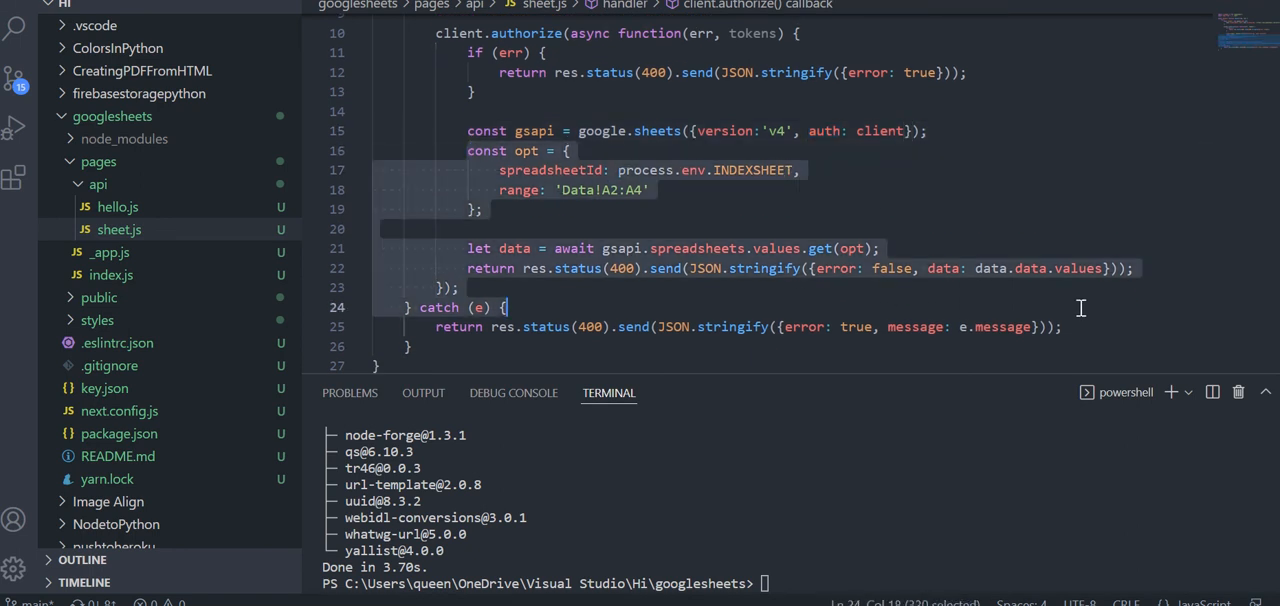
{"action": "left_click", "coordinate": [928, 132]}
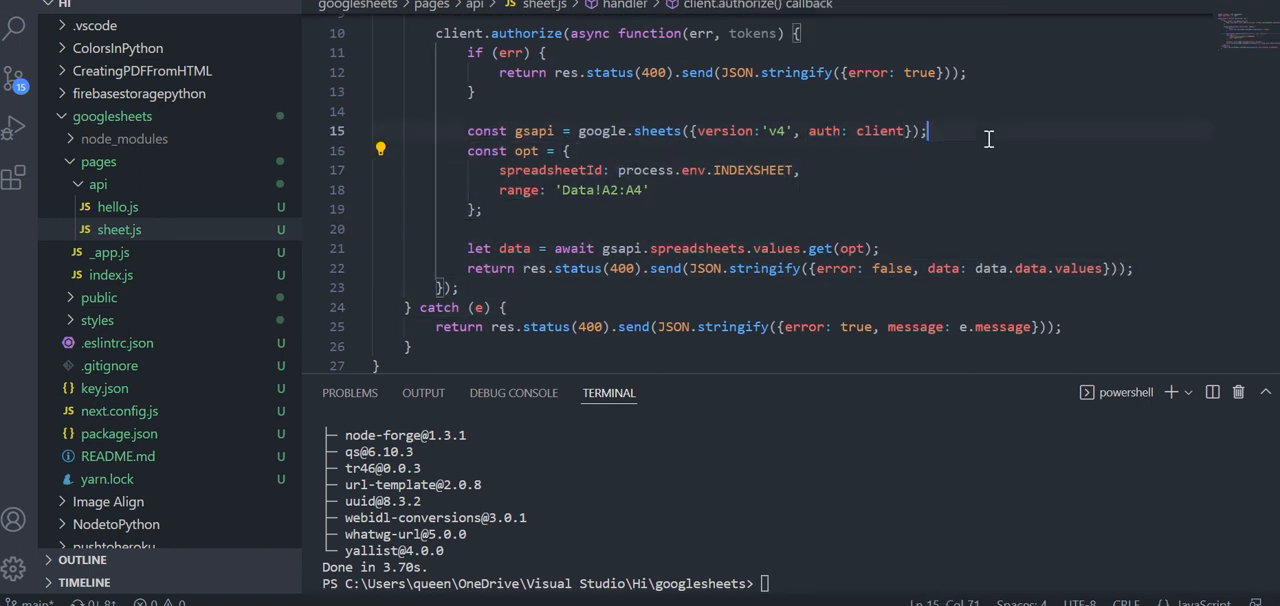
{"action": "type", "text": "//c"}
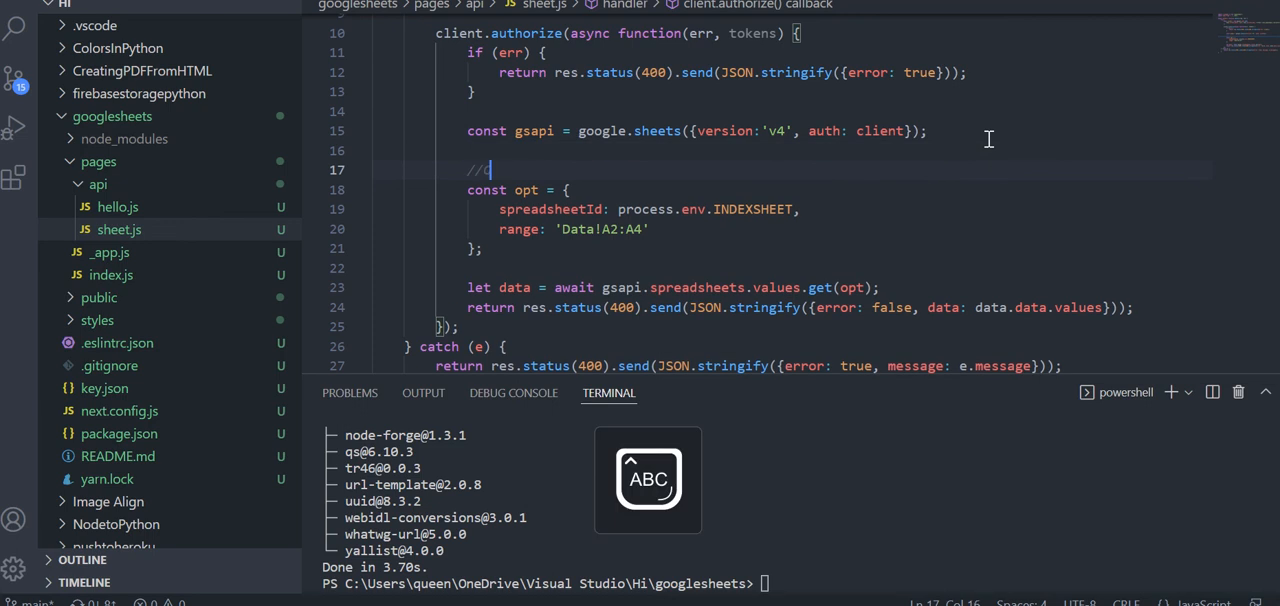
{"action": "type", "text": "CUSTOMIZATION FRON"}
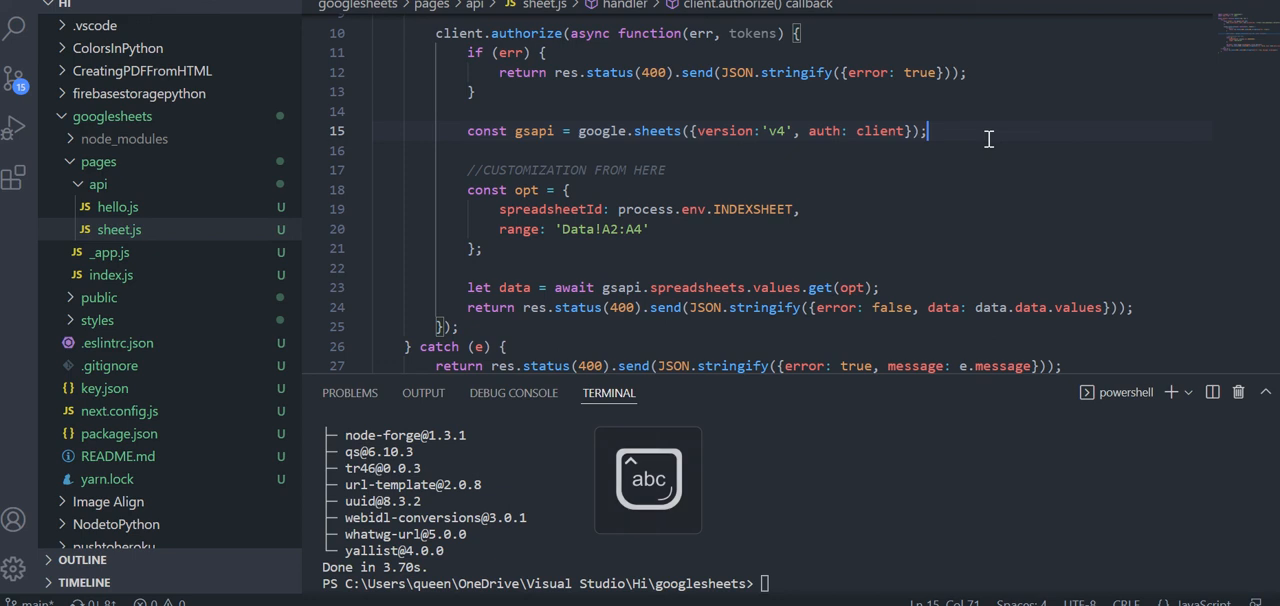
- Set spreadsheetId to the Dogs sheet's ID and range to Sheet1!A2:A6, with the sheet URL pasted below
{"action": "left_click", "coordinate": [620, 208]}
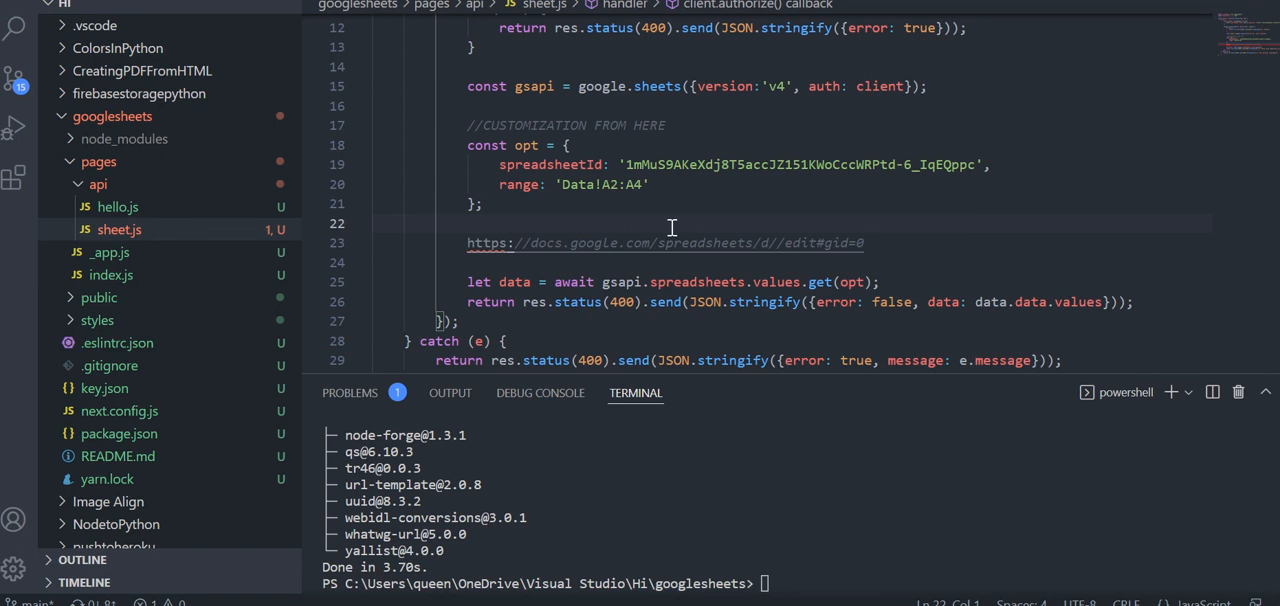
{"action": "mouse_move", "coordinate": [544, 488]}
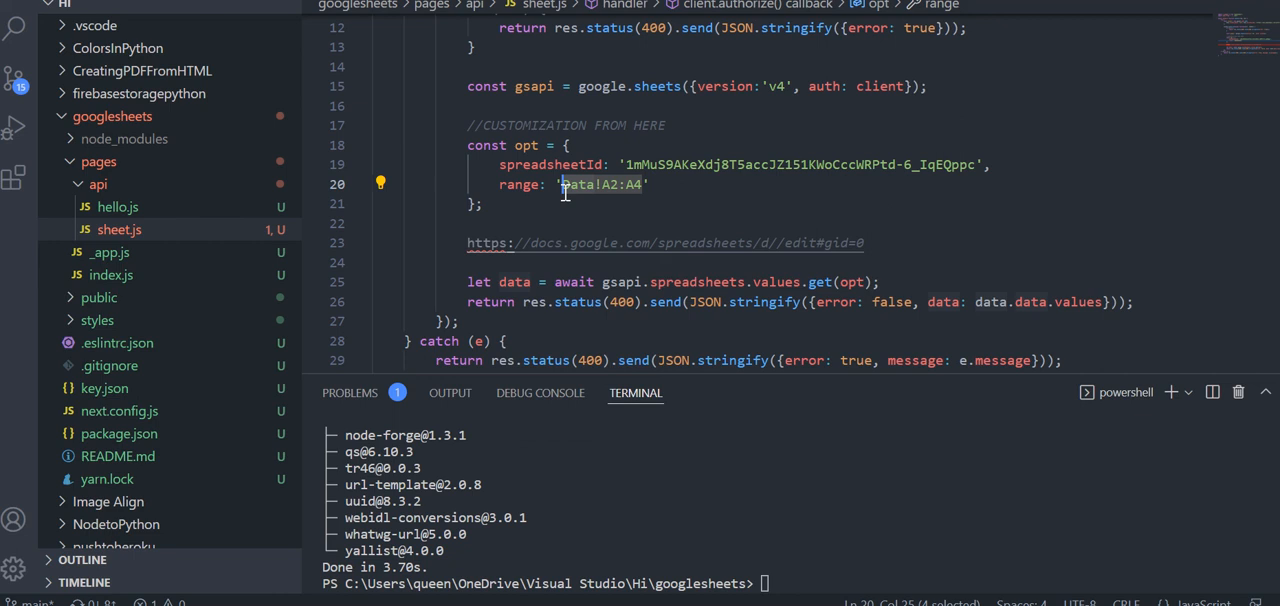
{"action": "type", "text": "Sheet1"}
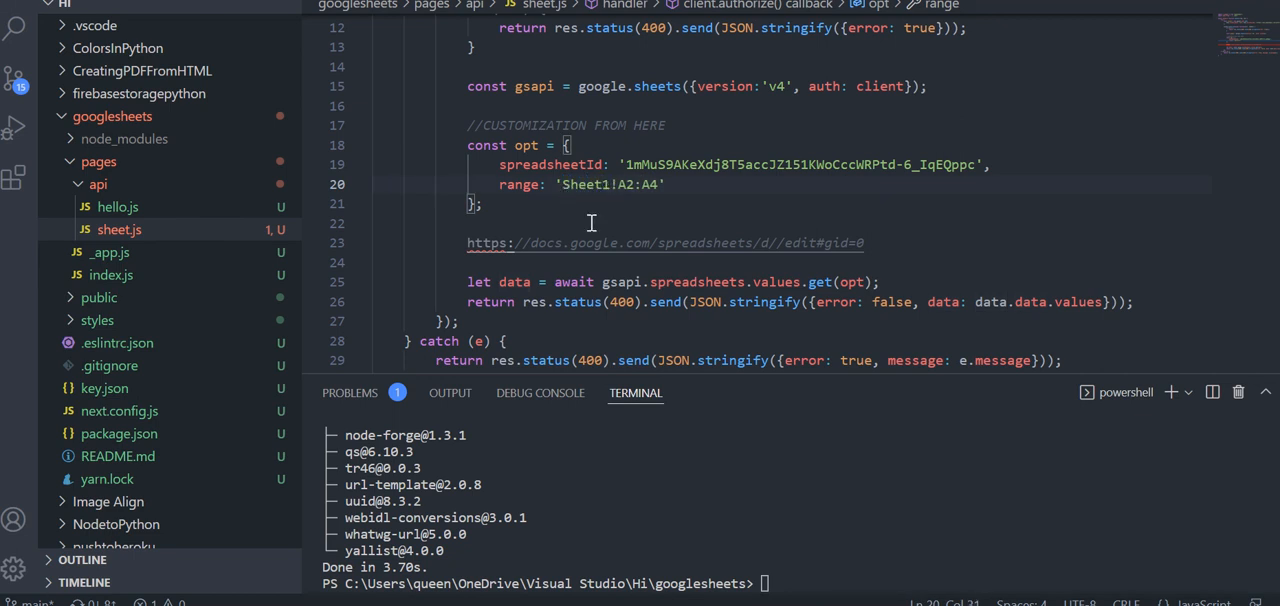
{"action": "left_click_drag", "start_coordinate": [616, 184], "coordinate": [664, 184]}
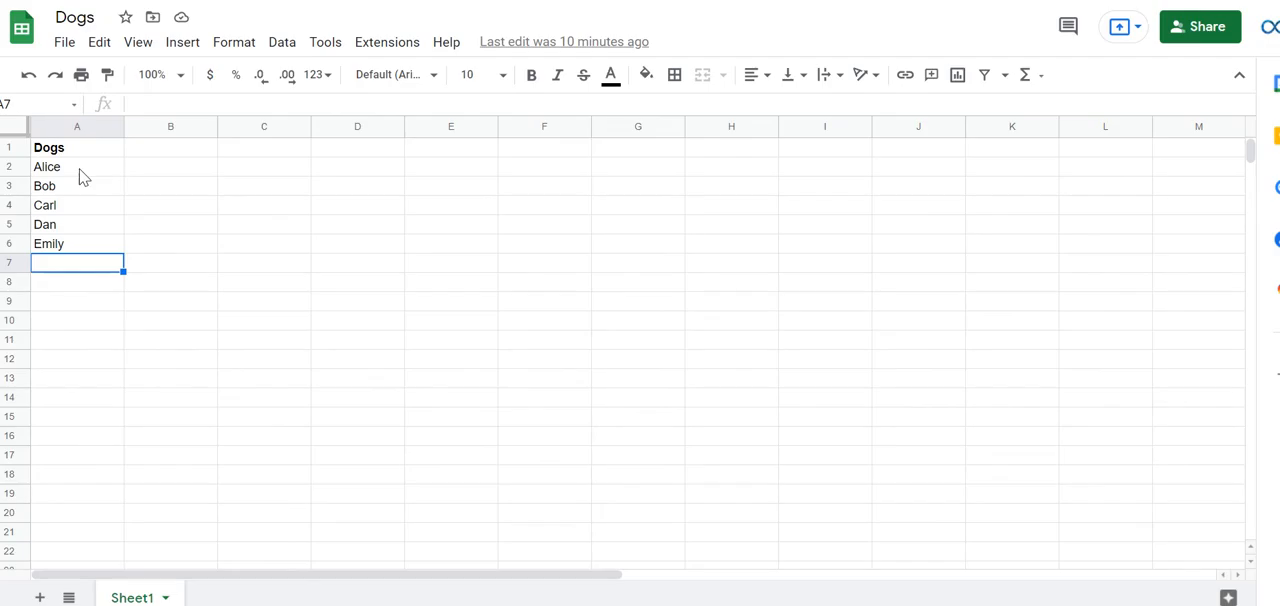
{"action": "left_click_drag", "start_coordinate": [76, 166], "coordinate": [76, 244]}
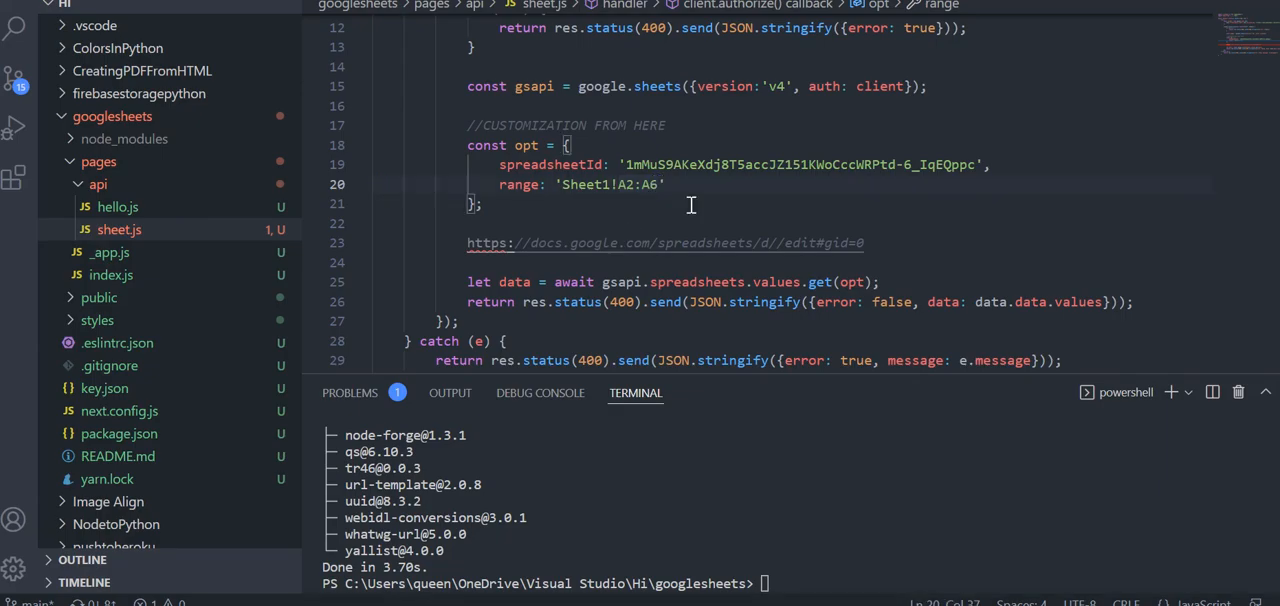
{"action": "mouse_move", "coordinate": [768, 252]}
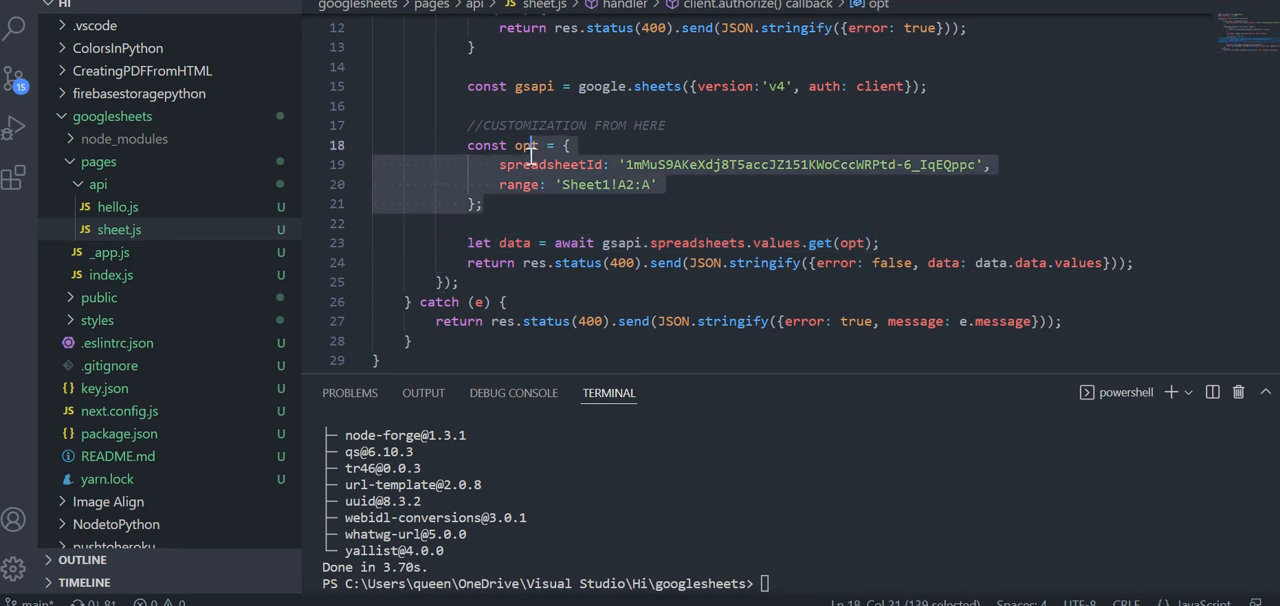
- Leave the range as open-ended Sheet1!A2:A, remove the pasted URL and switch to index.js
{"action": "left_click", "coordinate": [1112, 264]}
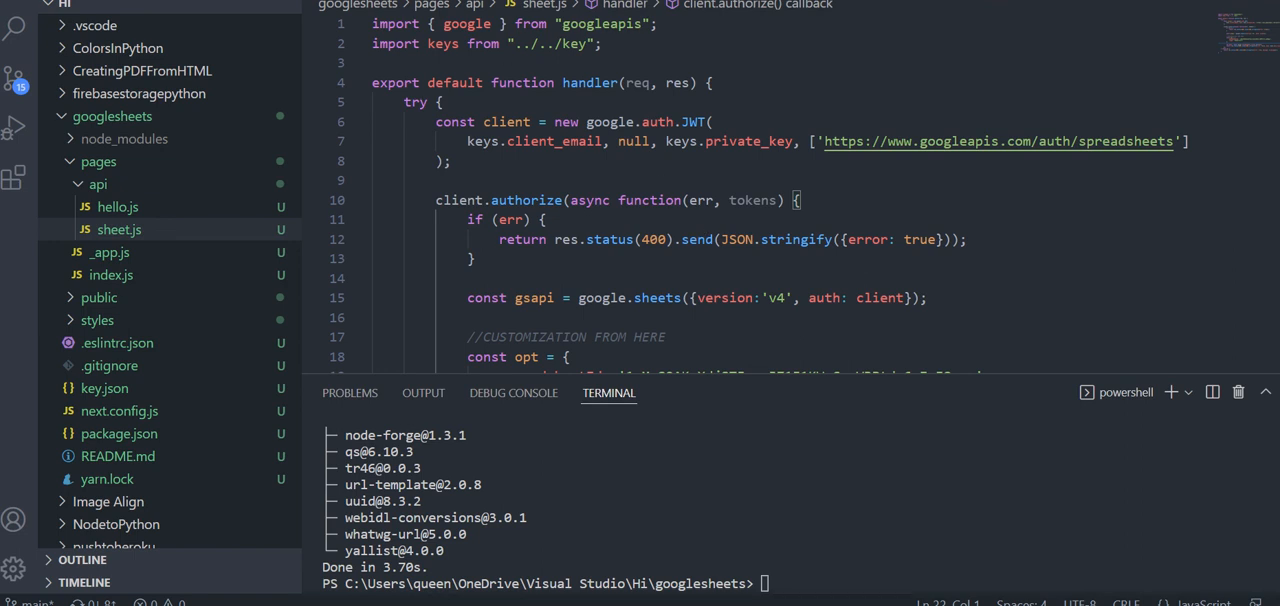
{"action": "left_click", "coordinate": [112, 274]}
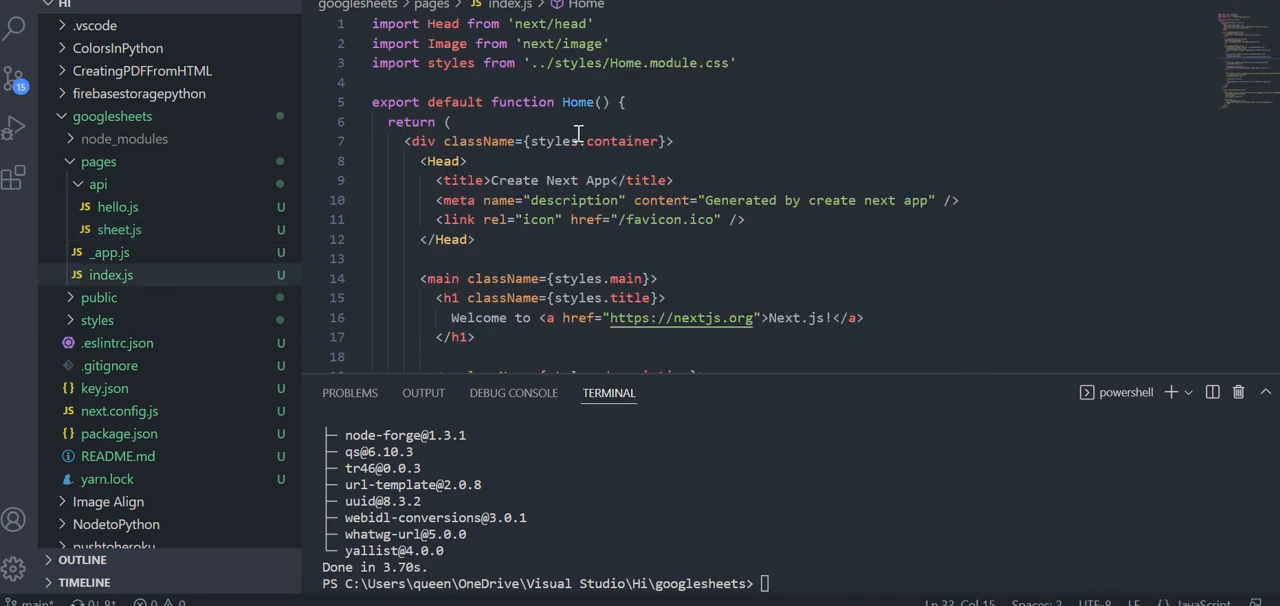
{"action": "mouse_move", "coordinate": [760, 144]}
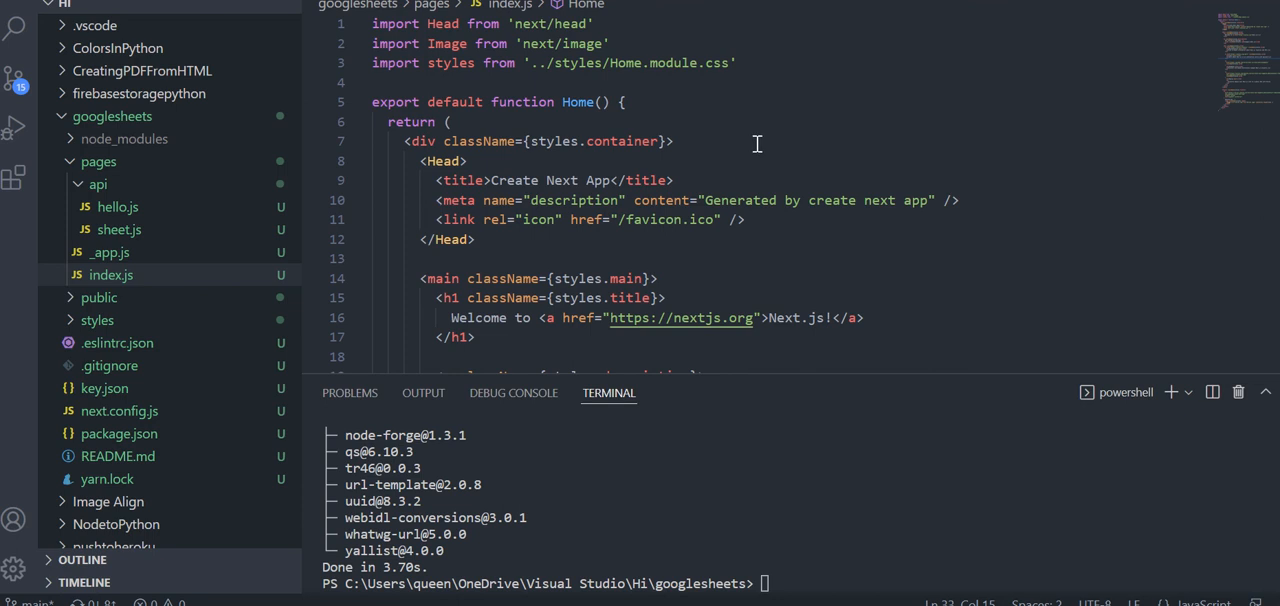
{"action": "mouse_move", "coordinate": [786, 244]}
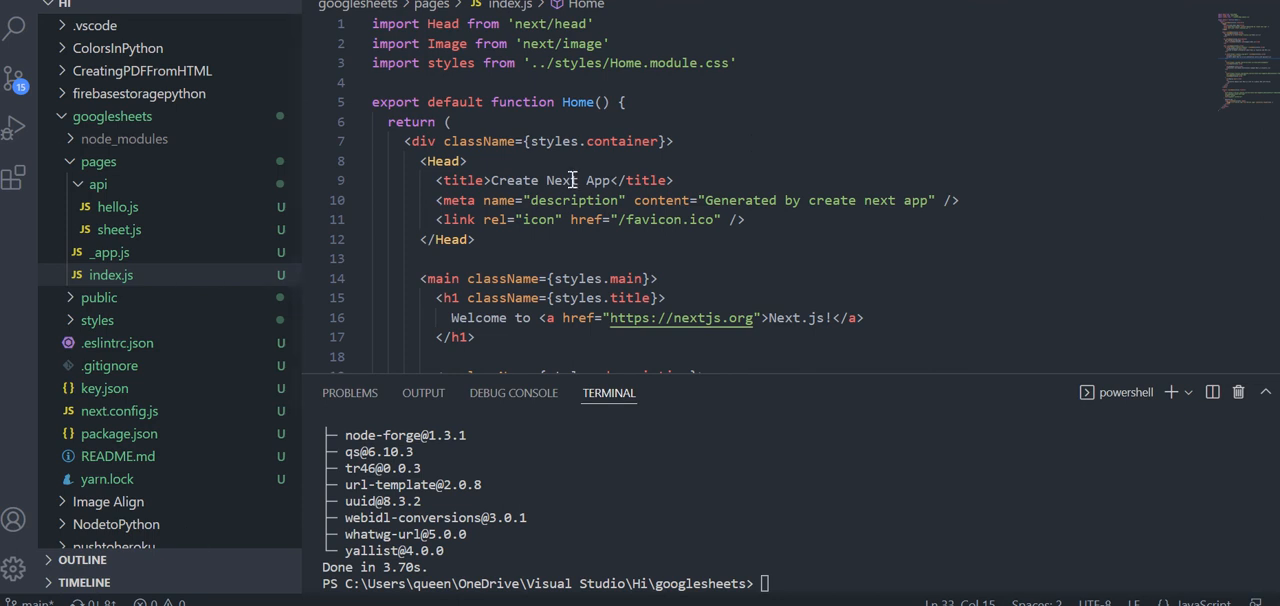
{"action": "scroll", "scroll_direction": "down", "scroll_amount": 3}
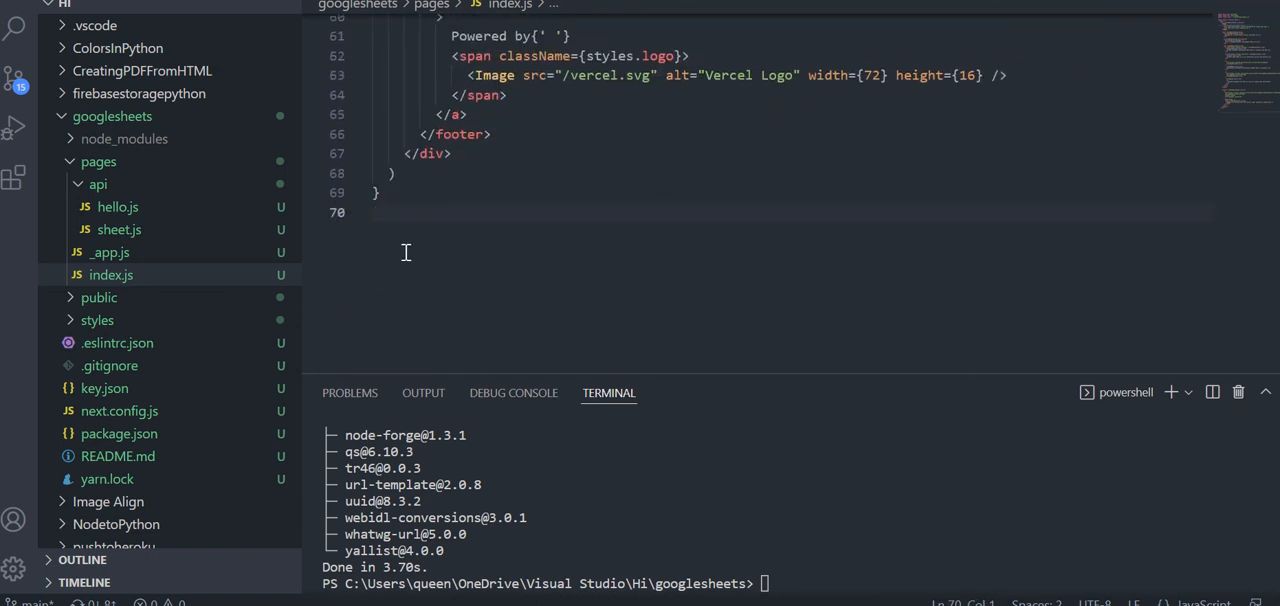
- Declare export async function getServerSideProps() with an empty body in index.js
{"action": "type", "text": "export async"}
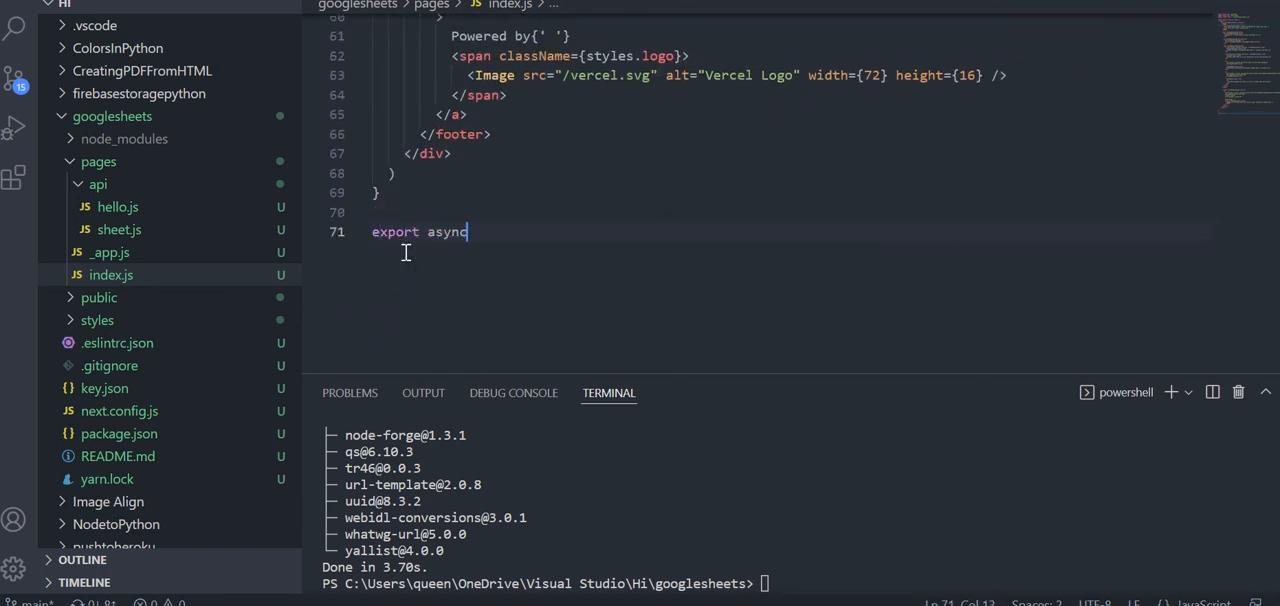
{"action": "type", "text": "function getServerSideProps("}
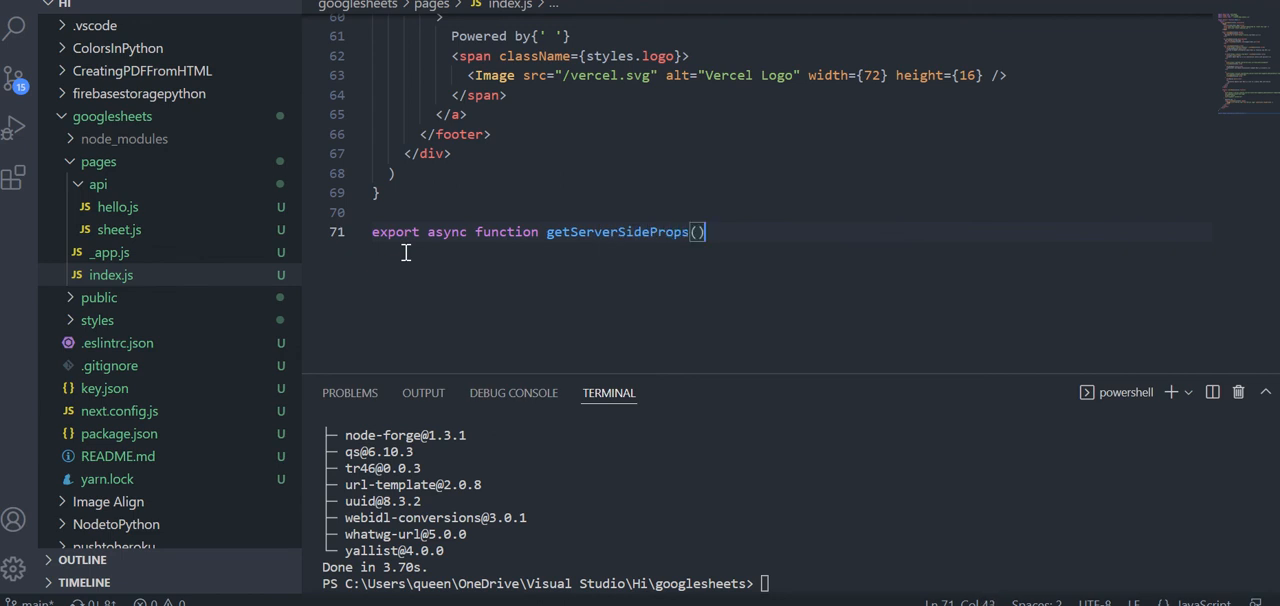
{"action": "type", "text": "{"}
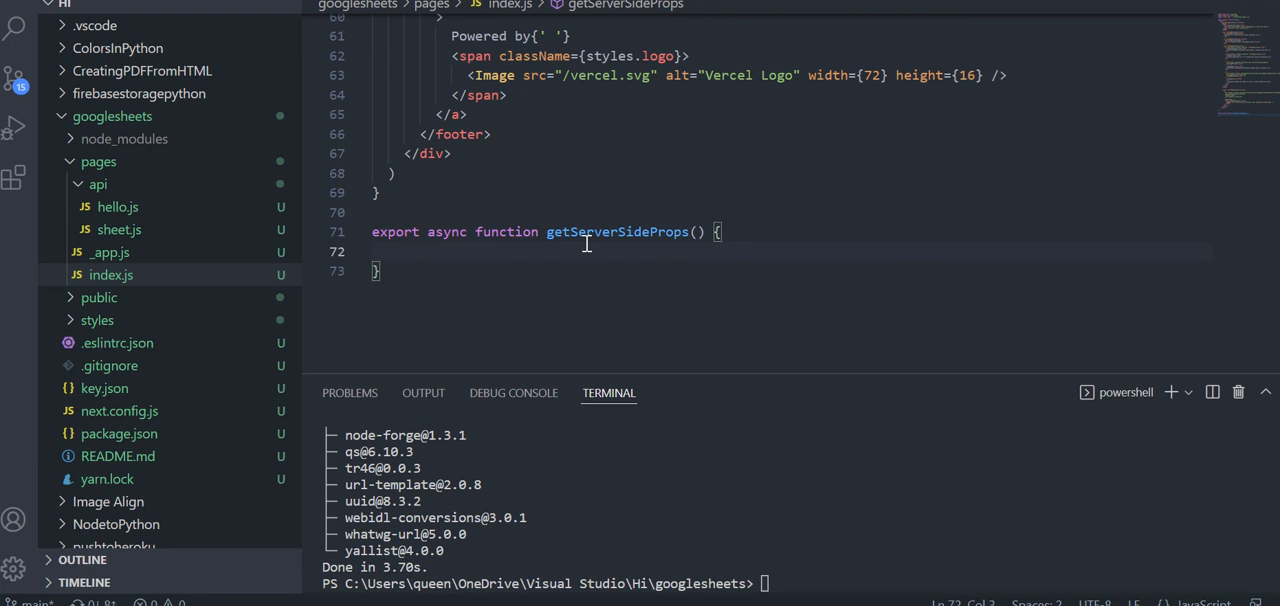
{"action": "left_click", "coordinate": [98, 184]}
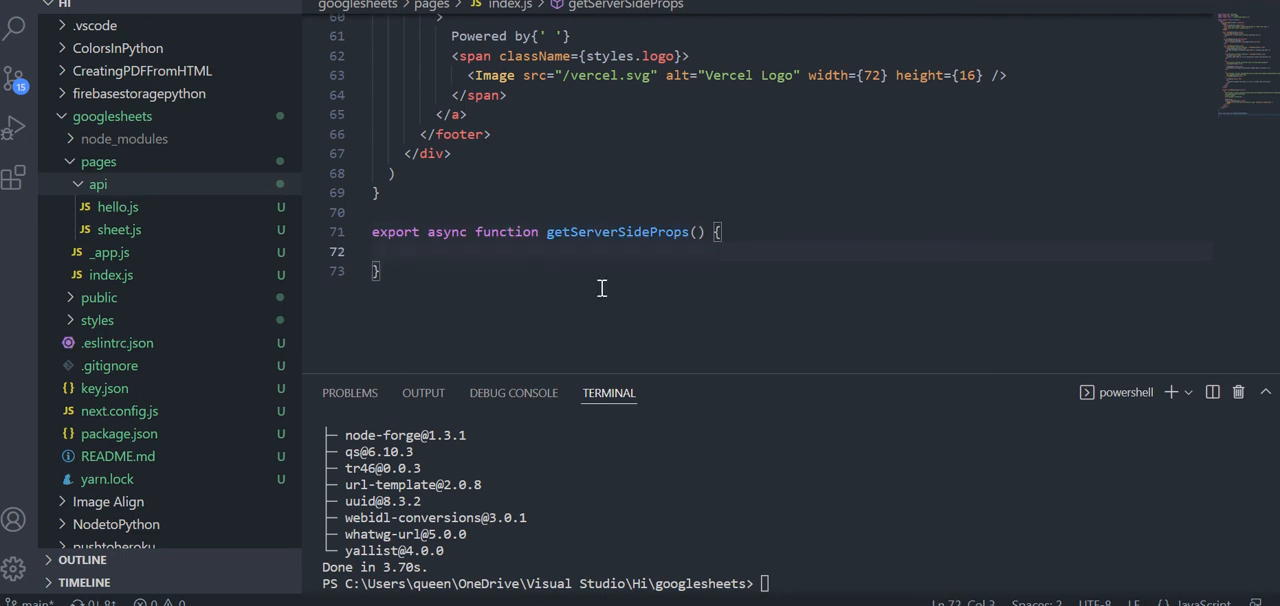
- Inside it, add const req = await fetch('localhost:3000/api/sheet')
{"action": "type", "text": "const req ="}
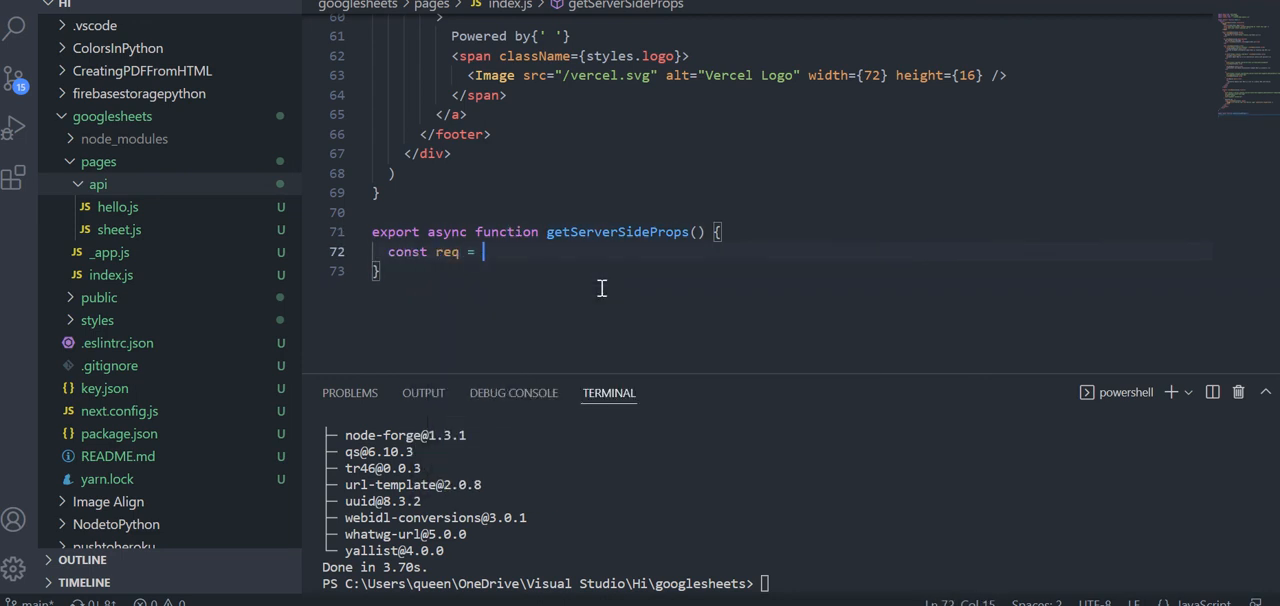
{"action": "type", "text": "await fetch()"}
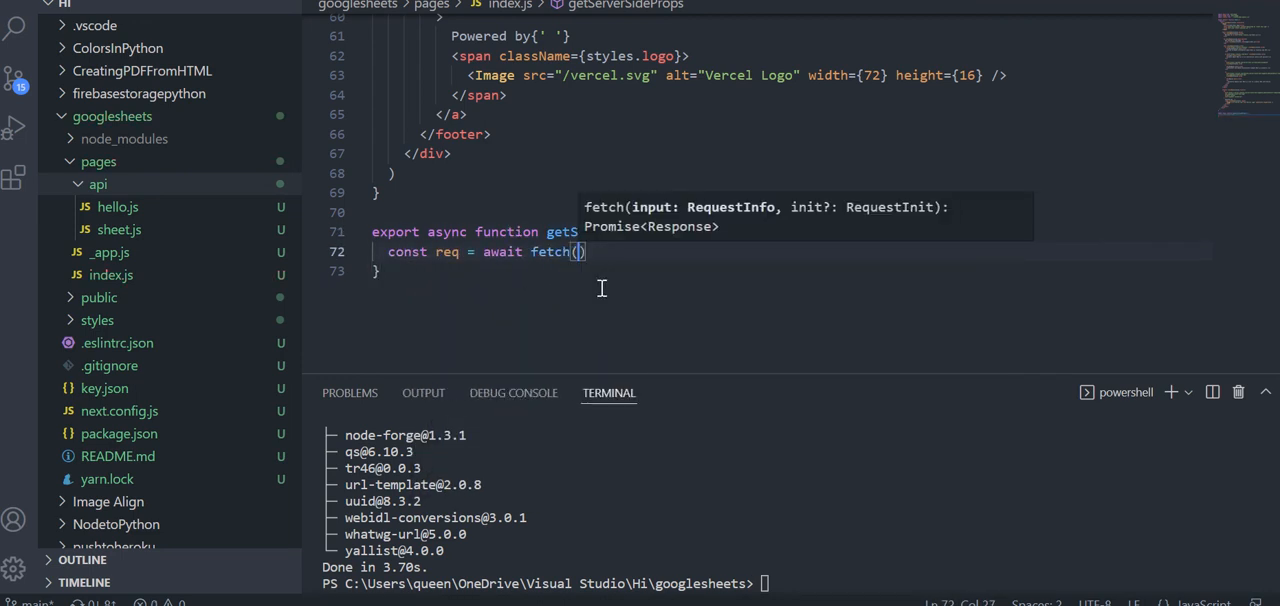
{"action": "type", "text": "''"}
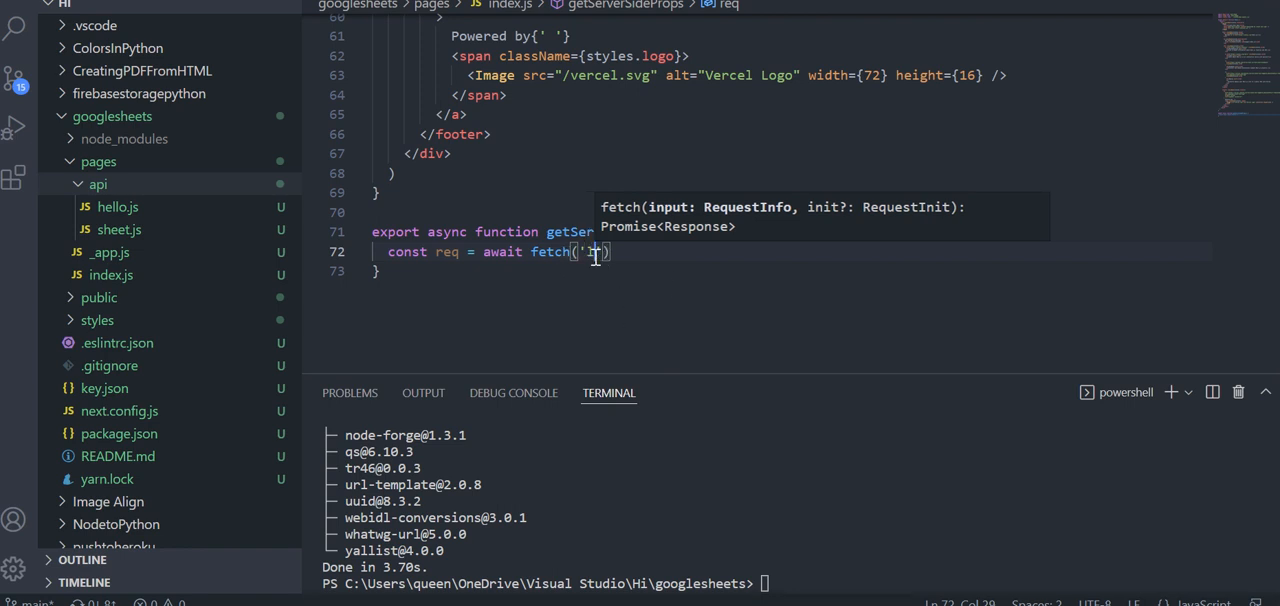
{"action": "type", "text": "localhost:"}
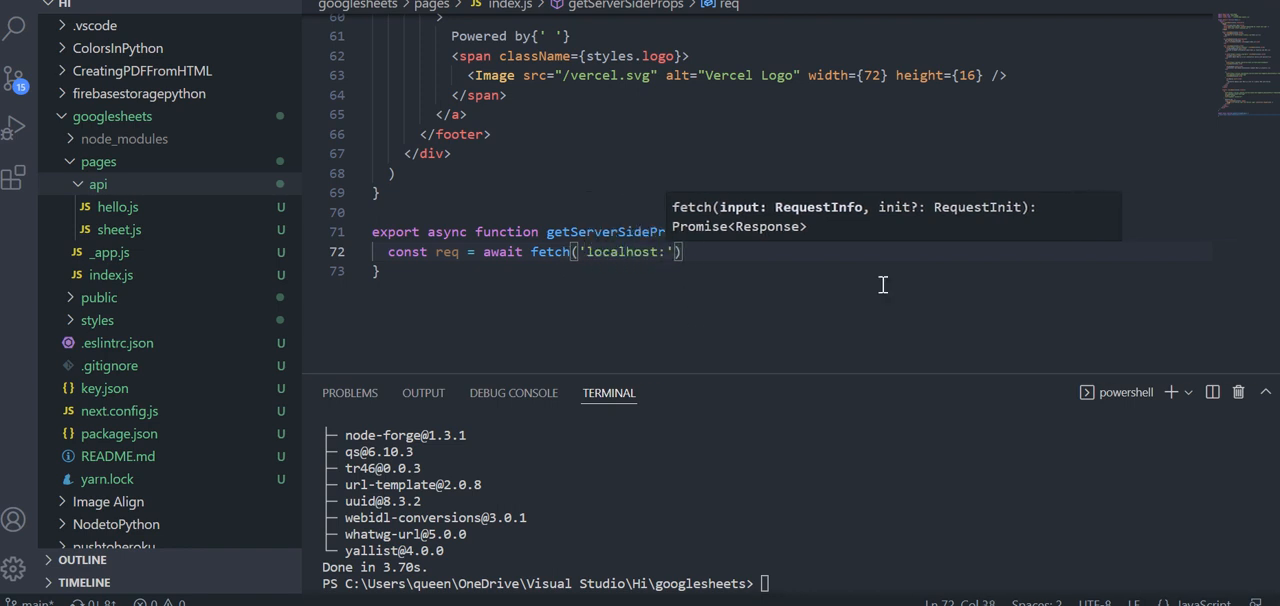
{"action": "type", "text": "3000/api"}
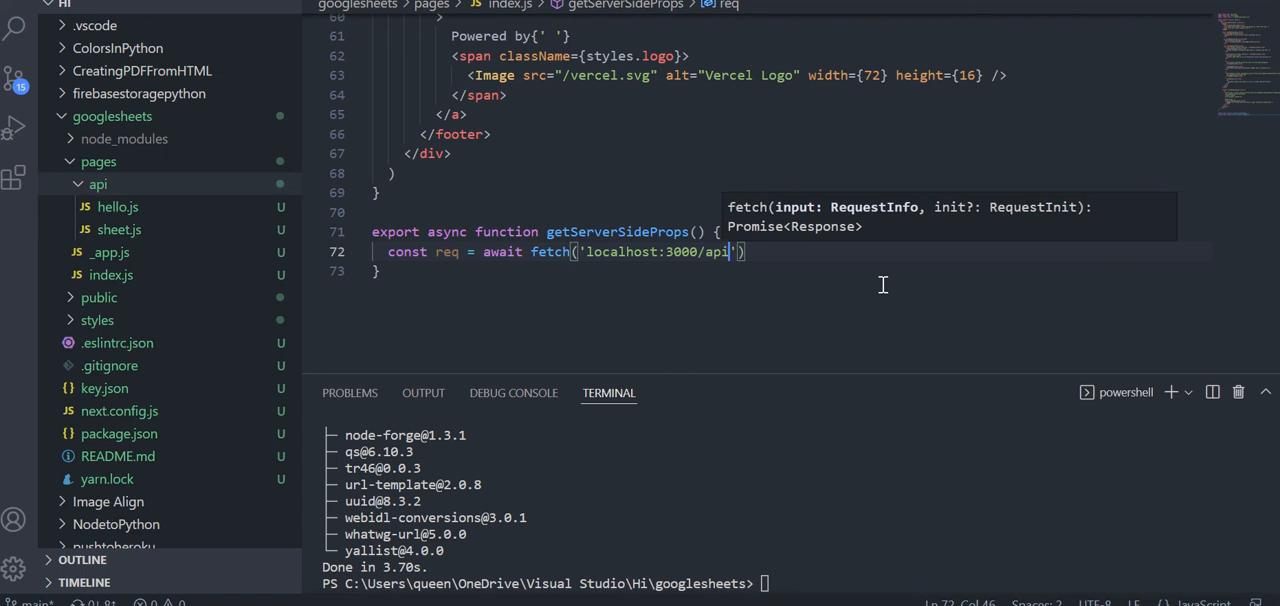
{"action": "type", "text": "/sheet"}
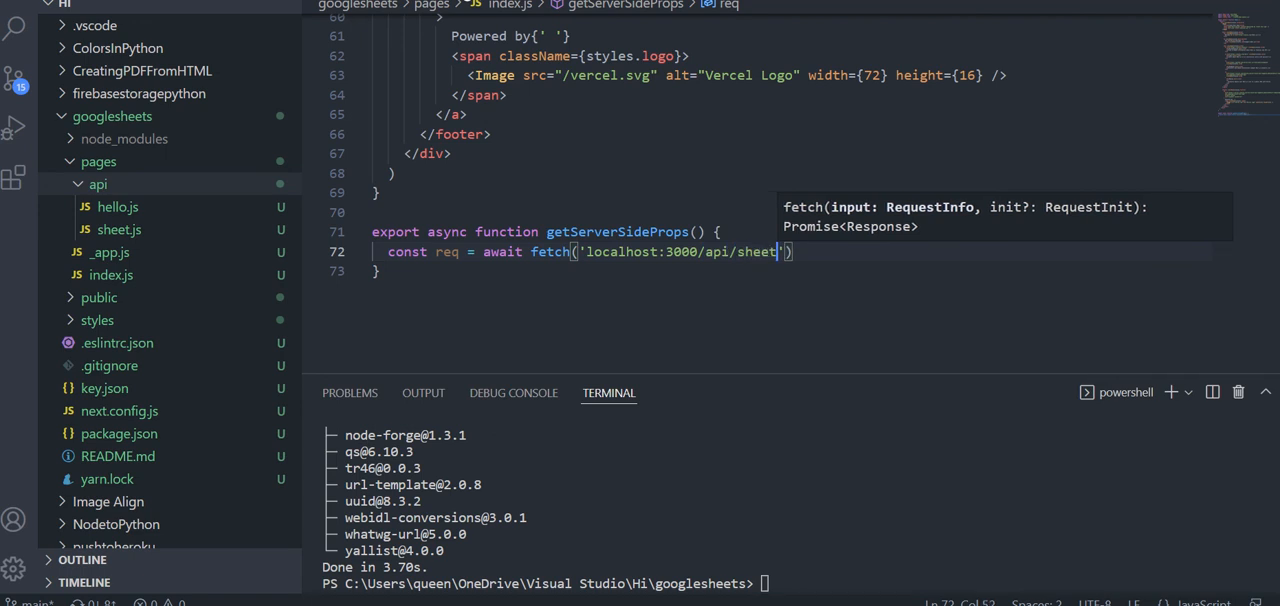
{"action": "left_click", "coordinate": [118, 228]}
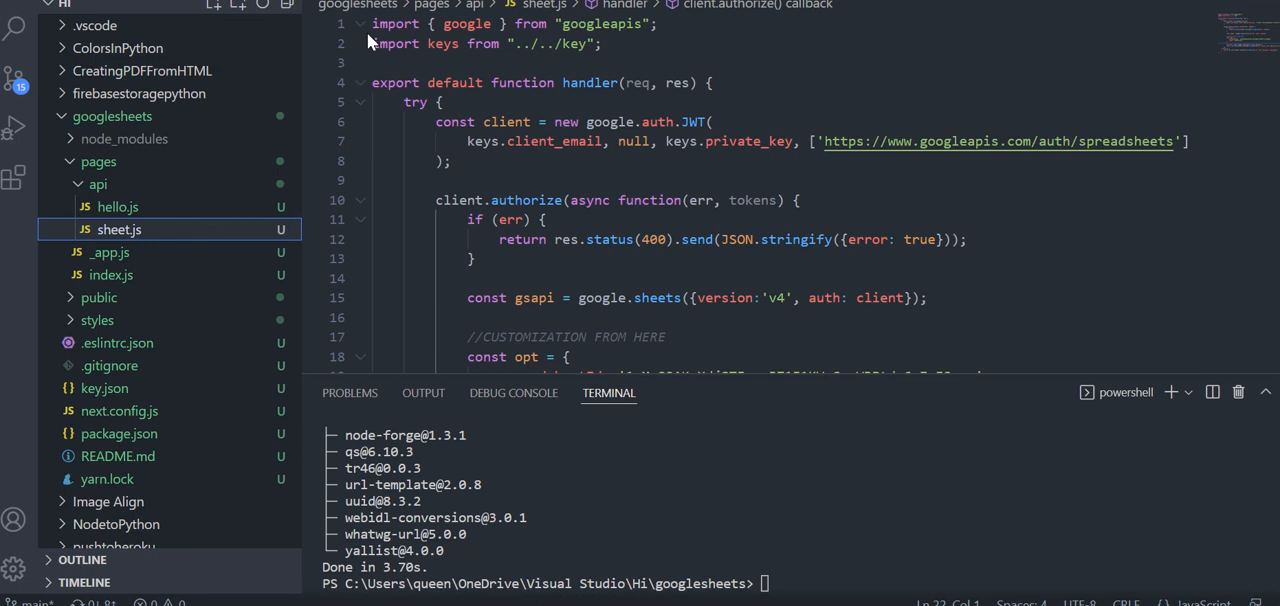
- Back in index.js, add const res = await req.json() after the fetch
{"action": "left_click", "coordinate": [110, 276]}
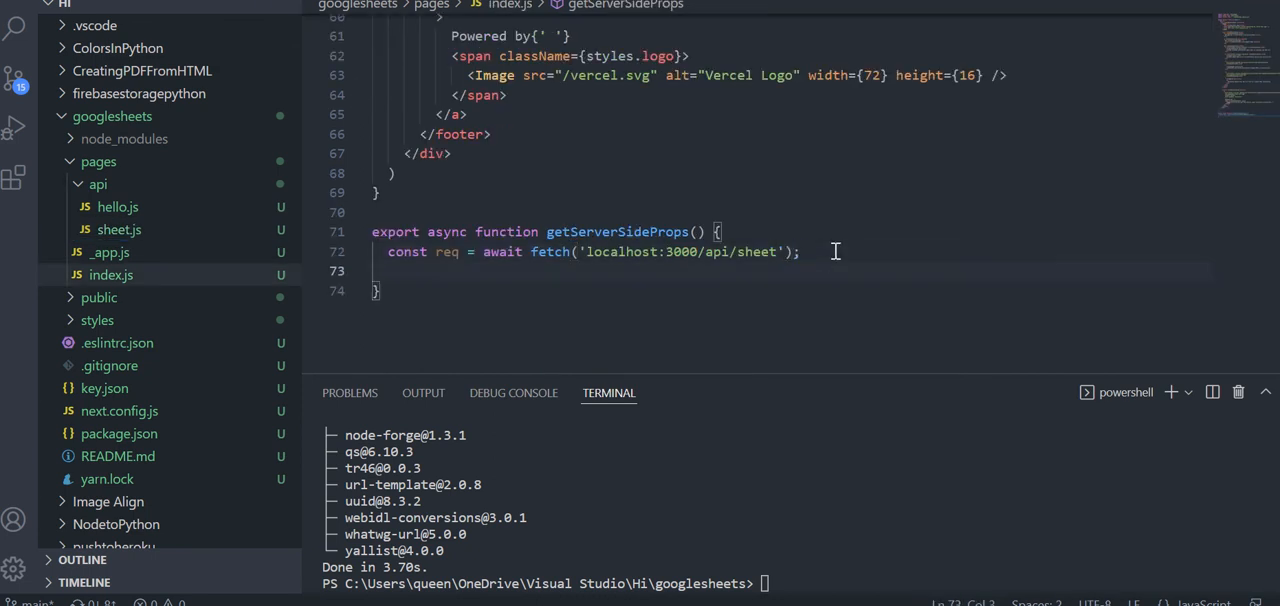
{"action": "type", "text": "const req"}
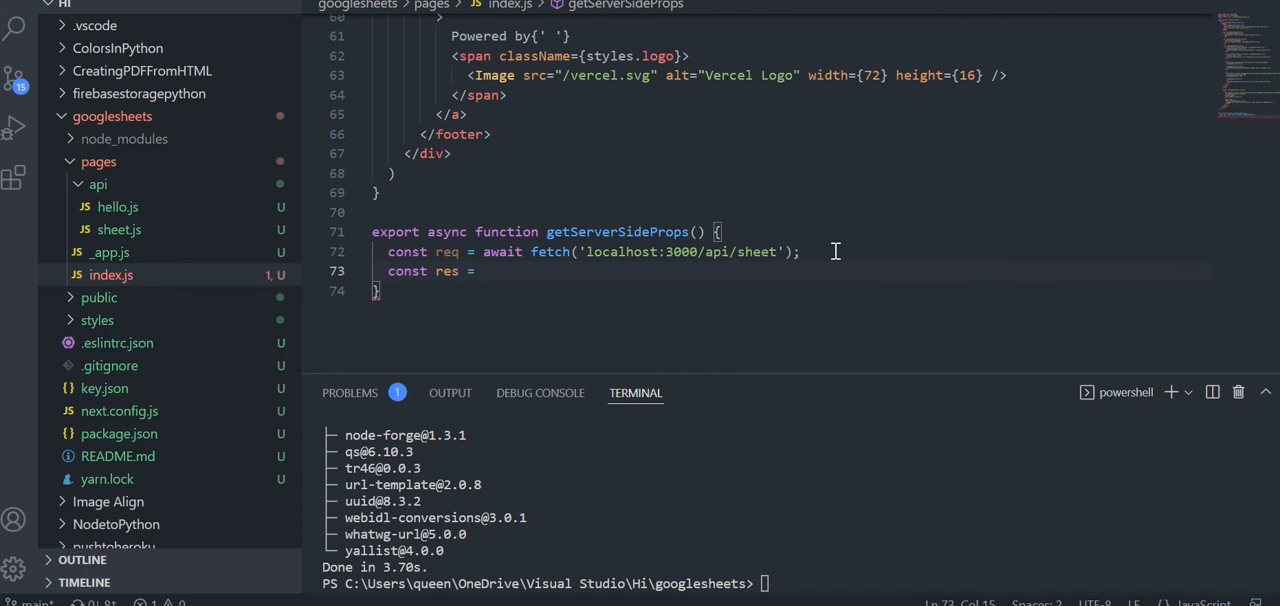
{"action": "type", "text": "await req.json();"}
{"action": "type", "text": "return {"}
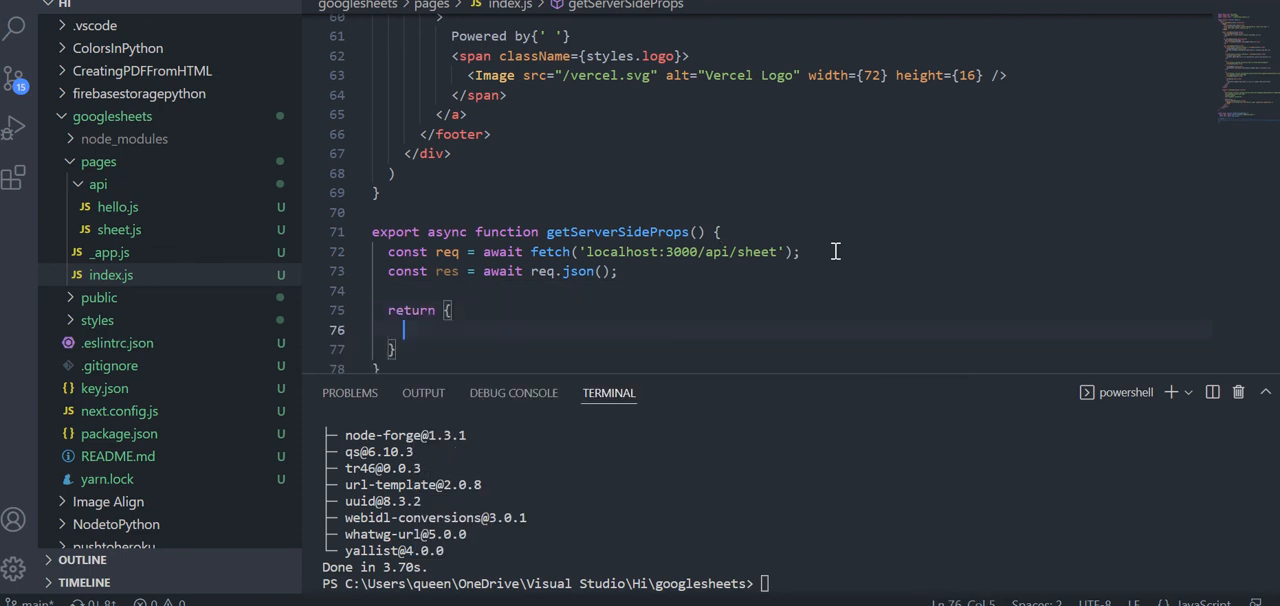
- Return { props: { sheetdata: res.data } } and select the sheetdata prop name for reuse in Home
{"action": "type", "text": "props: {}"}
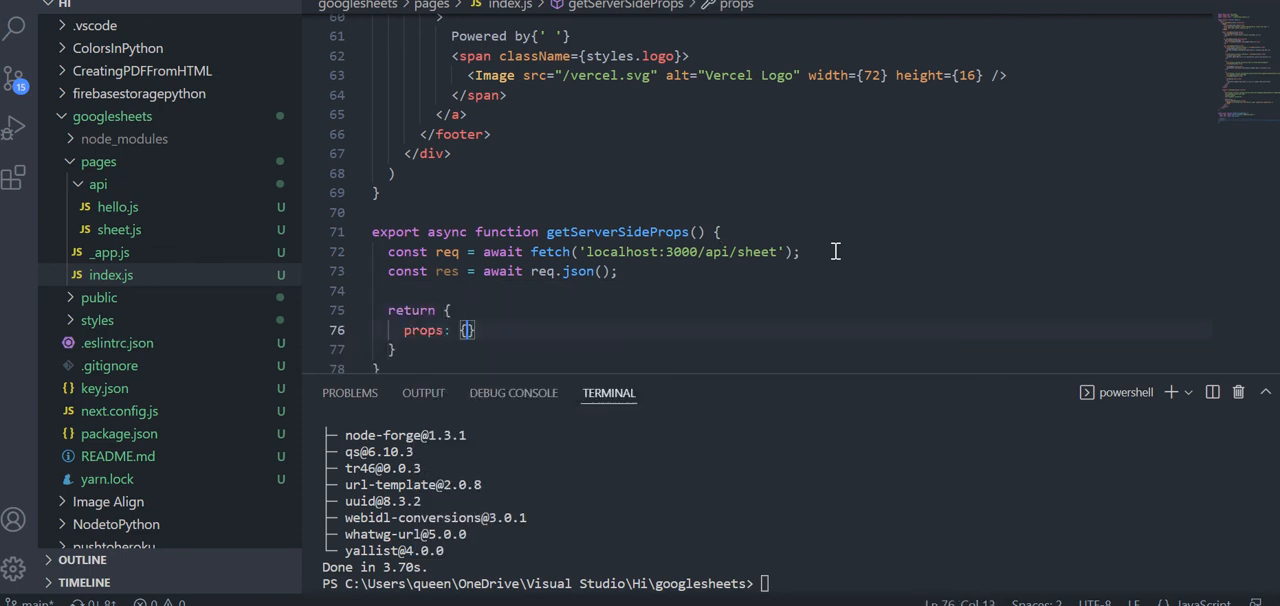
{"action": "key", "text": "Enter"}
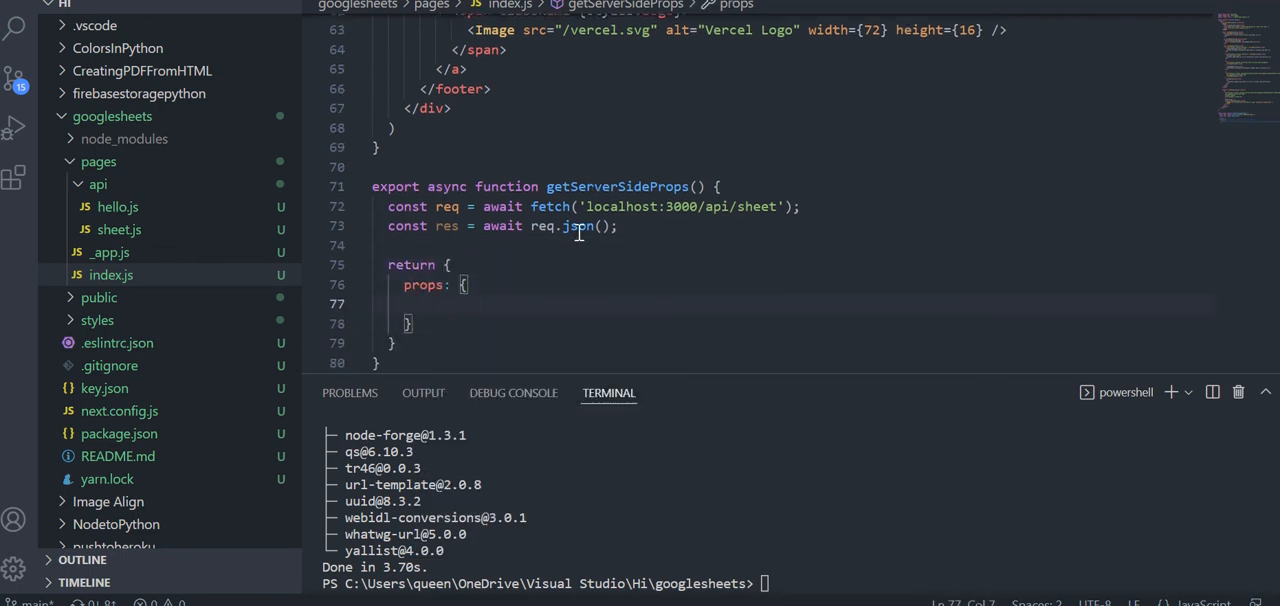
{"action": "type", "text": "sheetdata: r"}
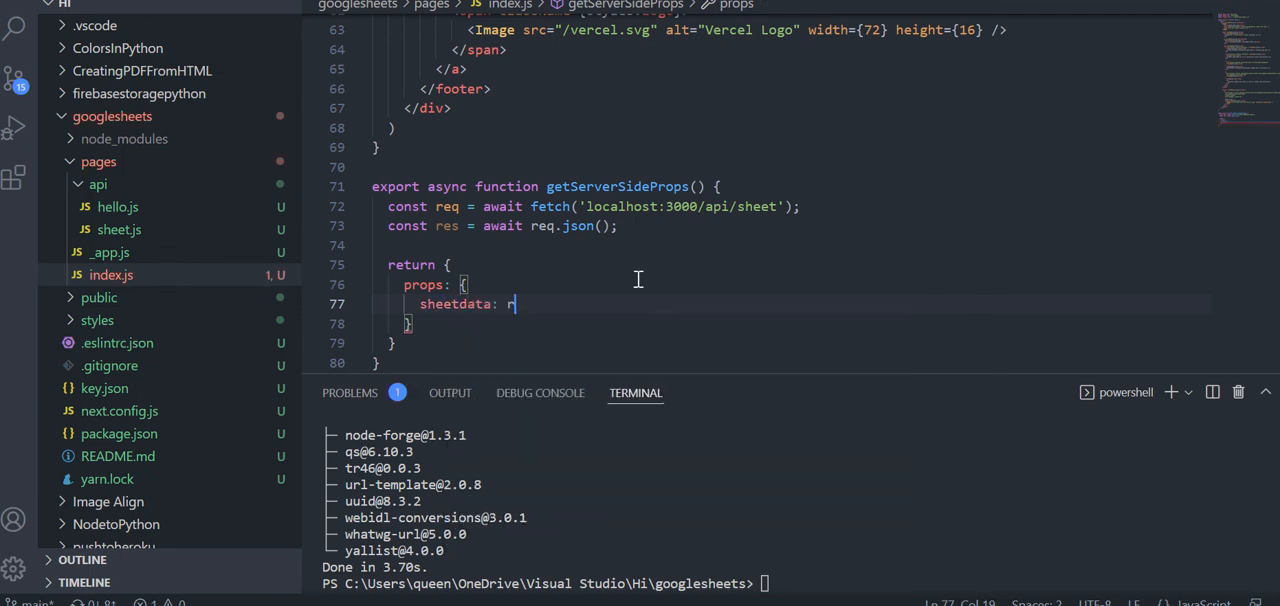
{"action": "left_click", "coordinate": [120, 228]}
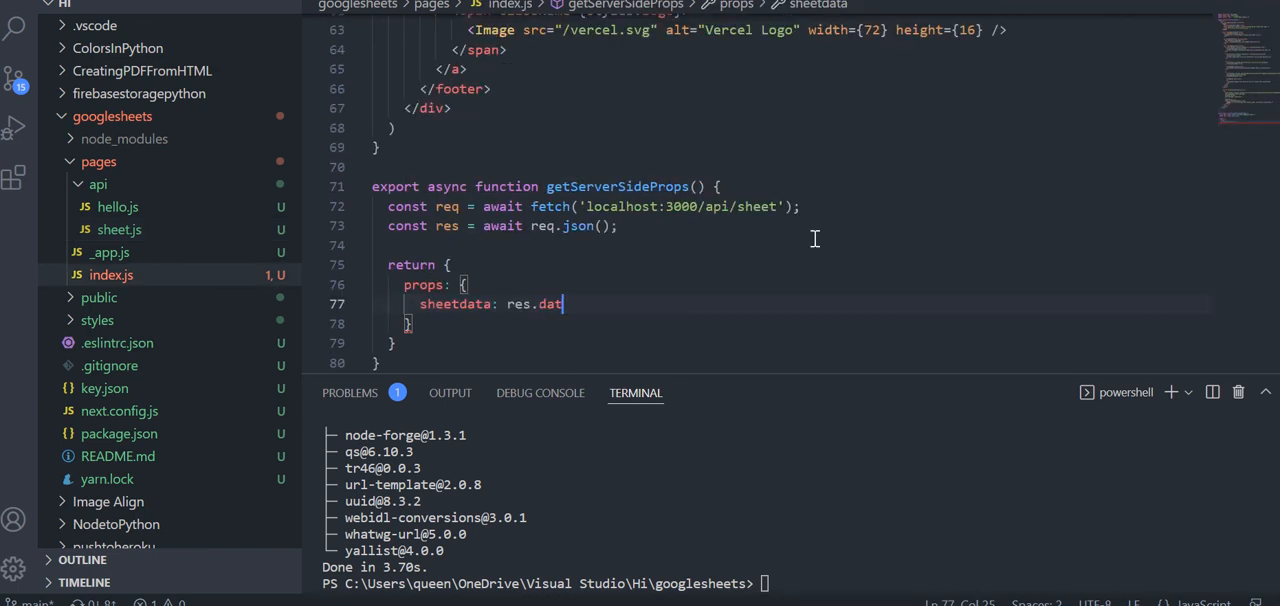
{"action": "type", "text": "a"}
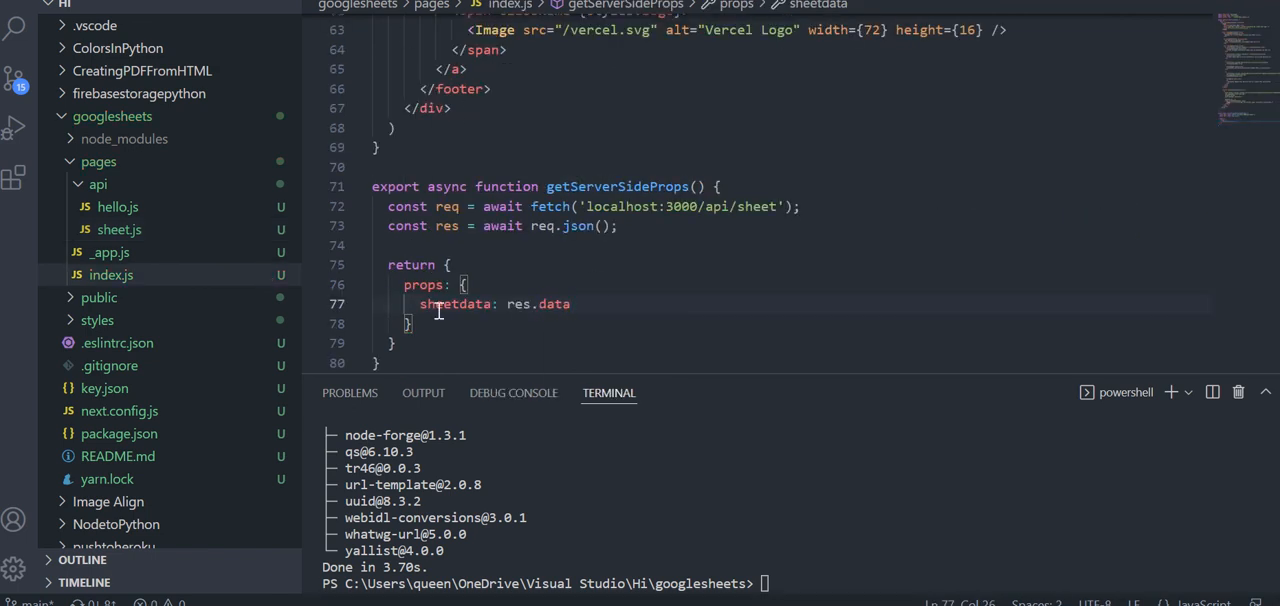
{"action": "left_click_drag", "start_coordinate": [388, 206], "coordinate": [618, 224]}
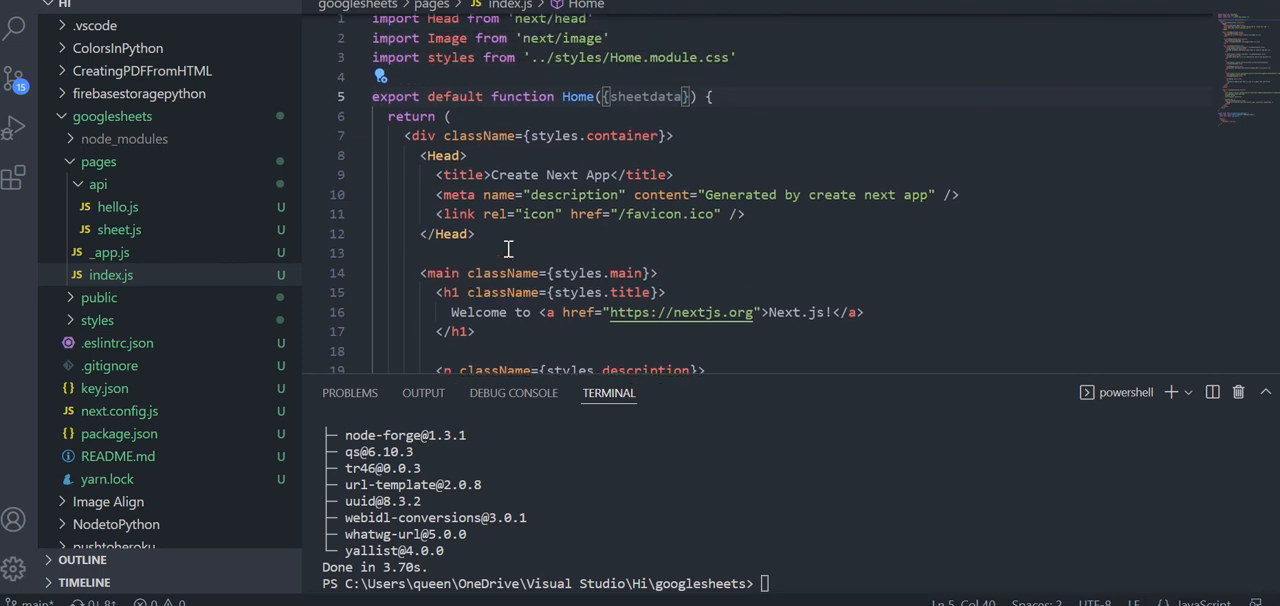
- Remove the boilerplate markup from the Home component in index.js
{"action": "scroll", "scroll_direction": "down", "scroll_amount": 3}
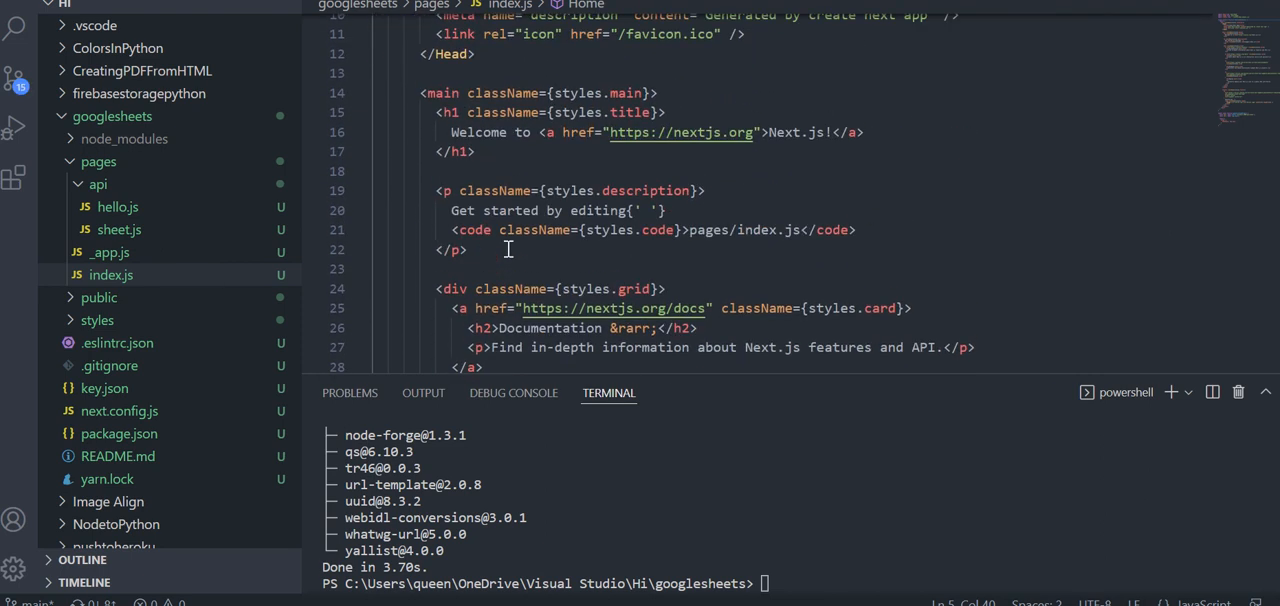
{"action": "scroll", "scroll_direction": "down", "scroll_amount": 3}
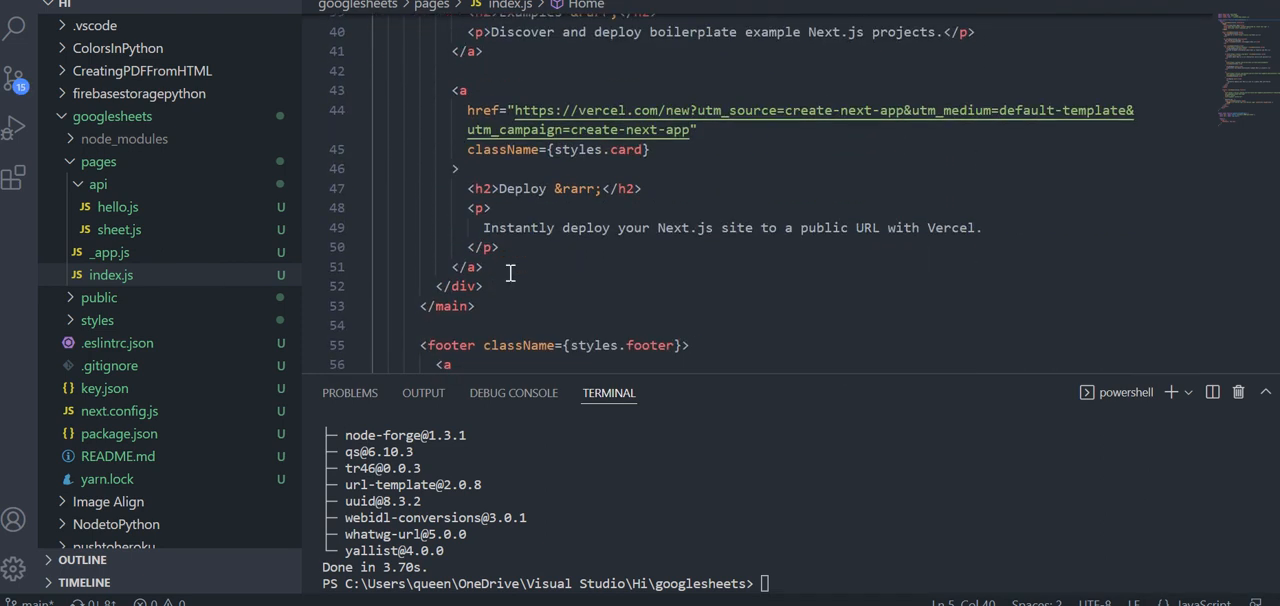
{"action": "scroll", "scroll_direction": "down", "scroll_amount": 3}
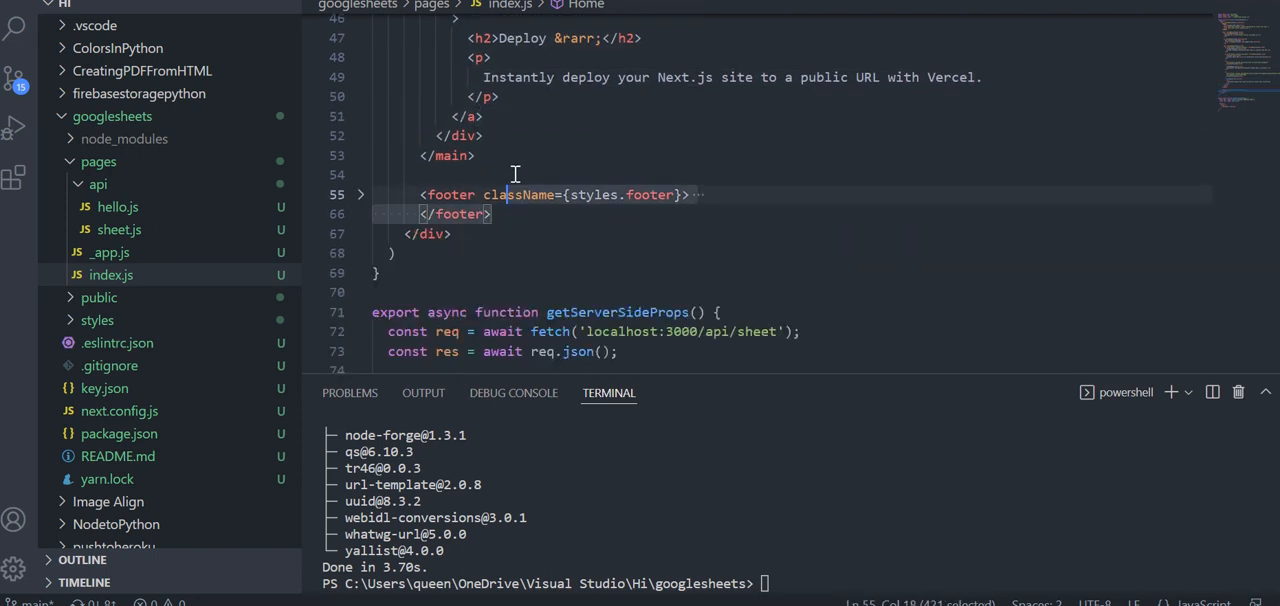
{"action": "left_click", "coordinate": [492, 212]}
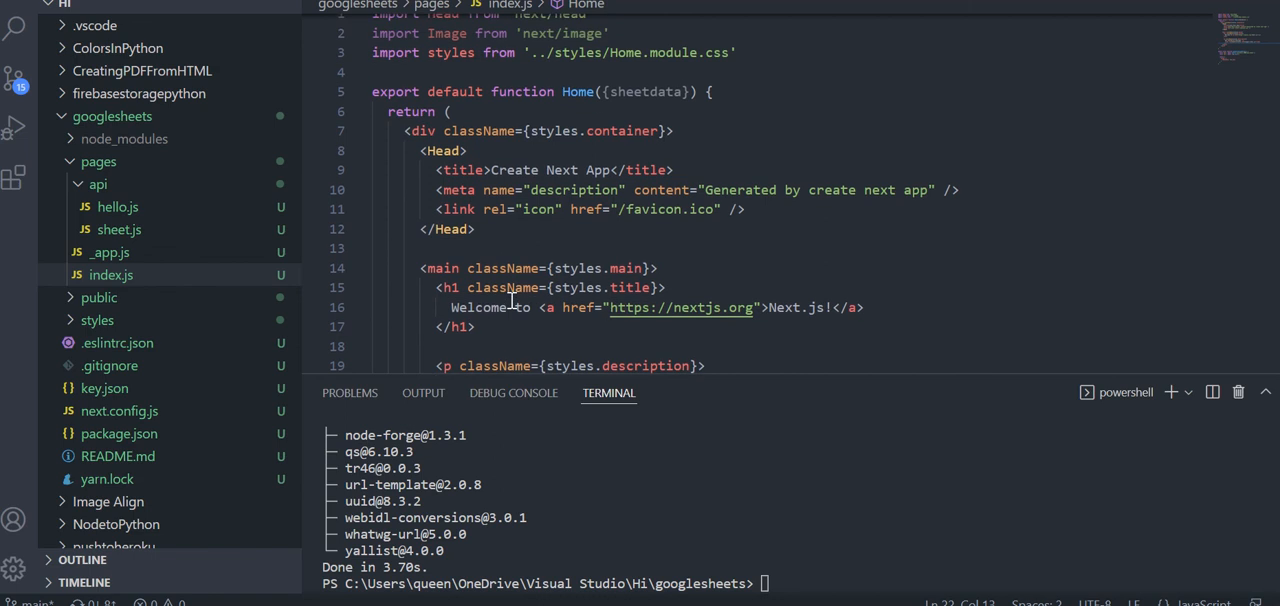
{"action": "scroll", "scroll_direction": "down", "scroll_amount": 3}
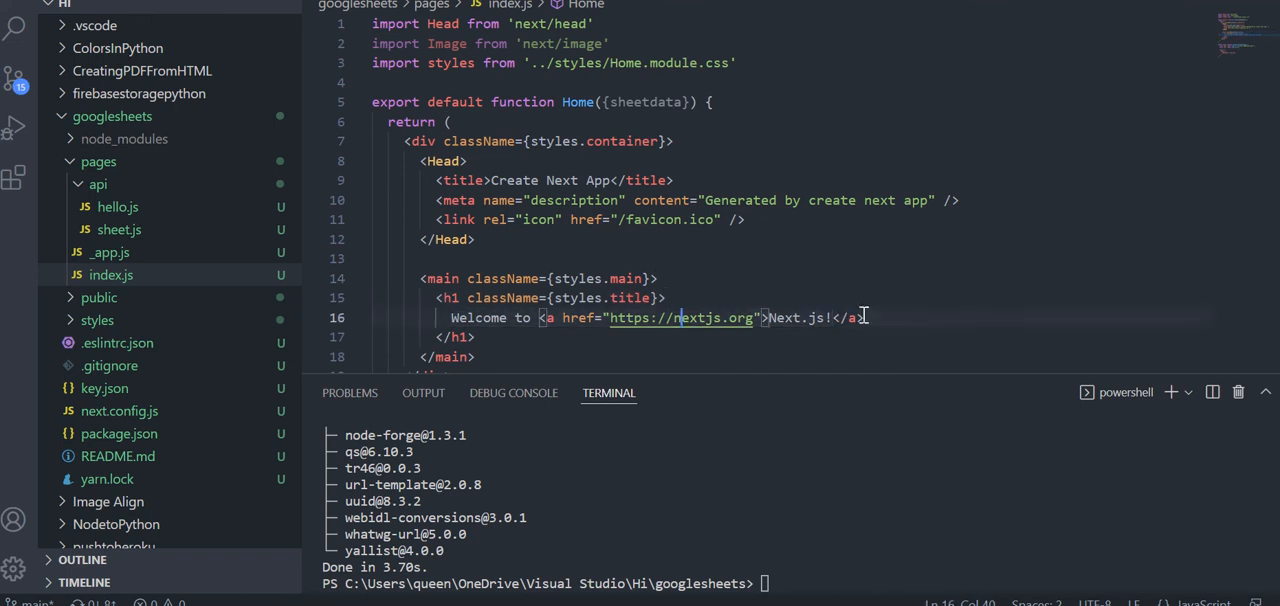
- Make the h1 render {sheetdata} and start the dev server with npm run
{"action": "key", "text": "Delete"}
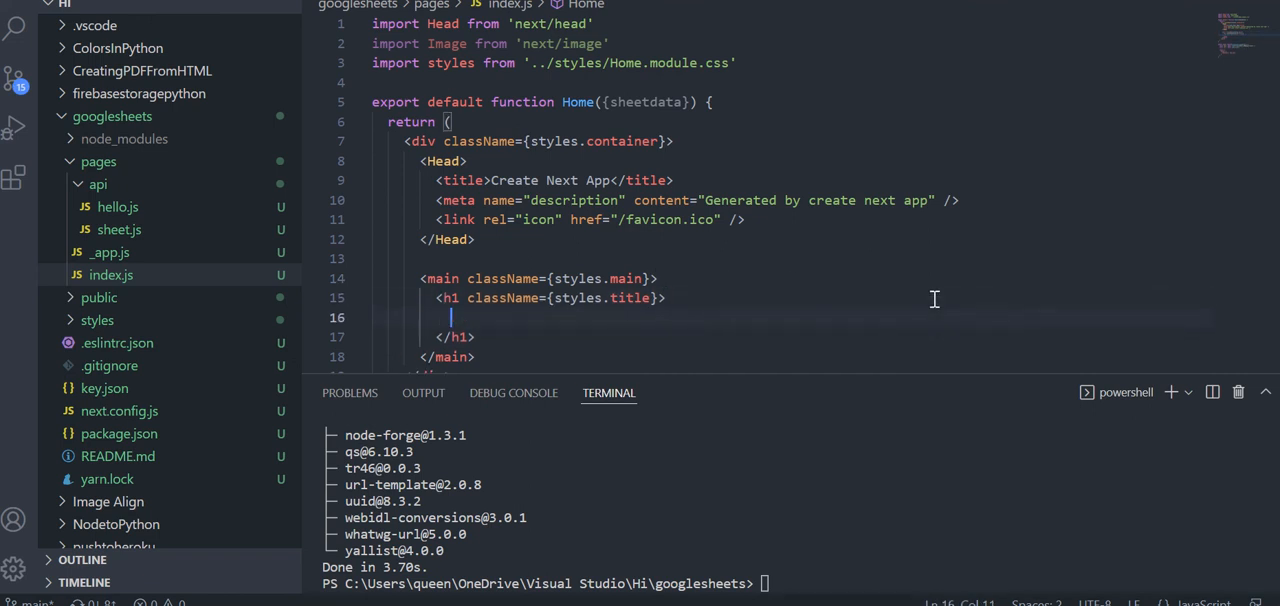
{"action": "type", "text": "{sheetdata"}
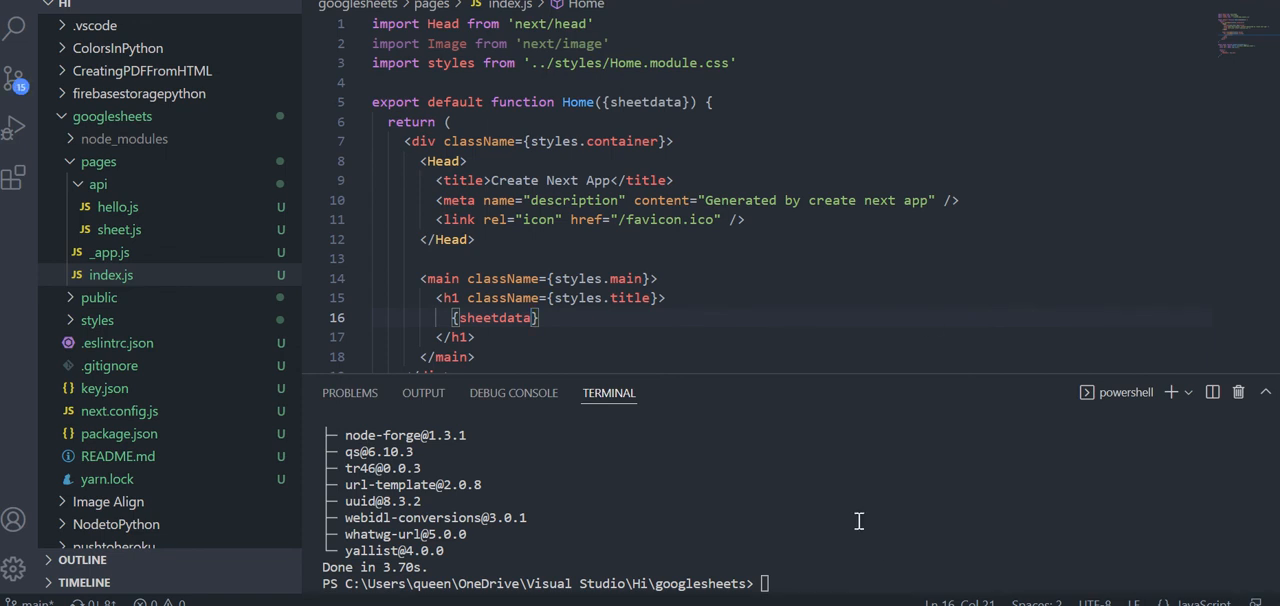
{"action": "type", "text": "npm run dev"}
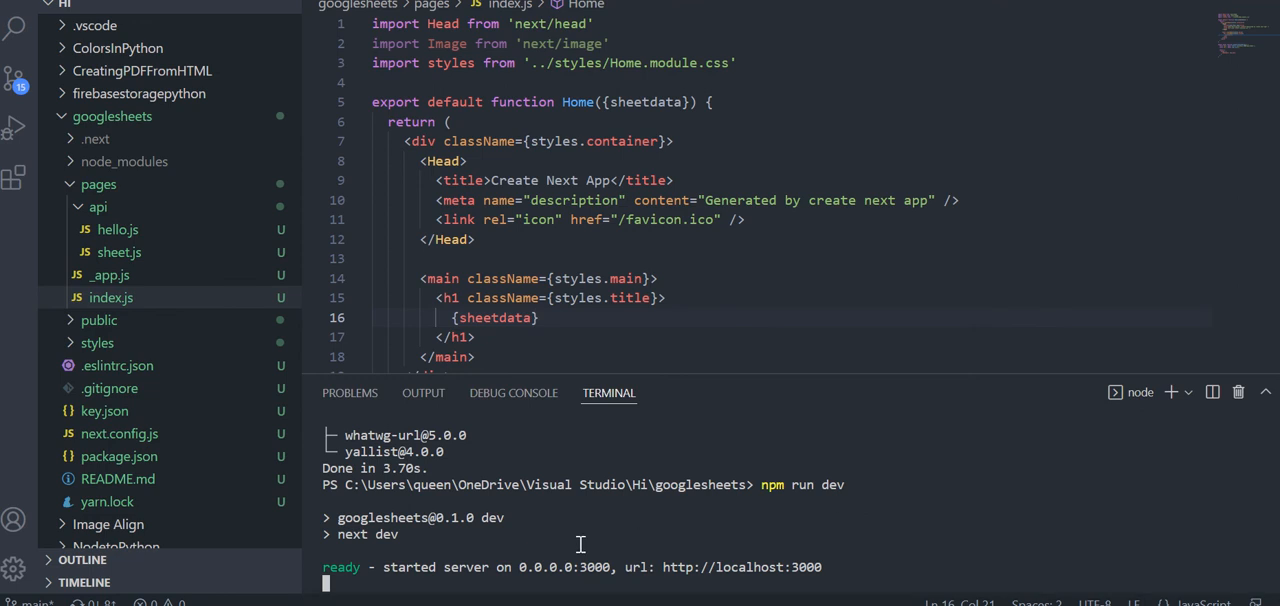
{"action": "mouse_move", "coordinate": [664, 568]}
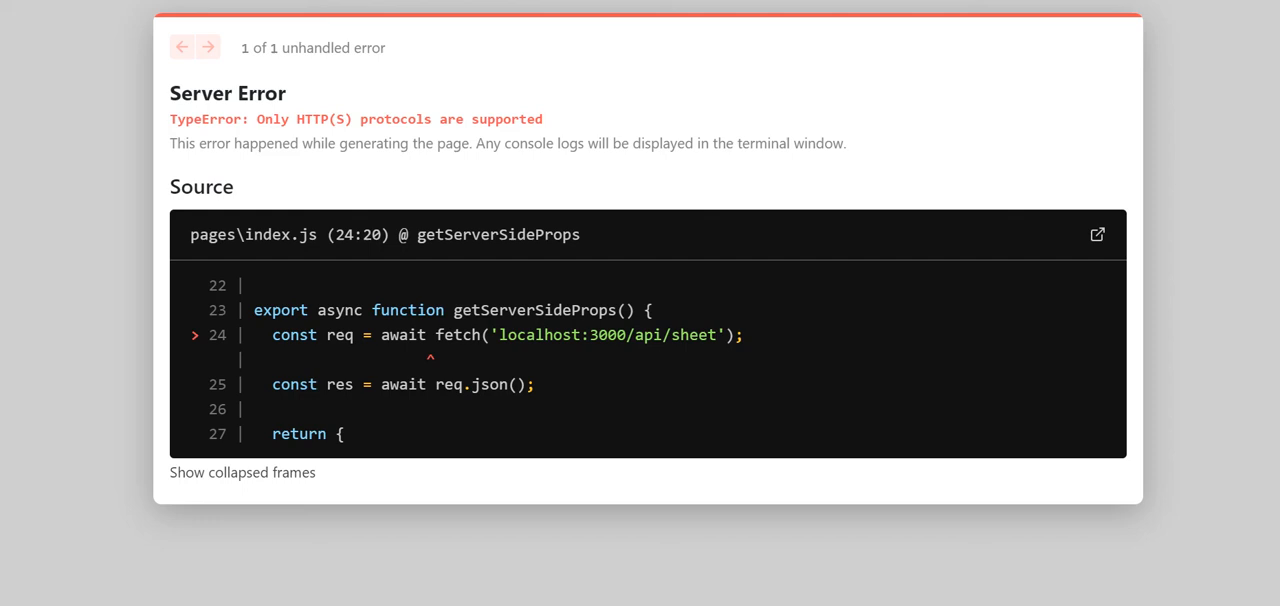
{"action": "mouse_move", "coordinate": [574, 260]}
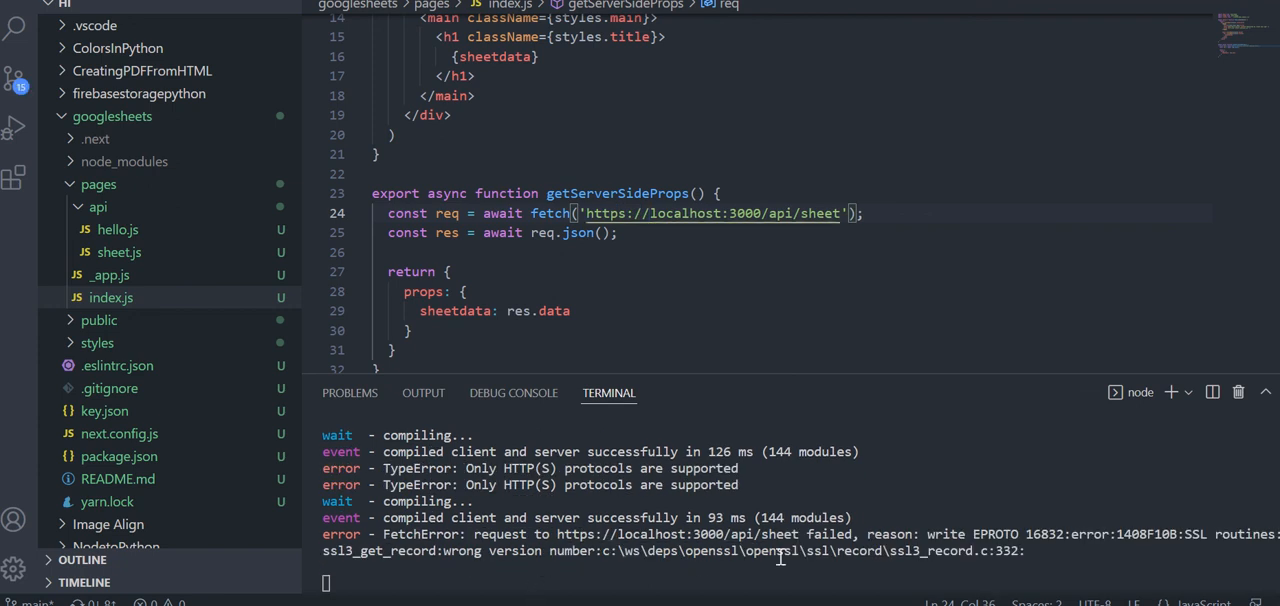
{"action": "mouse_move", "coordinate": [694, 570]}
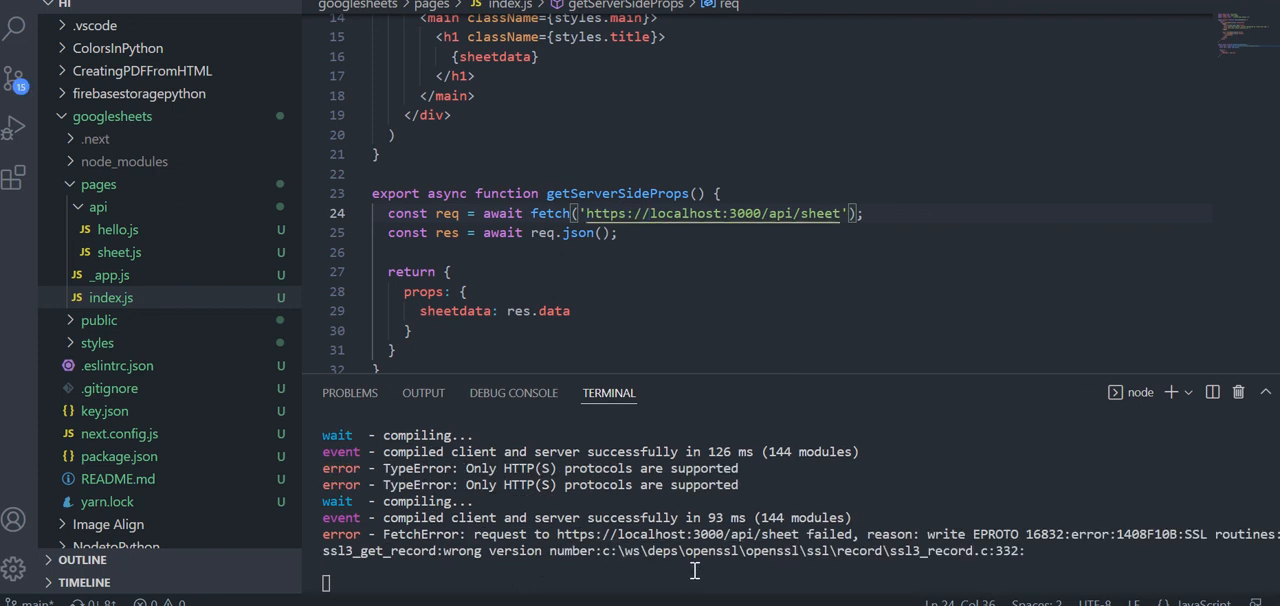